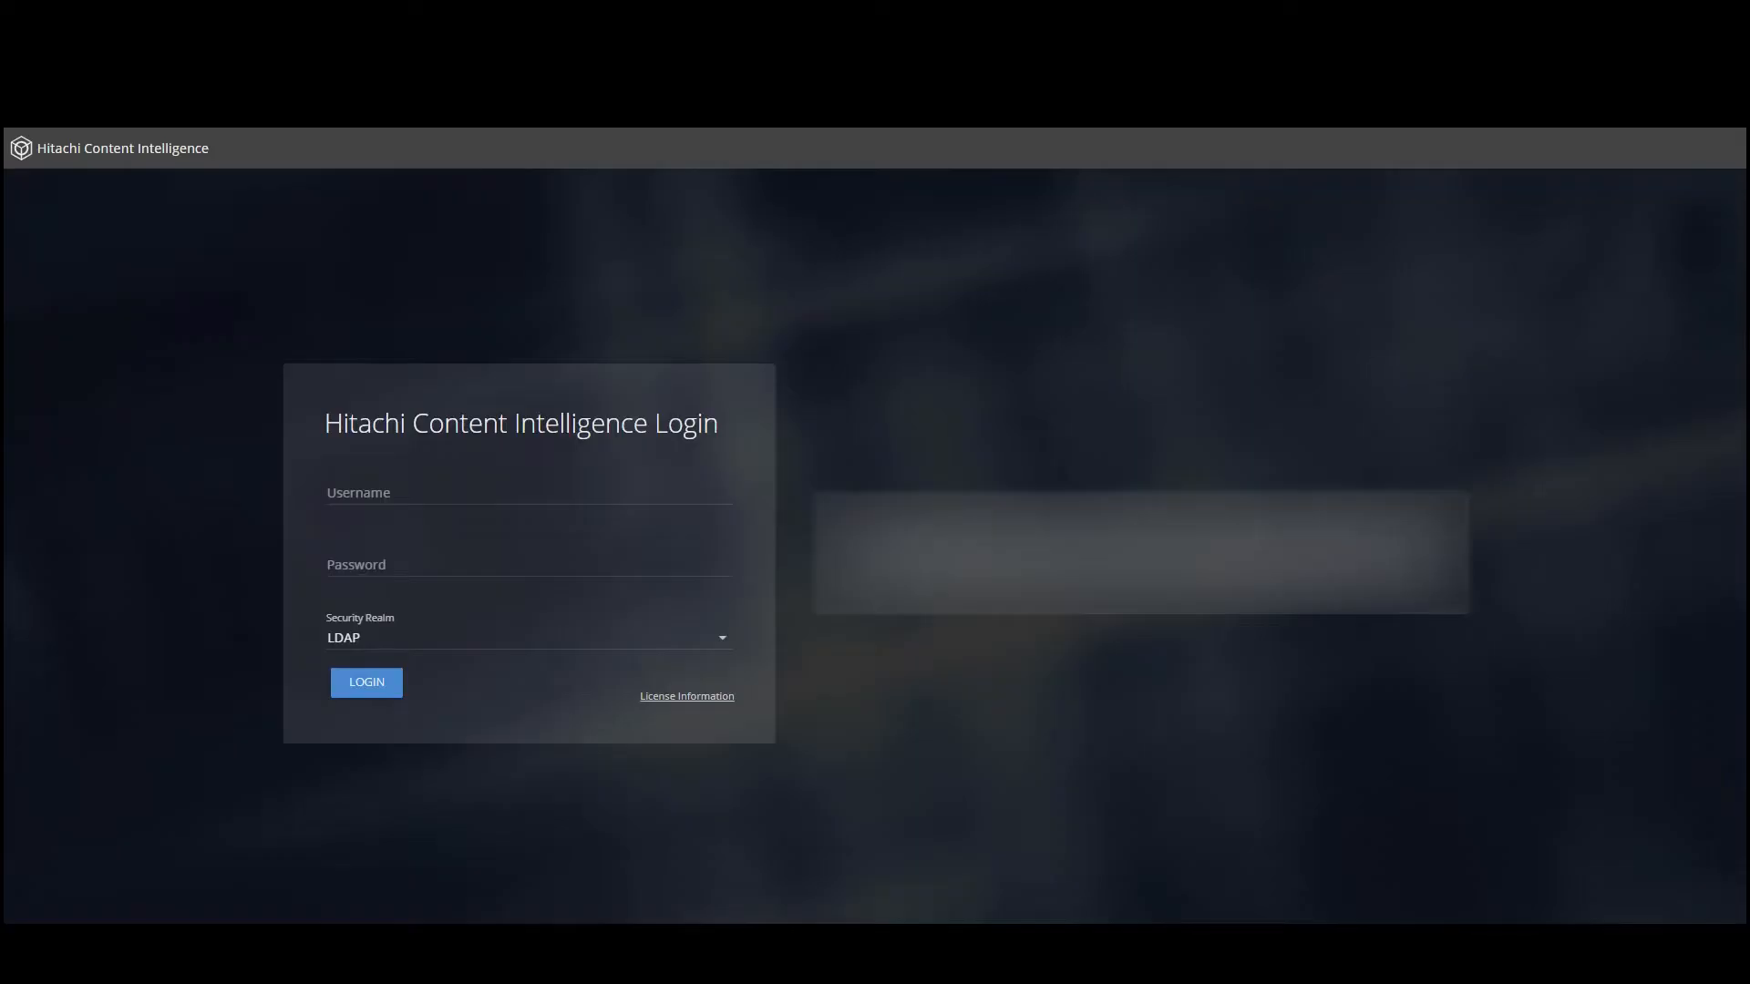
# Log in as admin through the Local security realm to reach the system dashboard
pyautogui.write('admin')
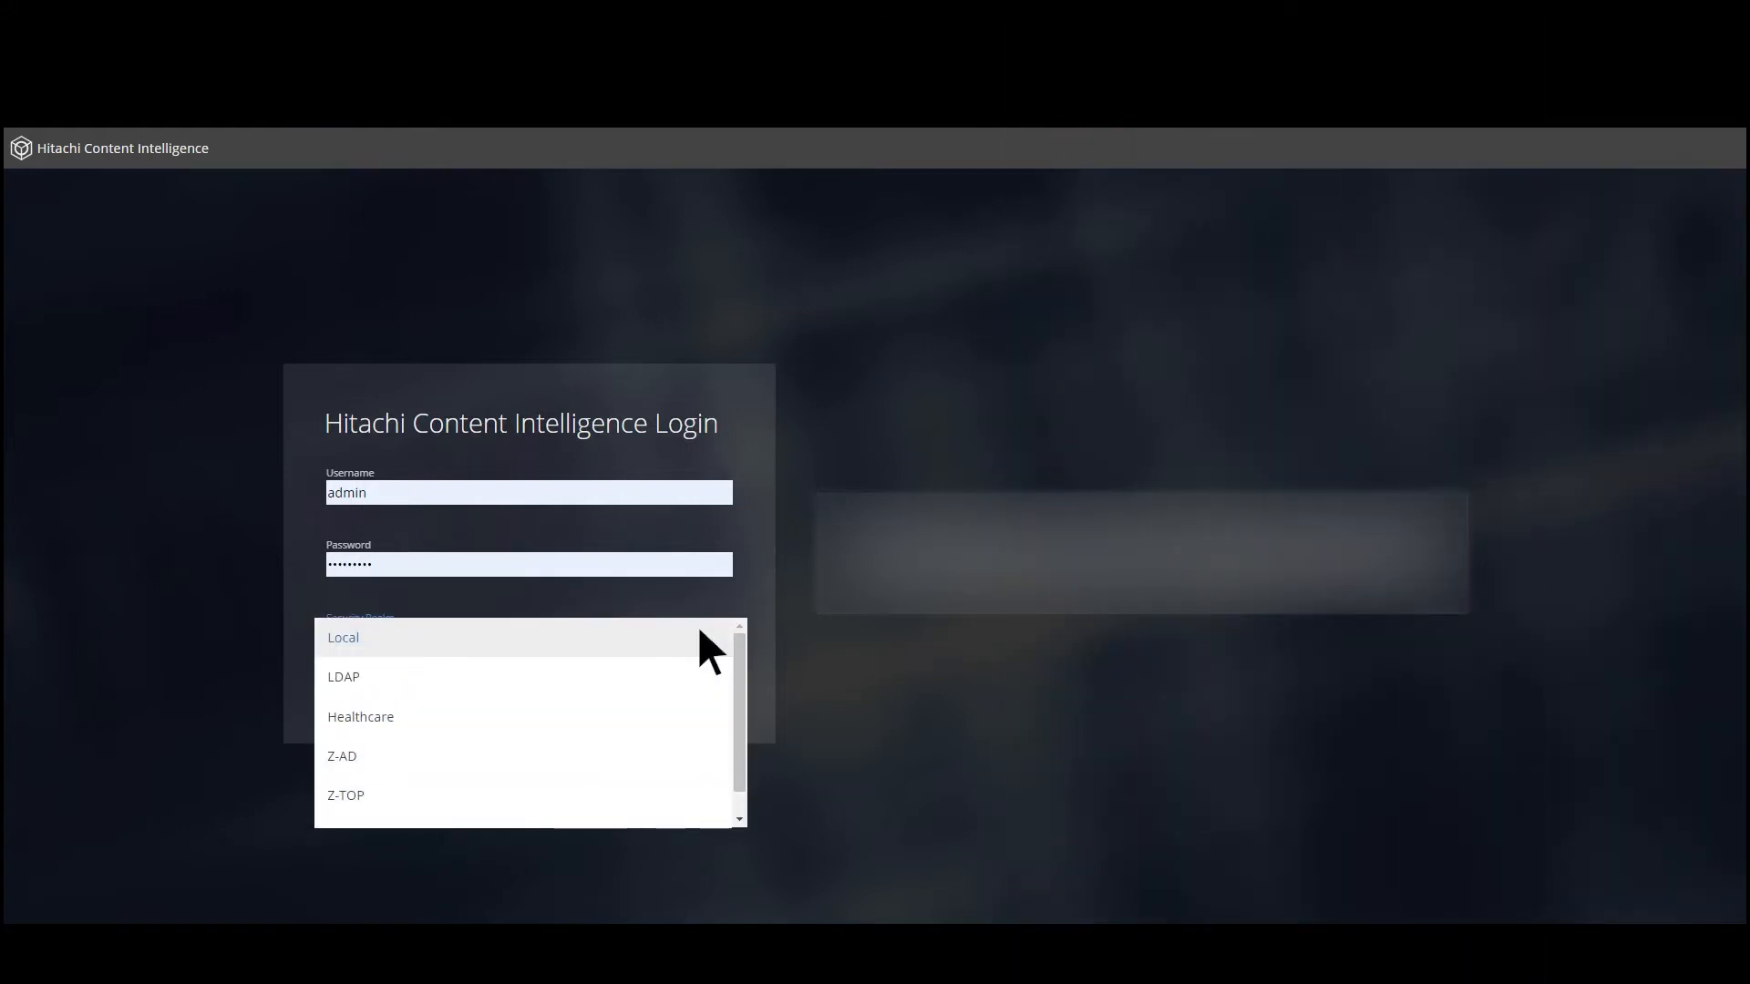
pyautogui.click(342, 637)
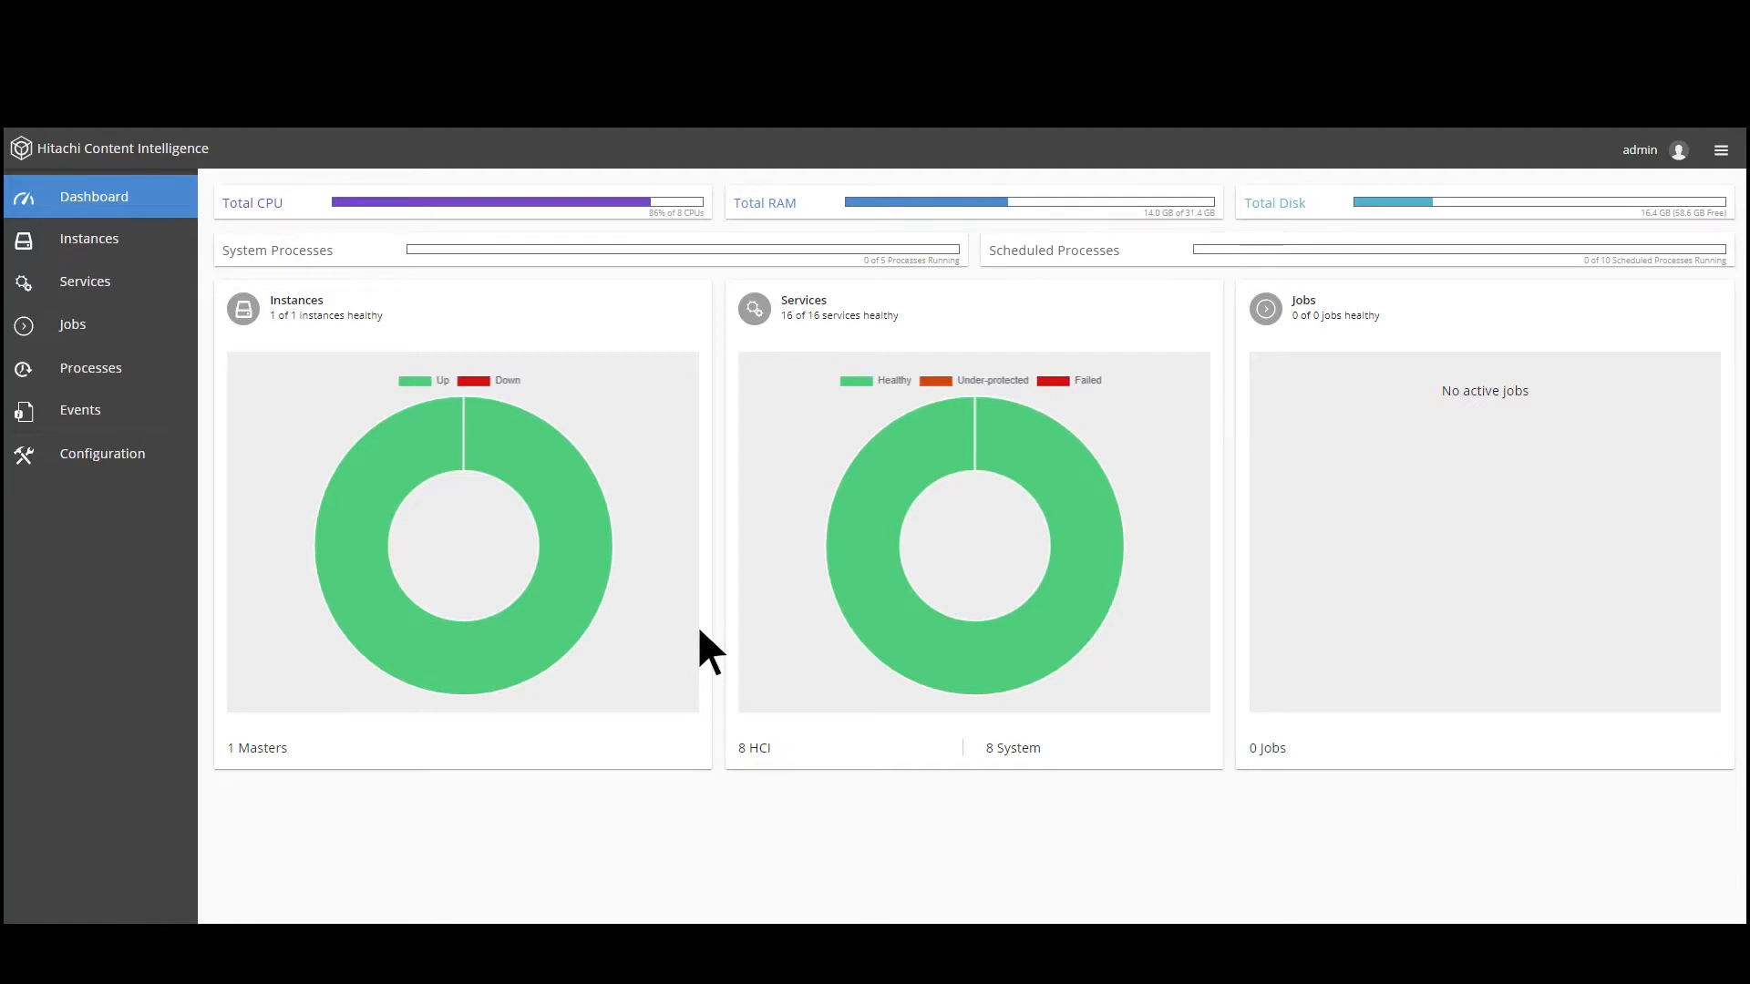
pyautogui.moveTo(168, 252)
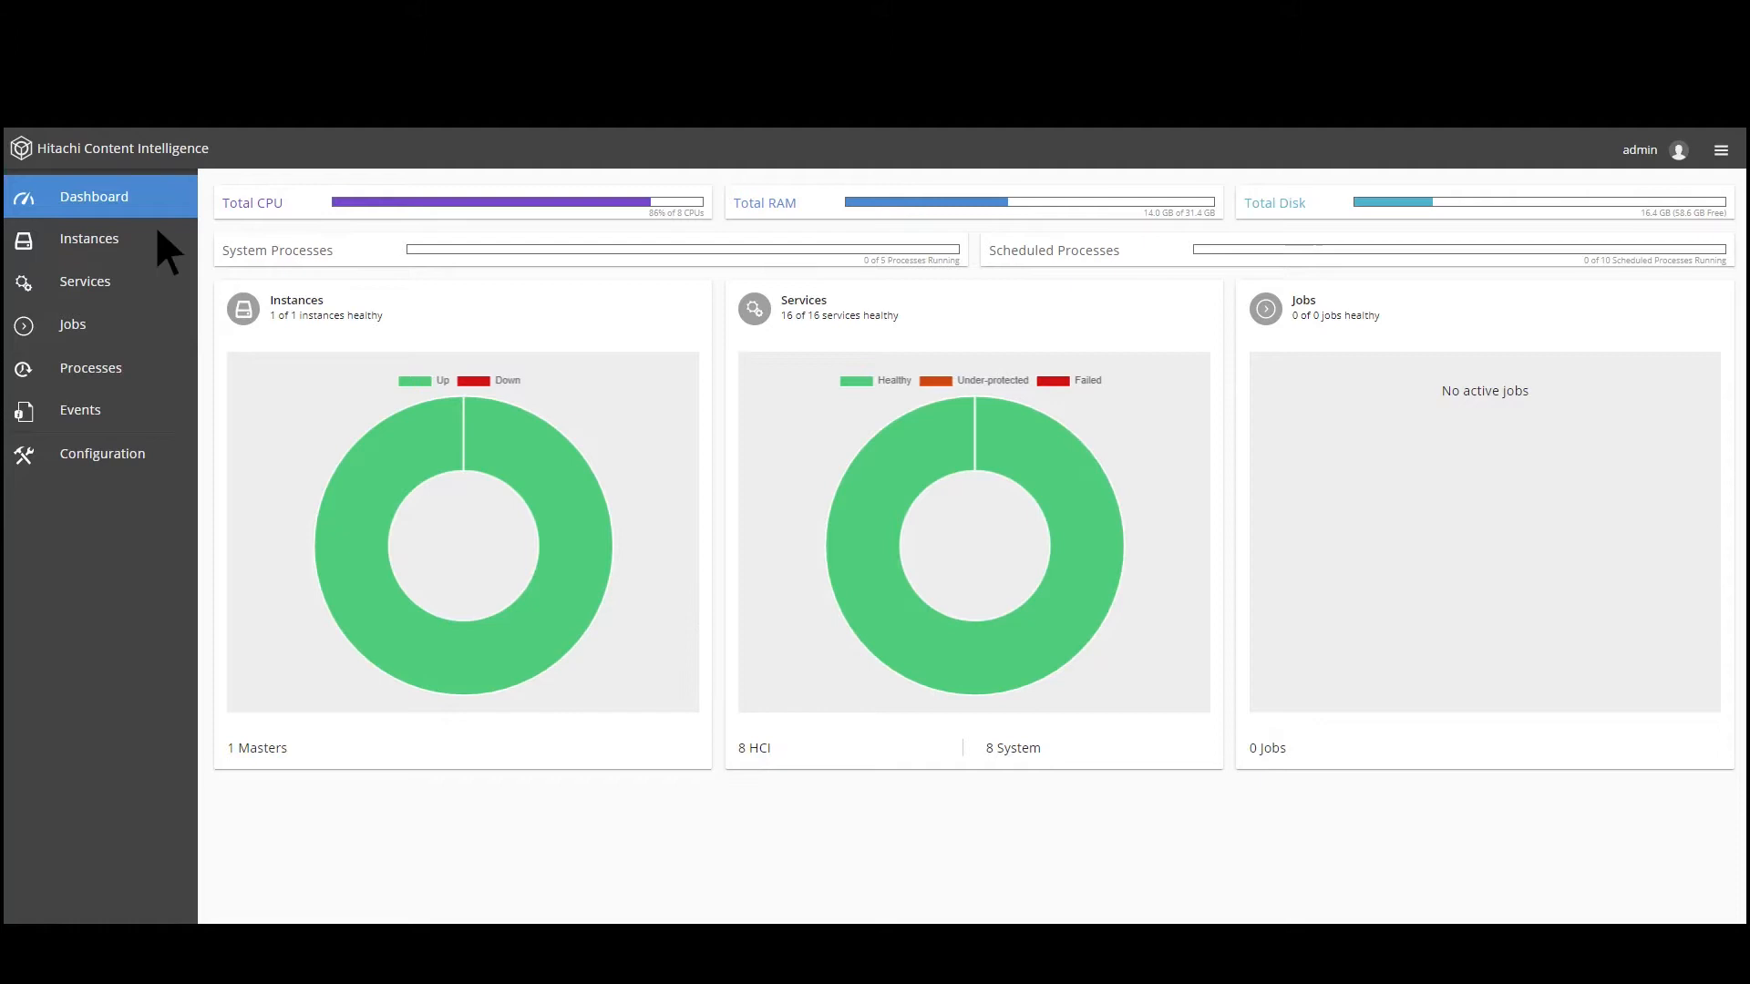
# Show the Instances list with the single instance 172.18.150.45 in the UP state
pyautogui.click(89, 238)
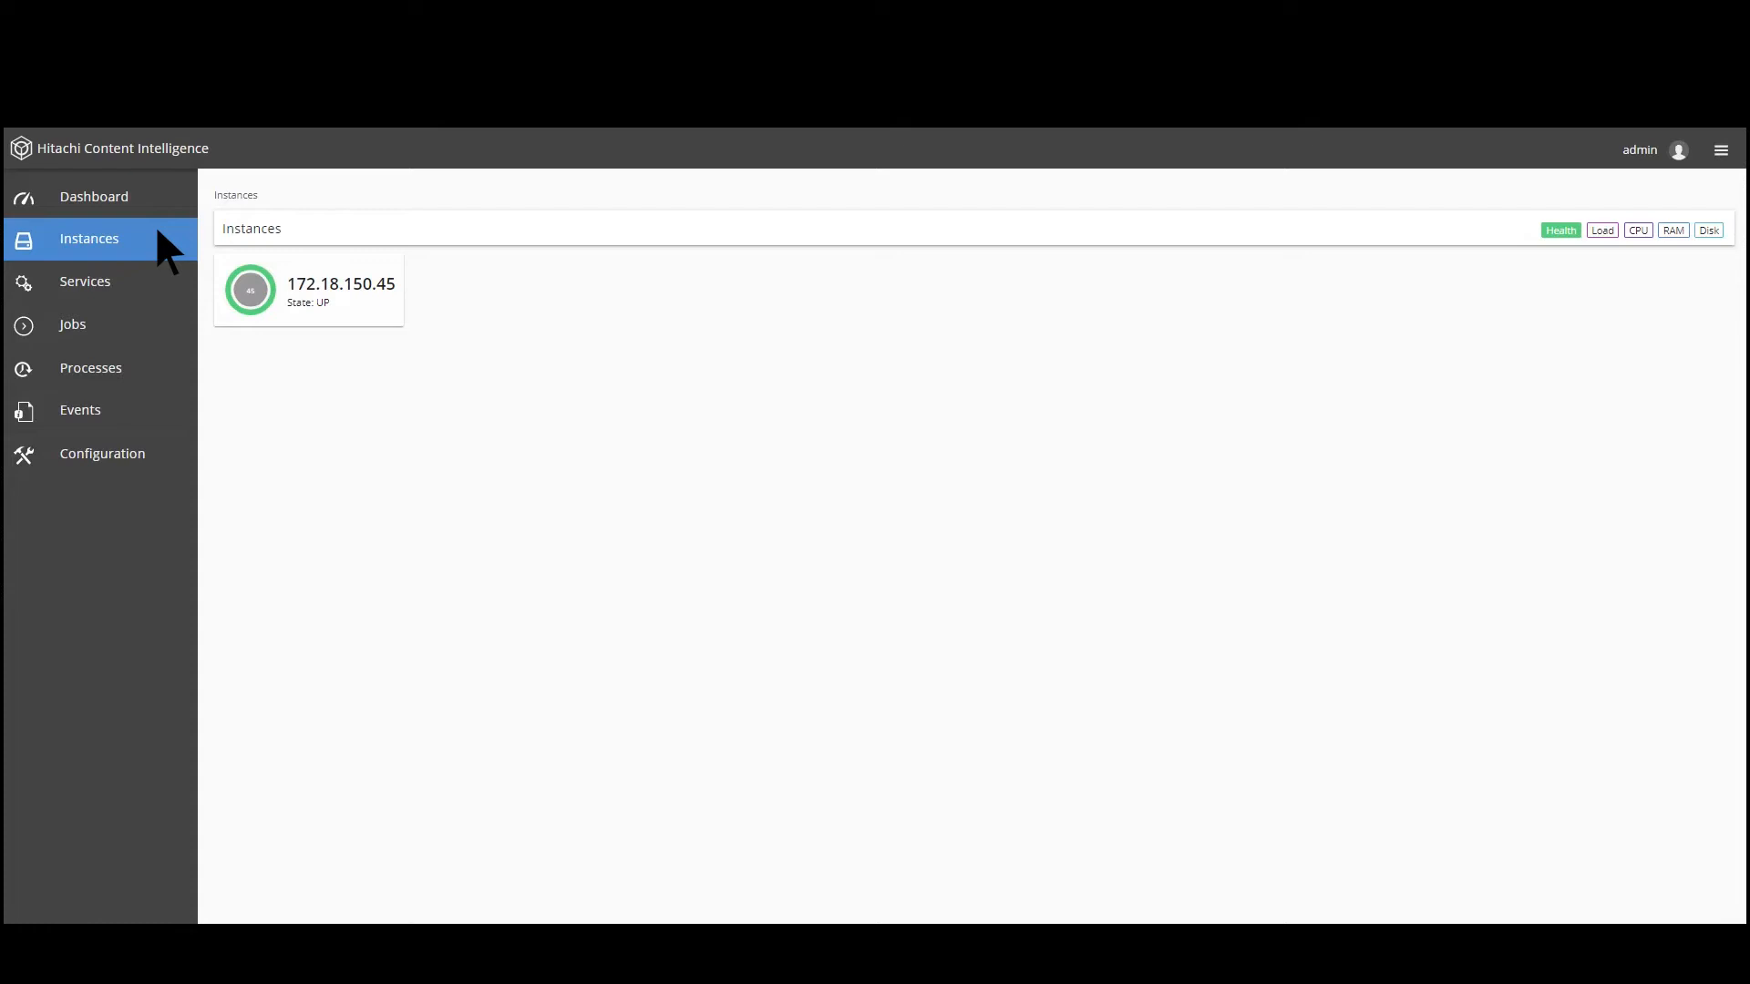
# Review instance 172.18.150.45's system services and jobs, then show the all-services usage charts
pyautogui.click(309, 290)
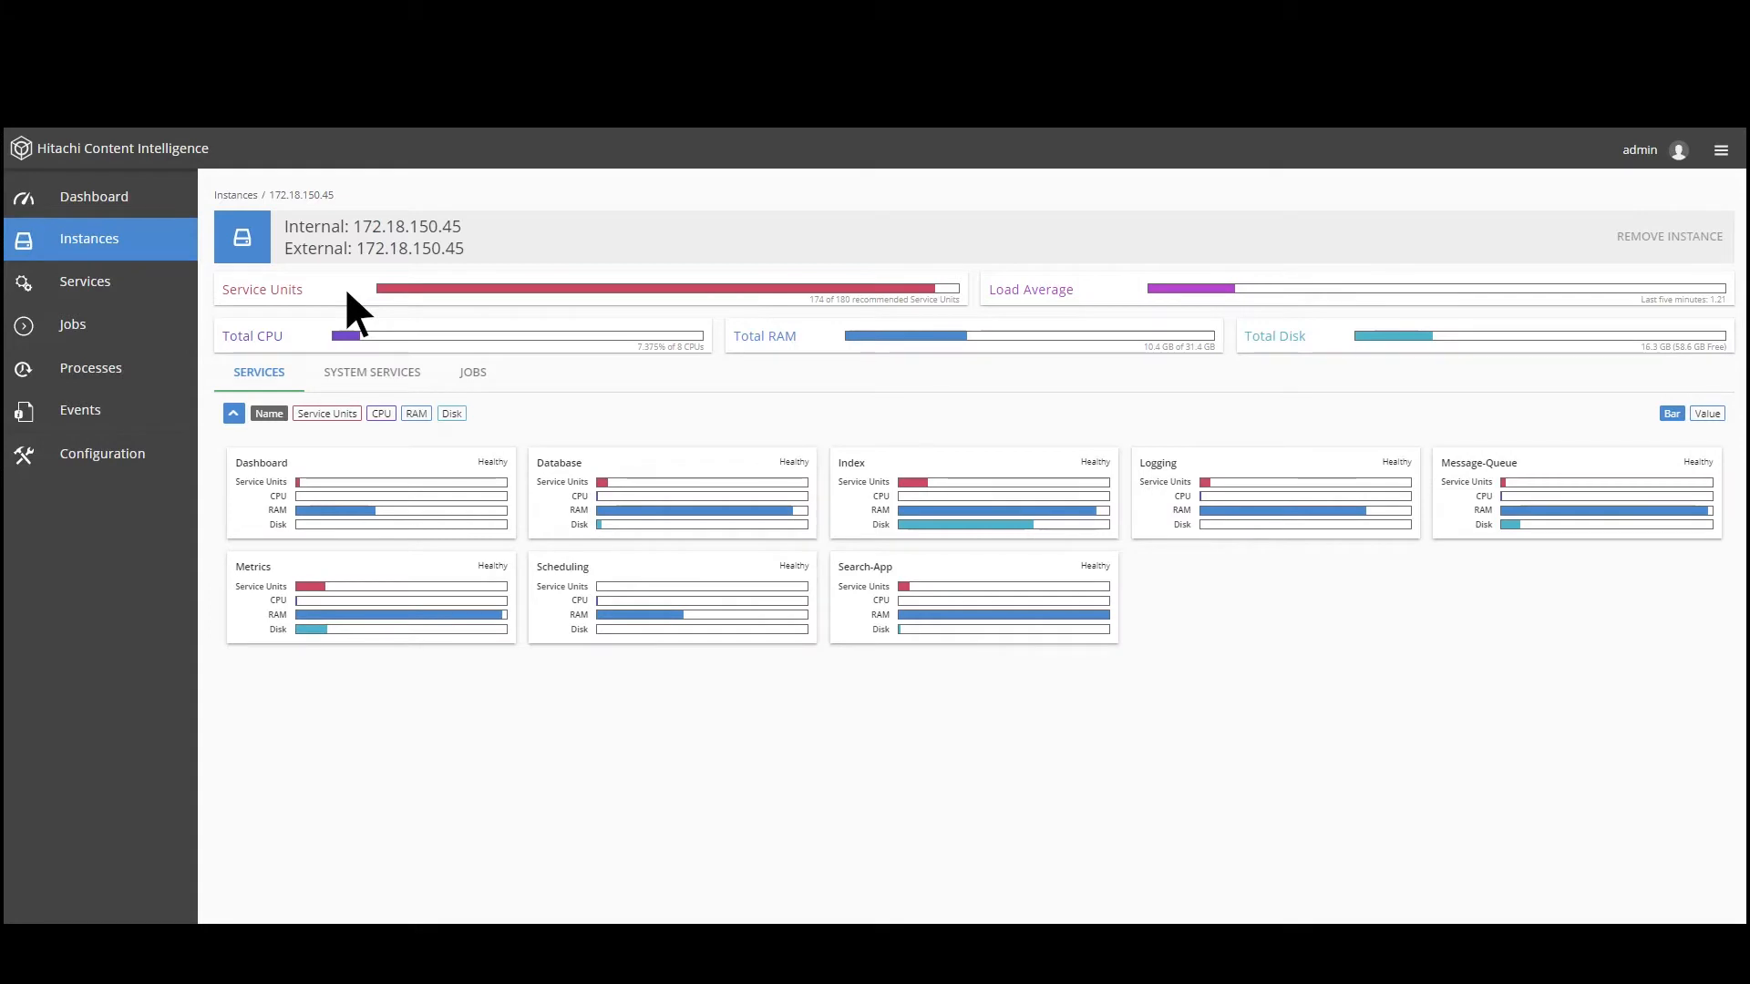
pyautogui.moveTo(268, 887)
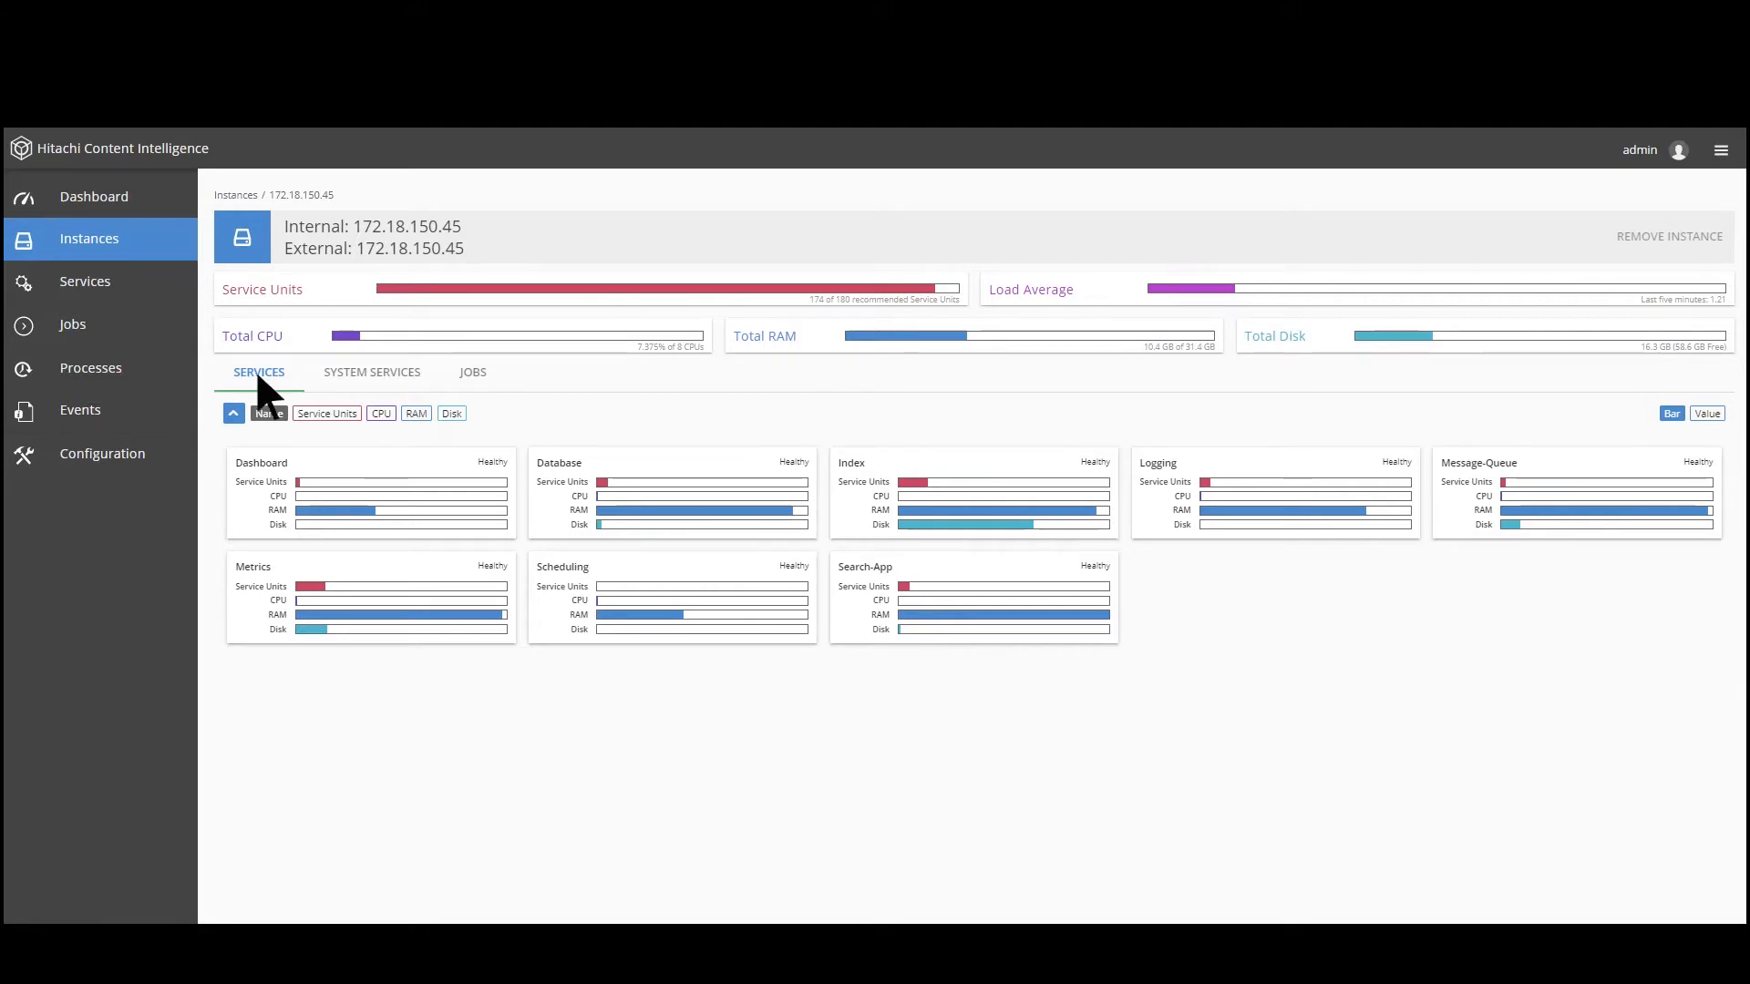
pyautogui.click(372, 371)
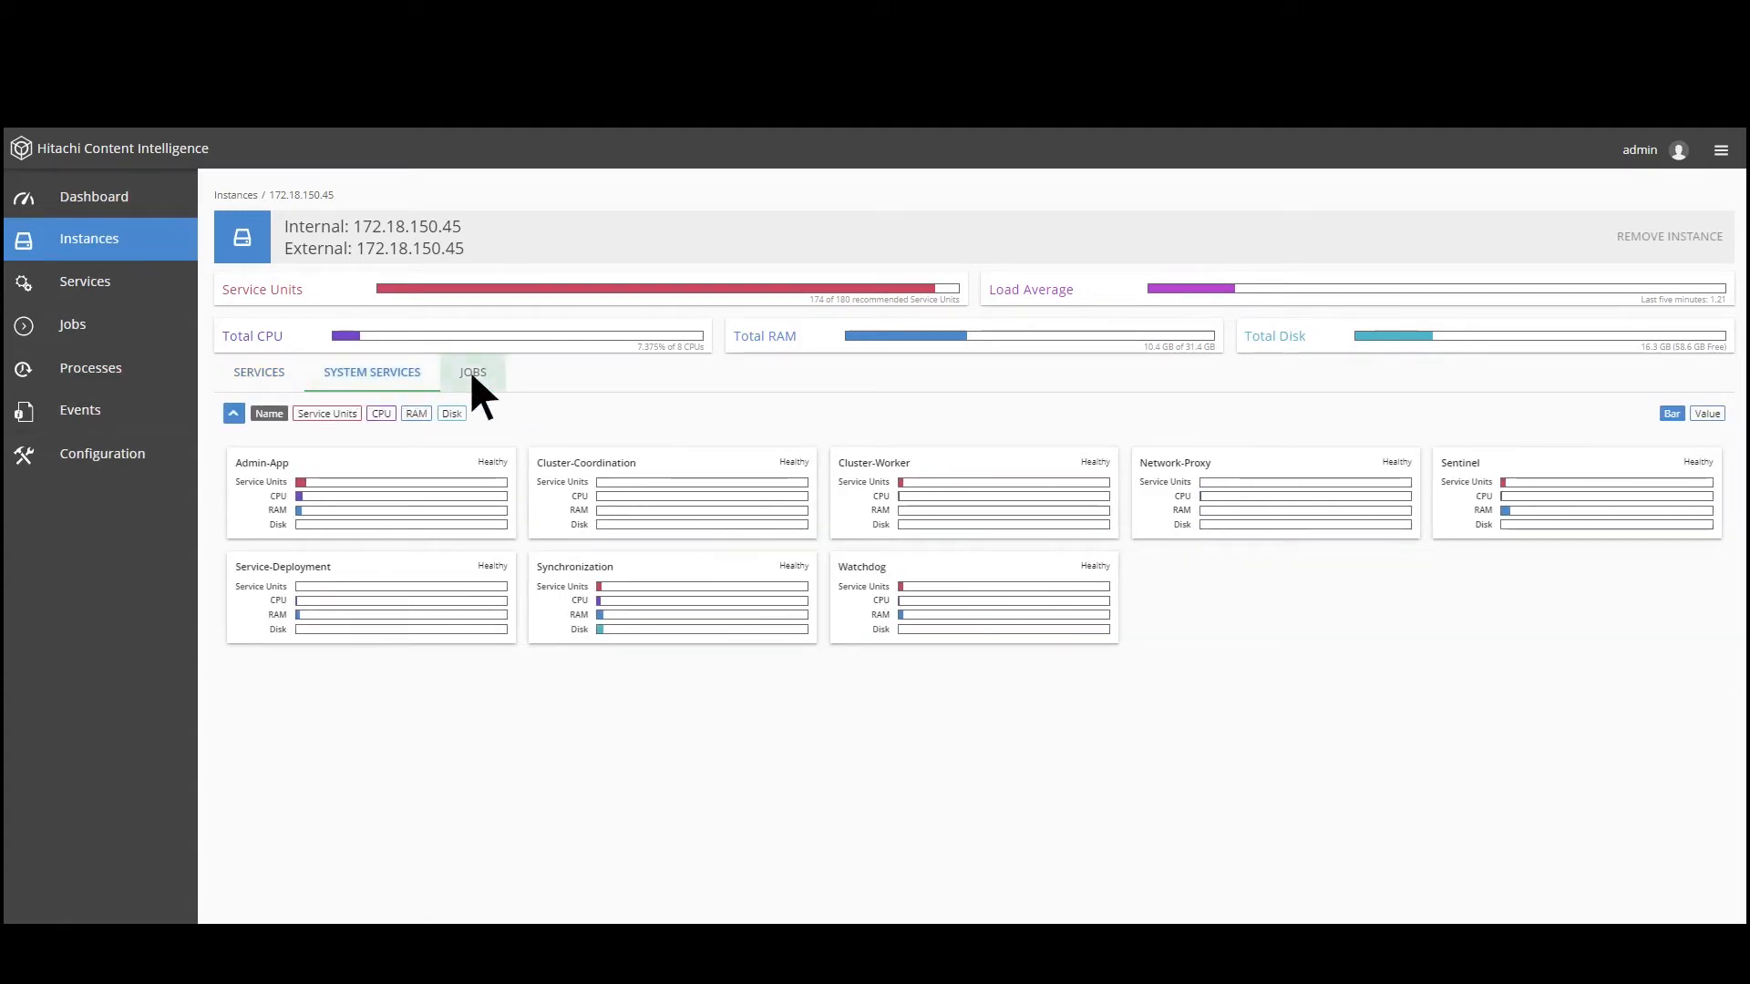
pyautogui.click(472, 372)
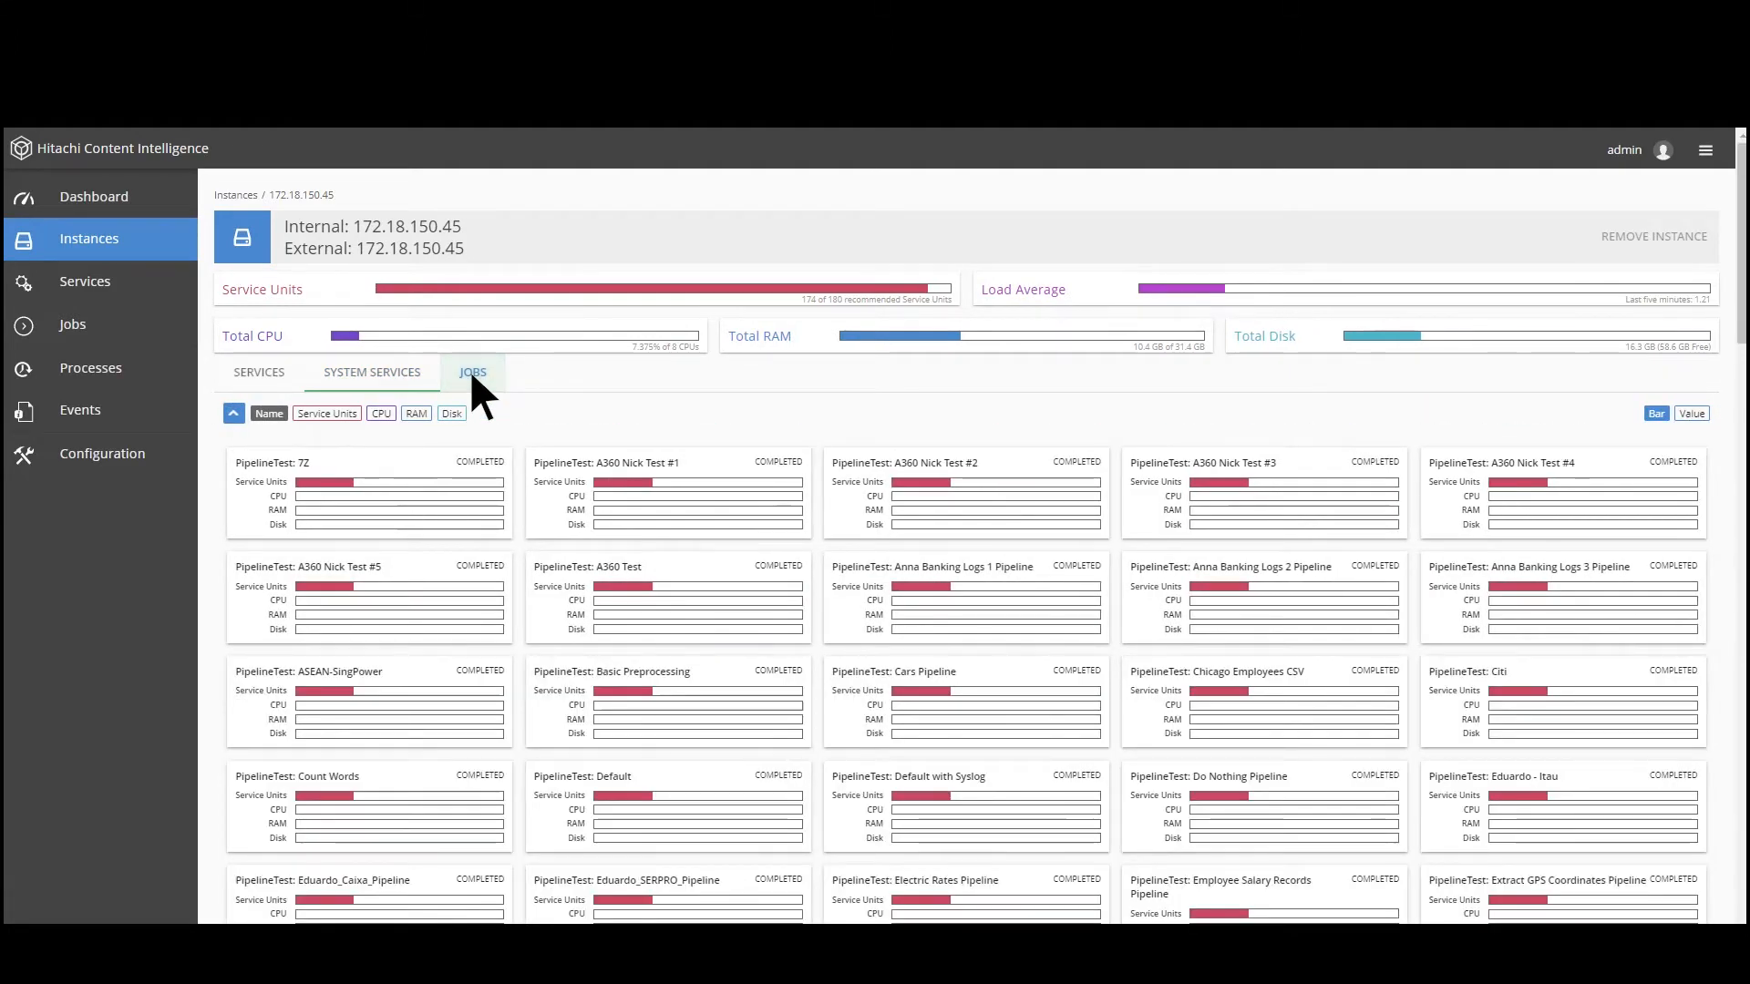
pyautogui.click(85, 281)
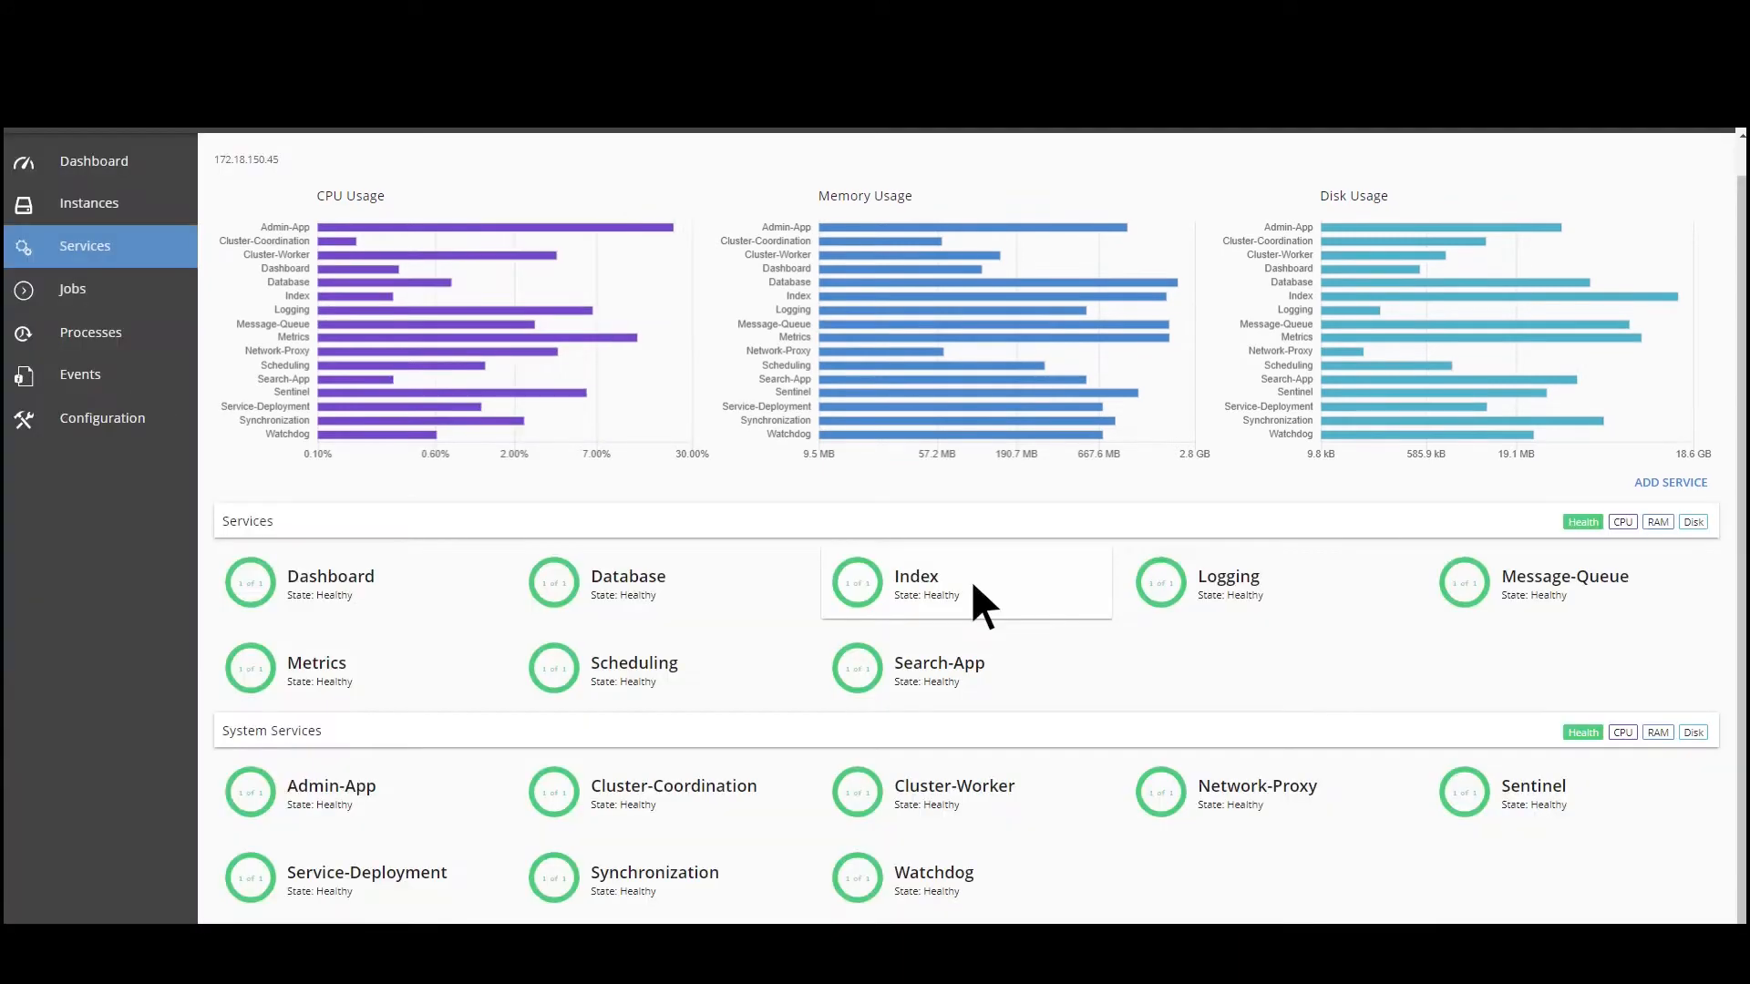
# Drill from the Index service into the Binary Cars workflow job's configuration settings
pyautogui.click(915, 576)
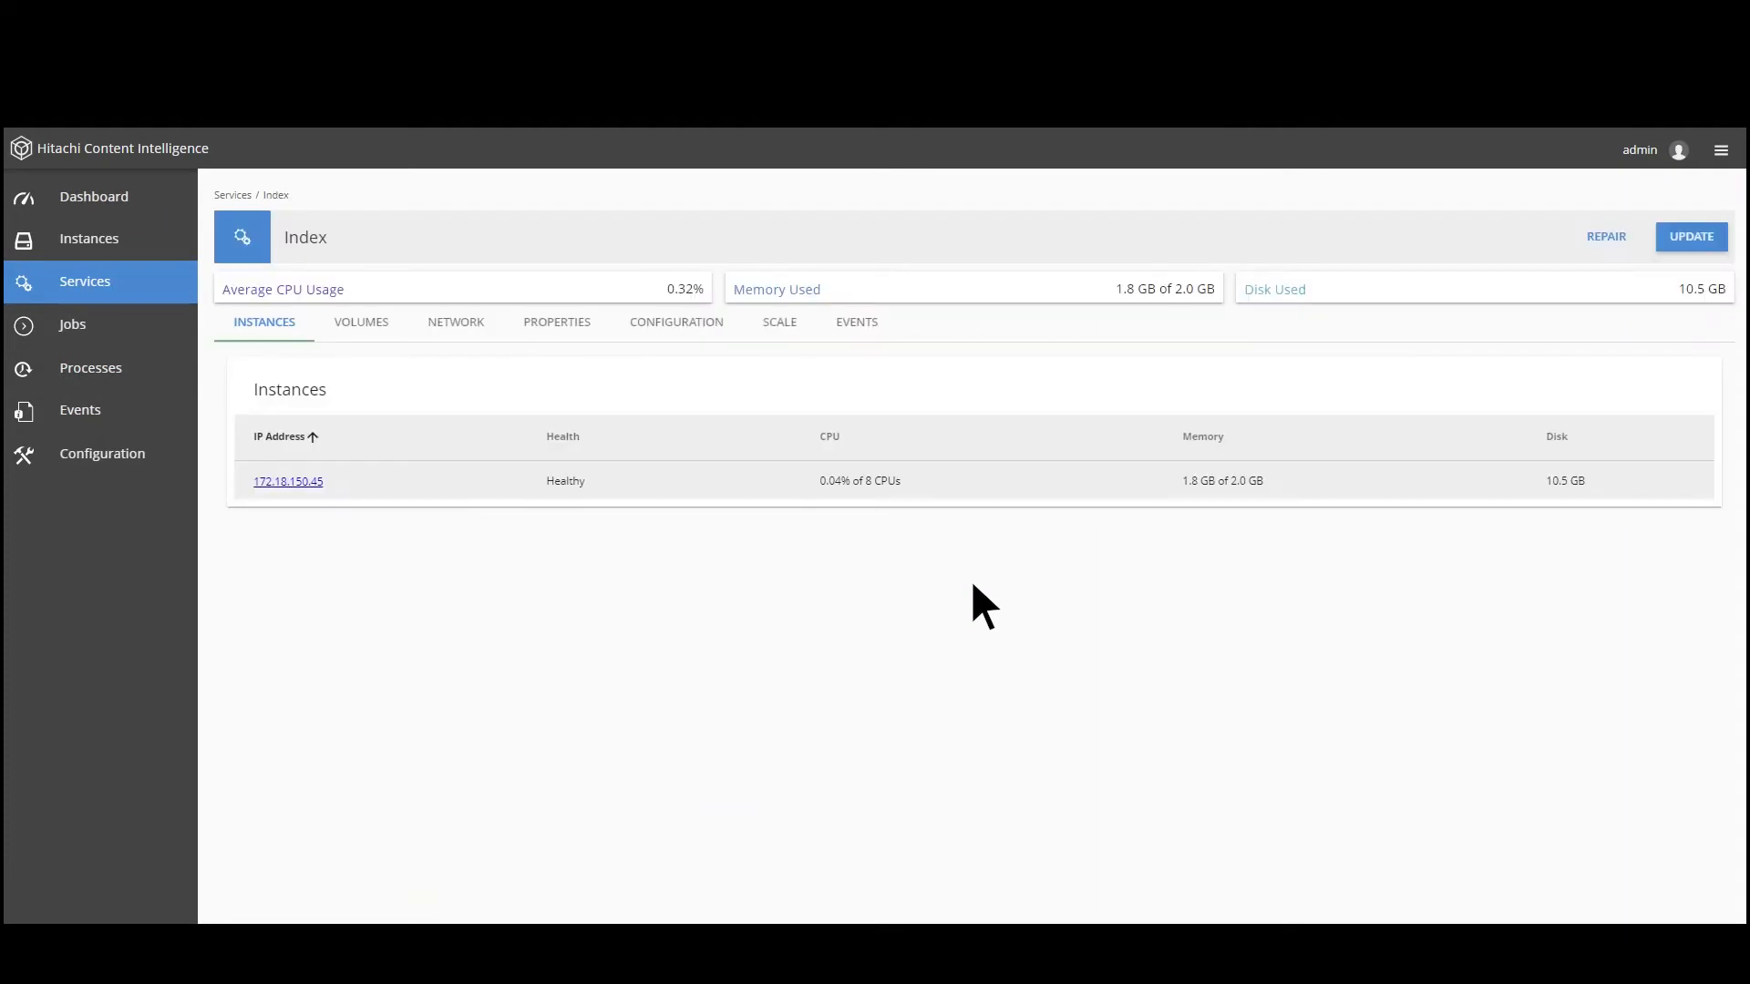
pyautogui.click(288, 481)
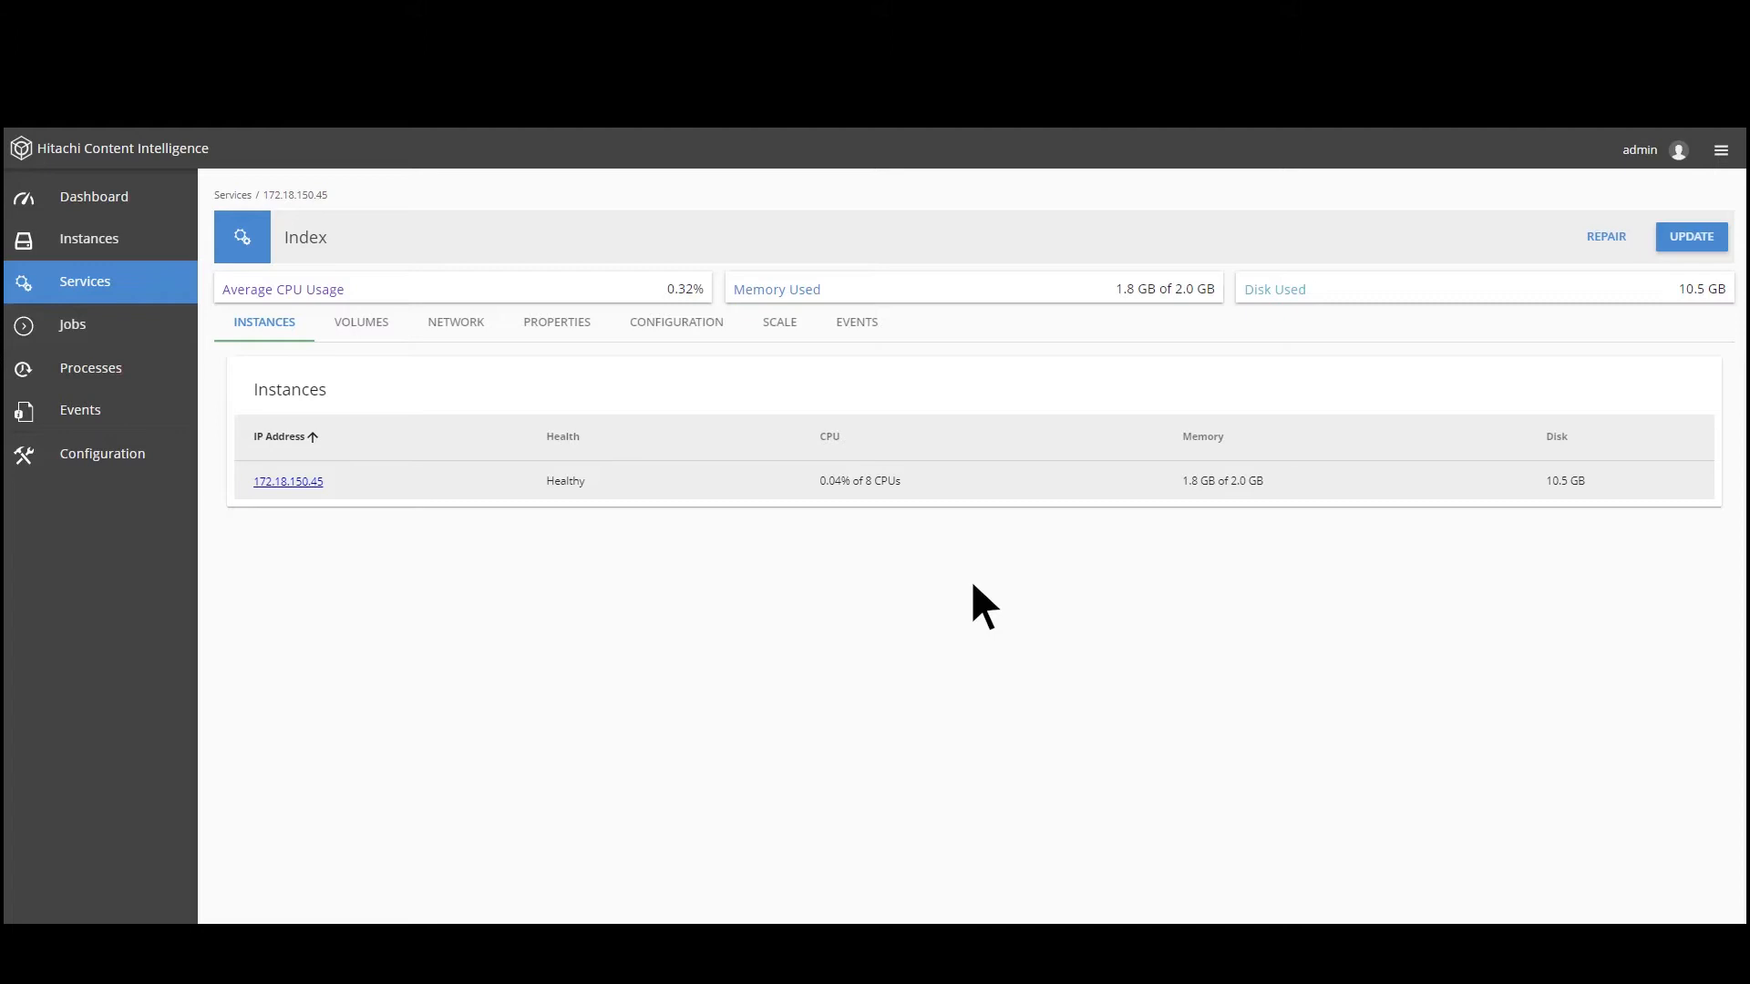
pyautogui.click(73, 324)
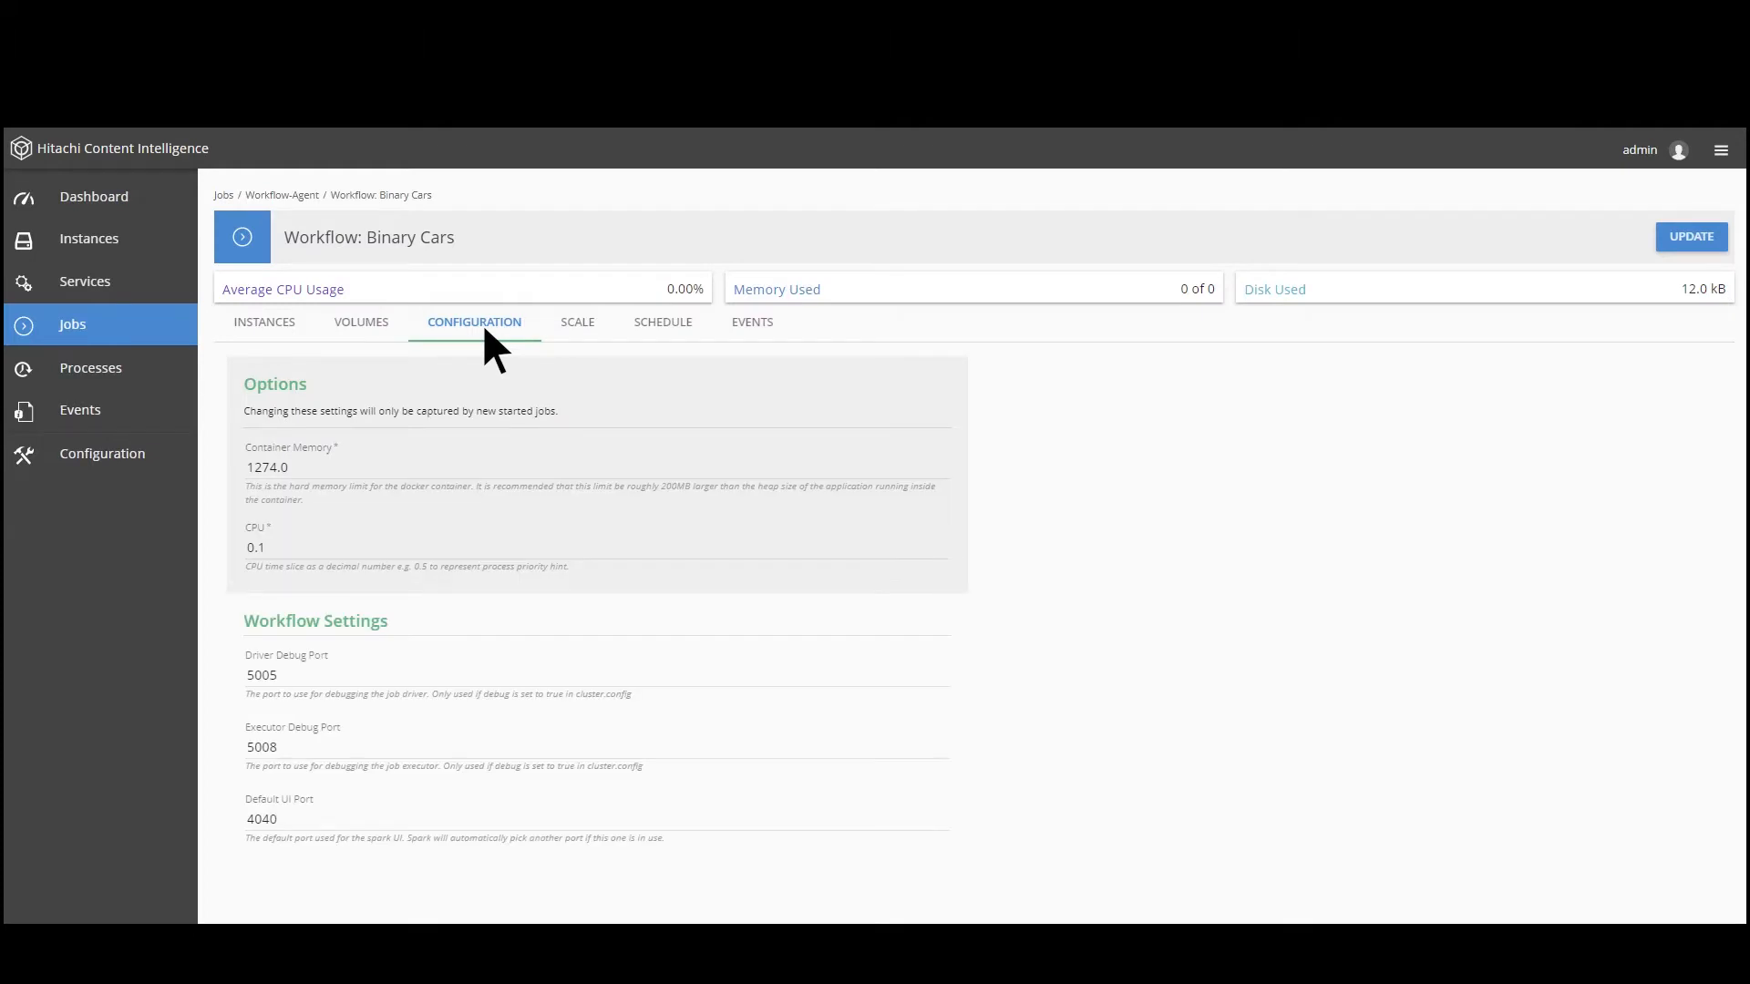
# Review the job's scale and weekly schedule settings, then show the system event log
pyautogui.click(577, 321)
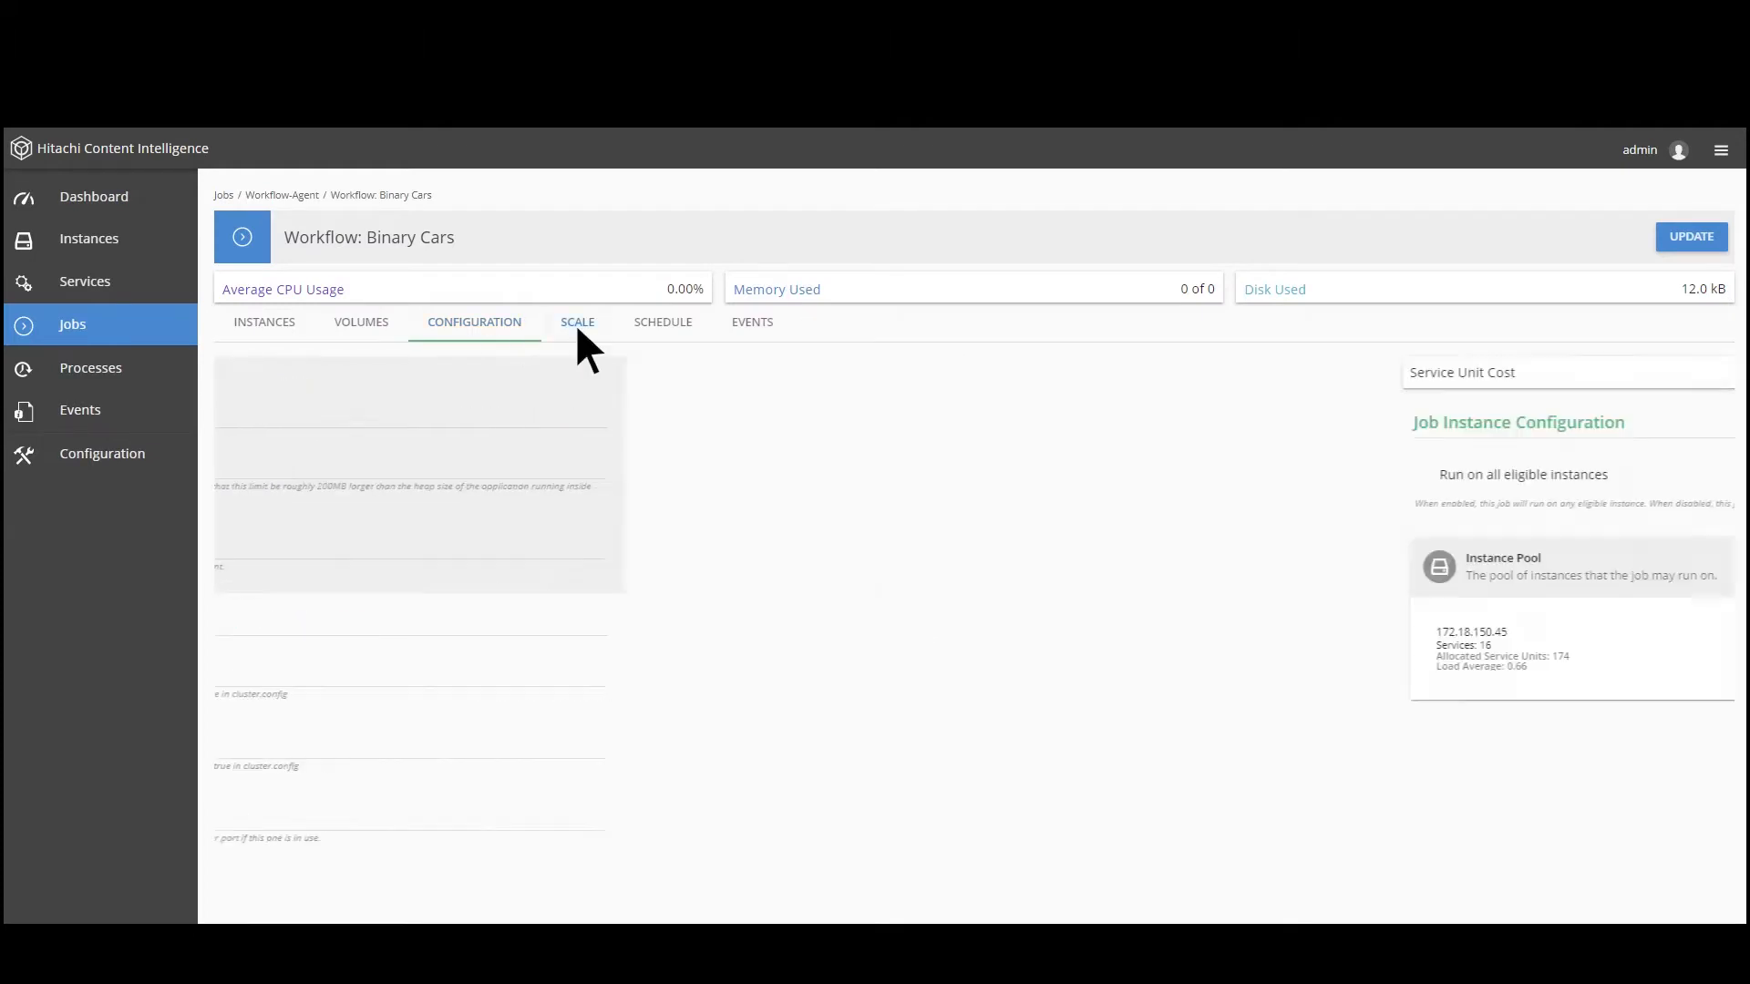
pyautogui.click(577, 321)
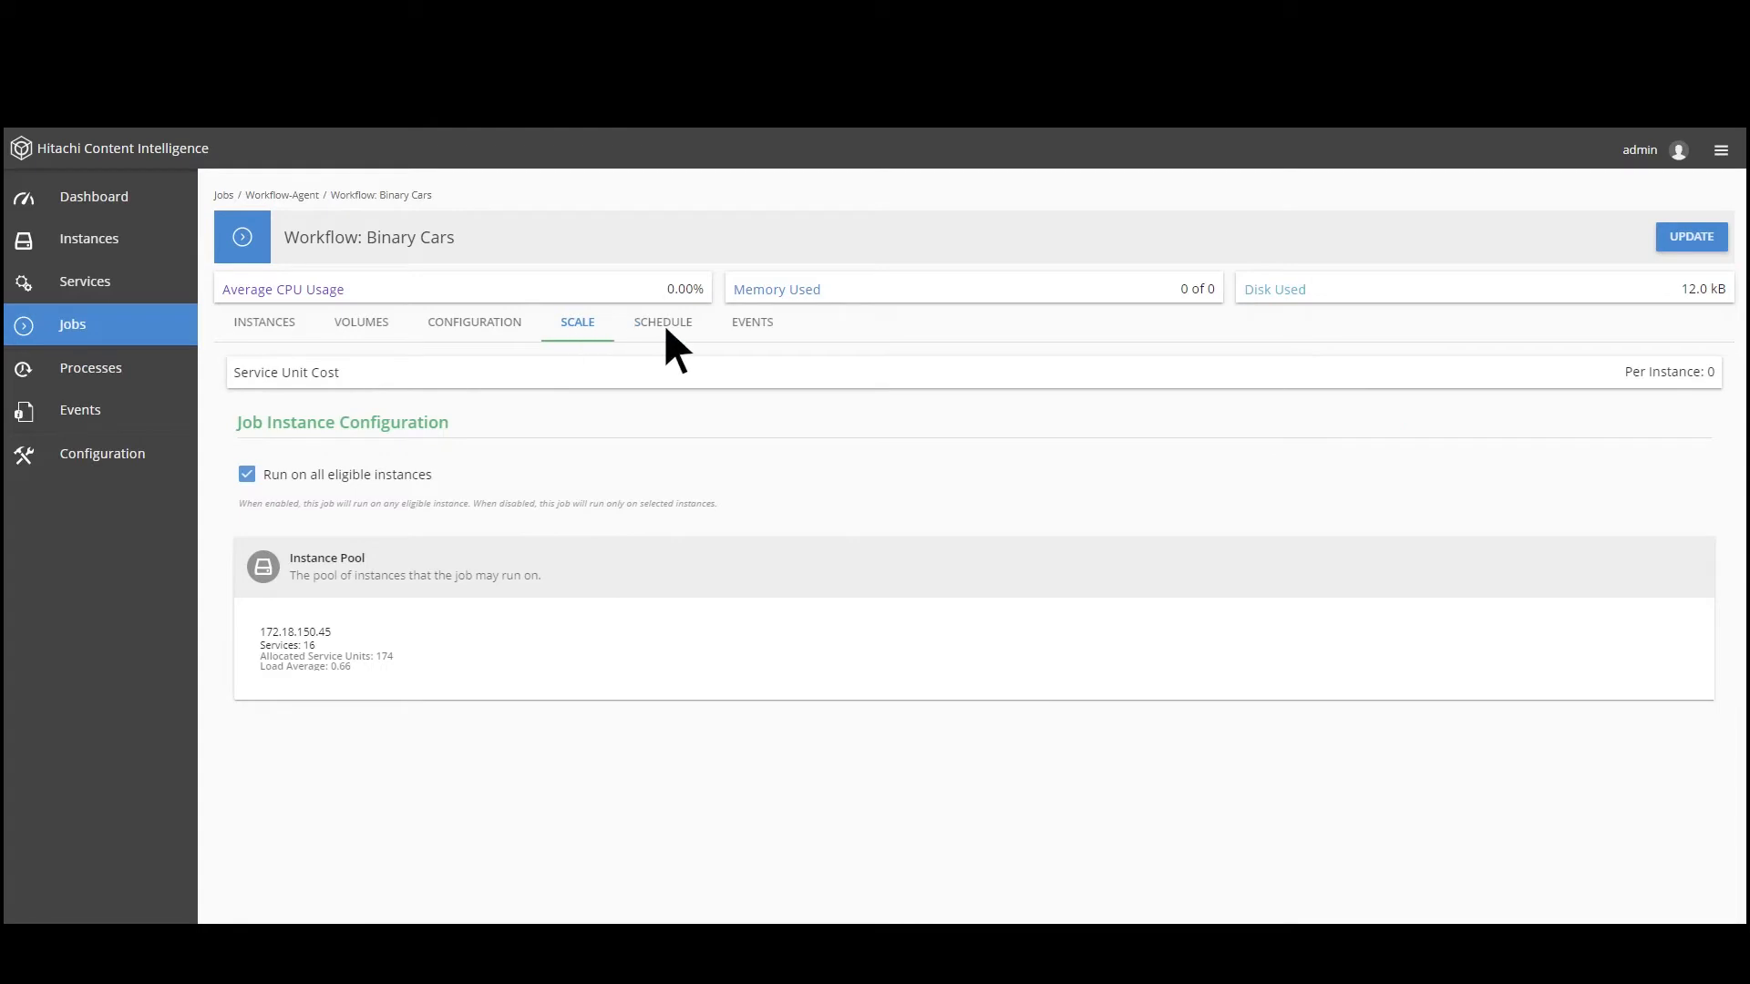
pyautogui.click(662, 322)
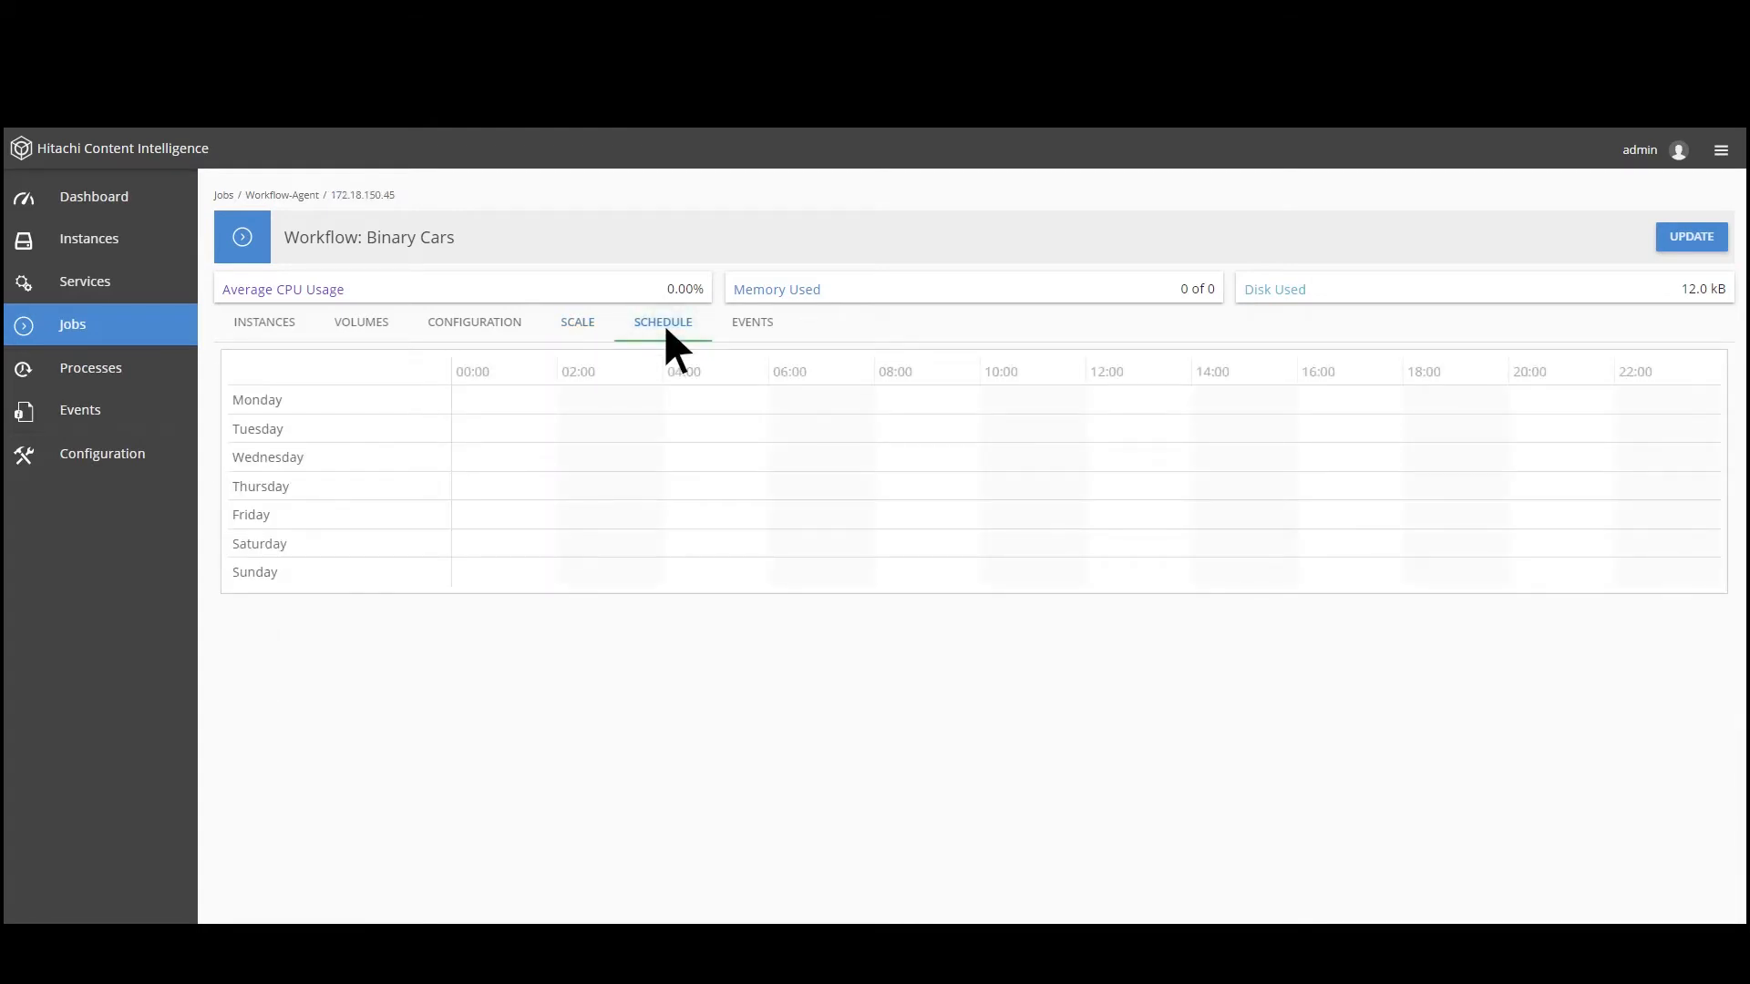
pyautogui.click(79, 409)
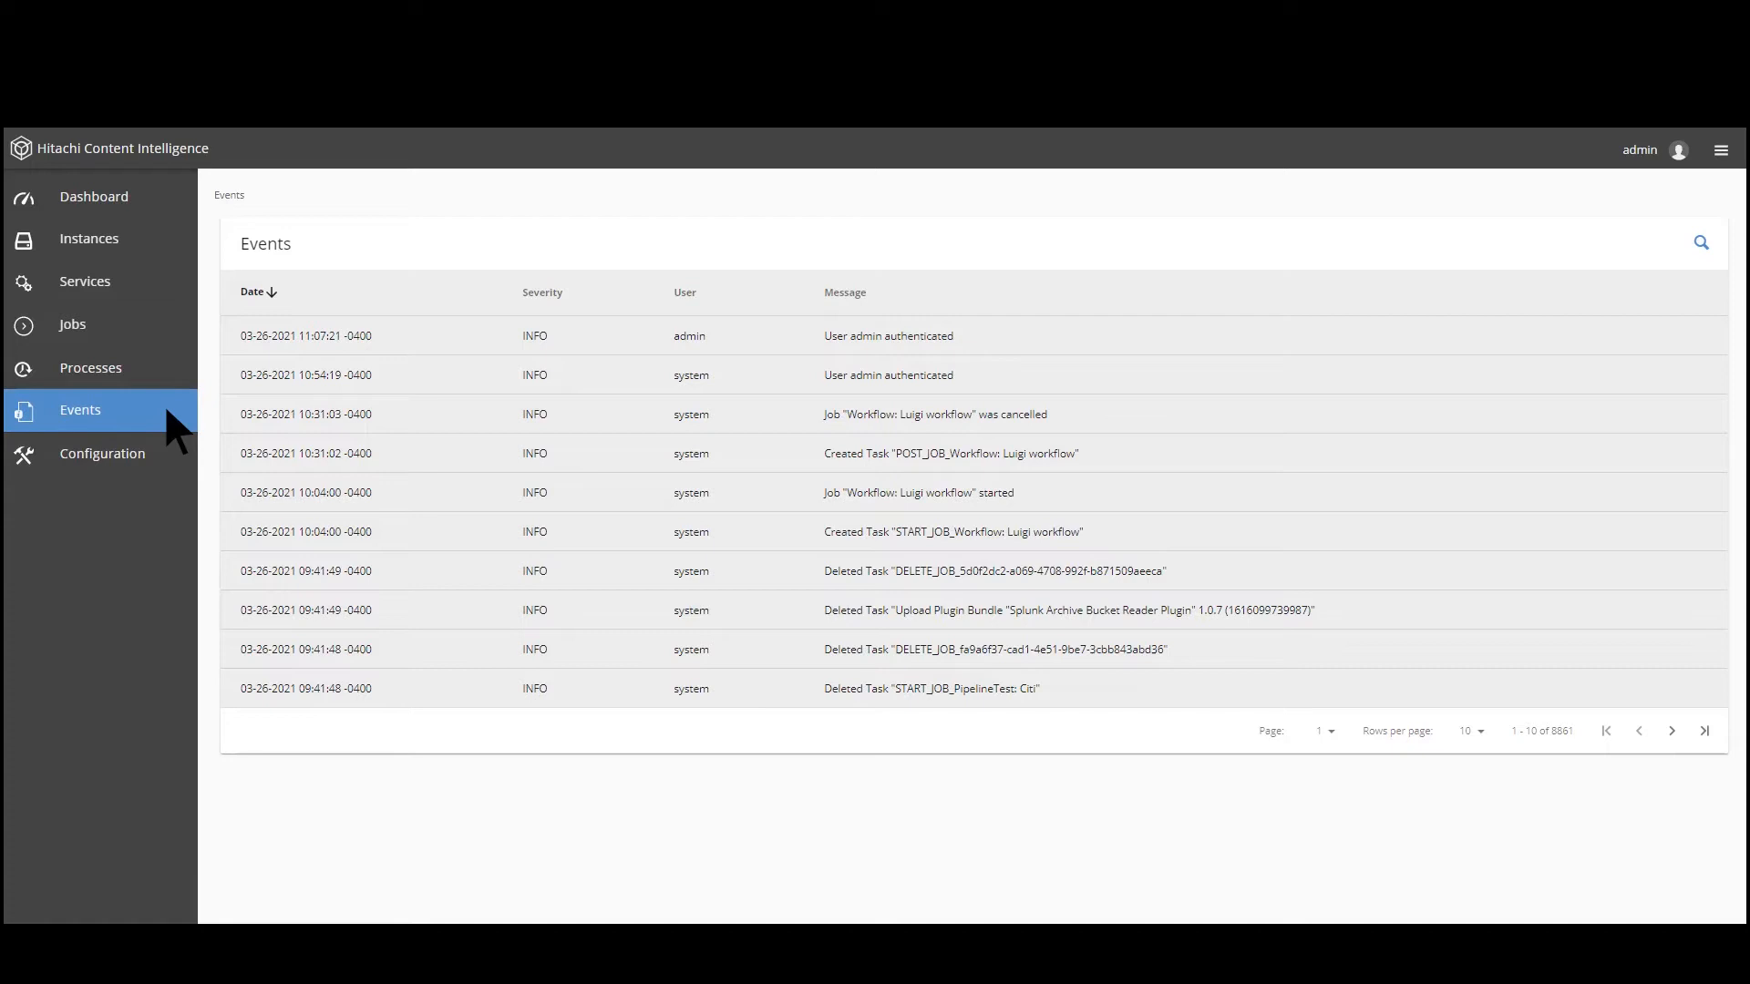
# Show 50 events per page, then move to the system Configuration area
pyautogui.click(1471, 731)
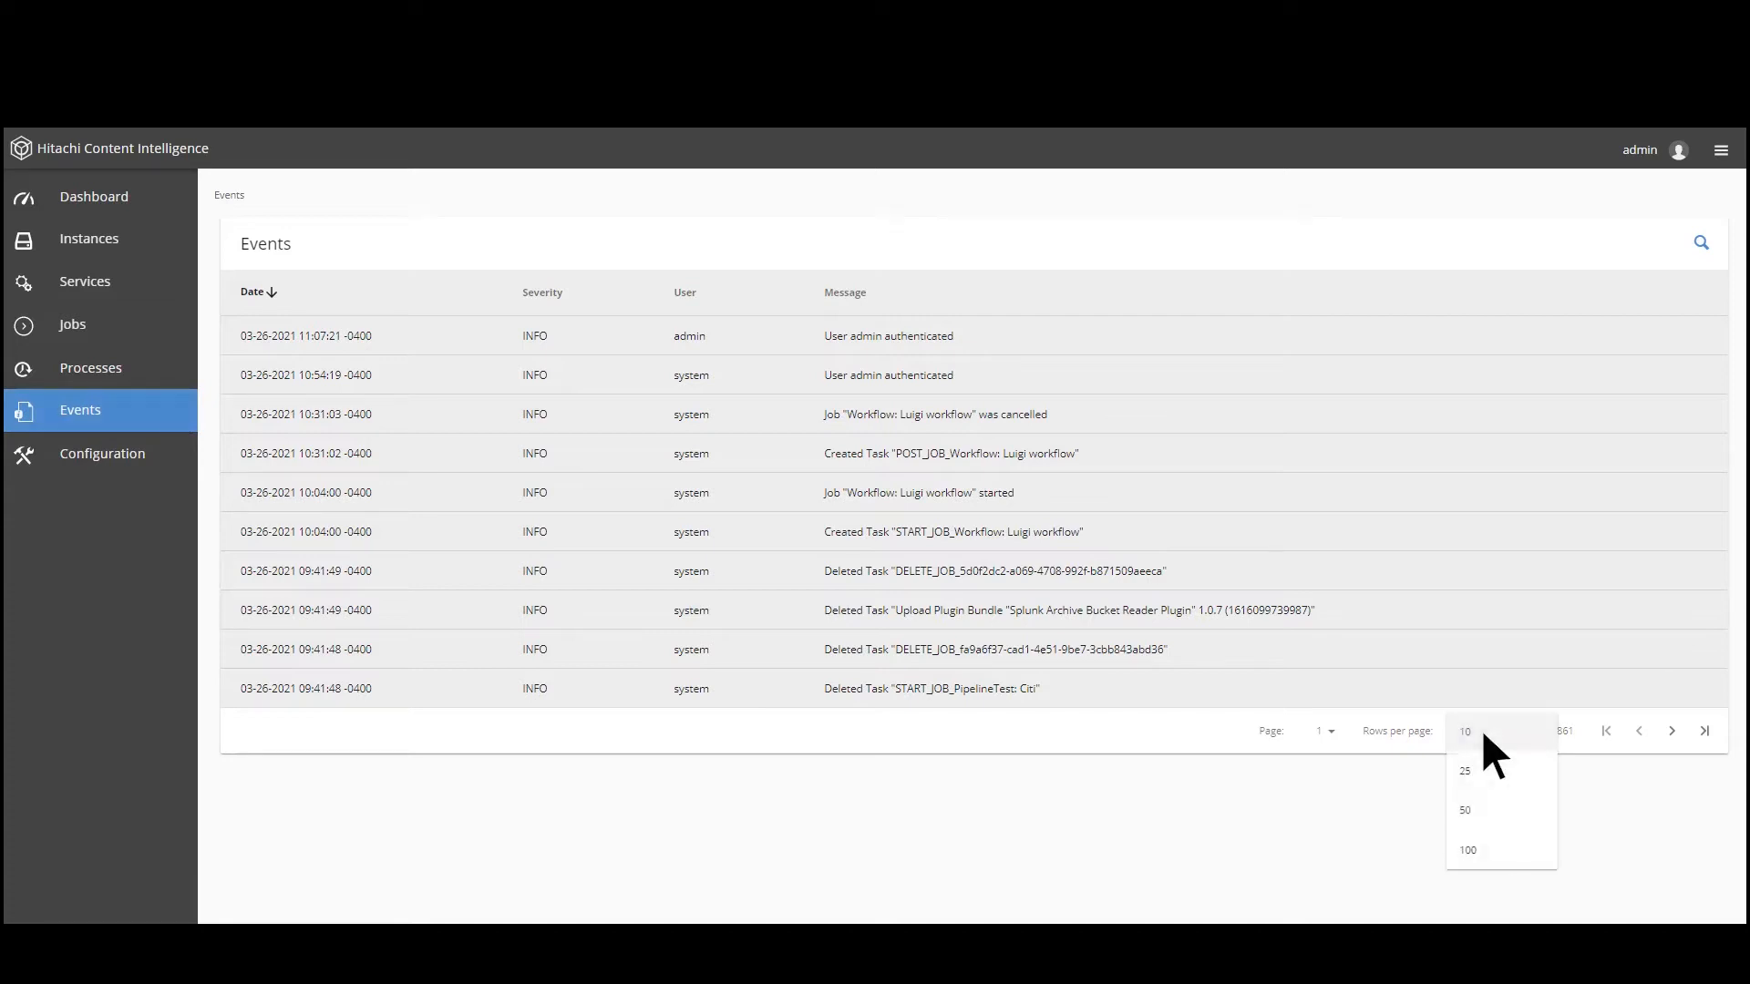
pyautogui.click(1464, 810)
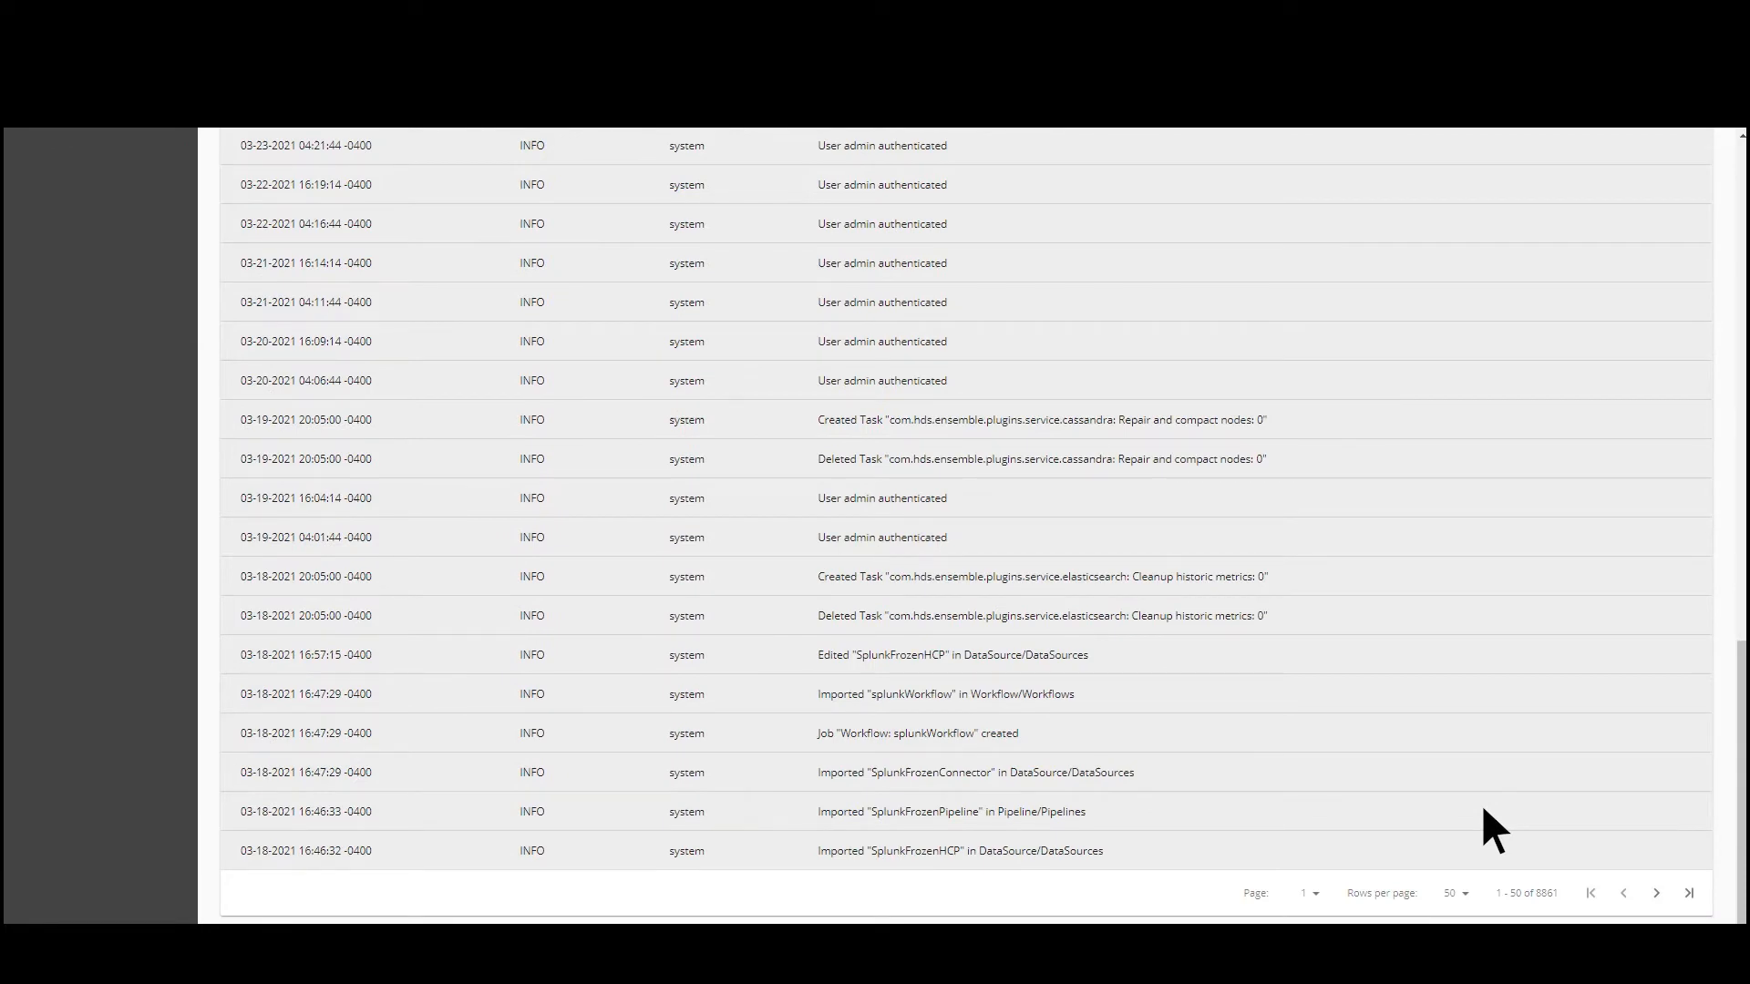
pyautogui.click(101, 452)
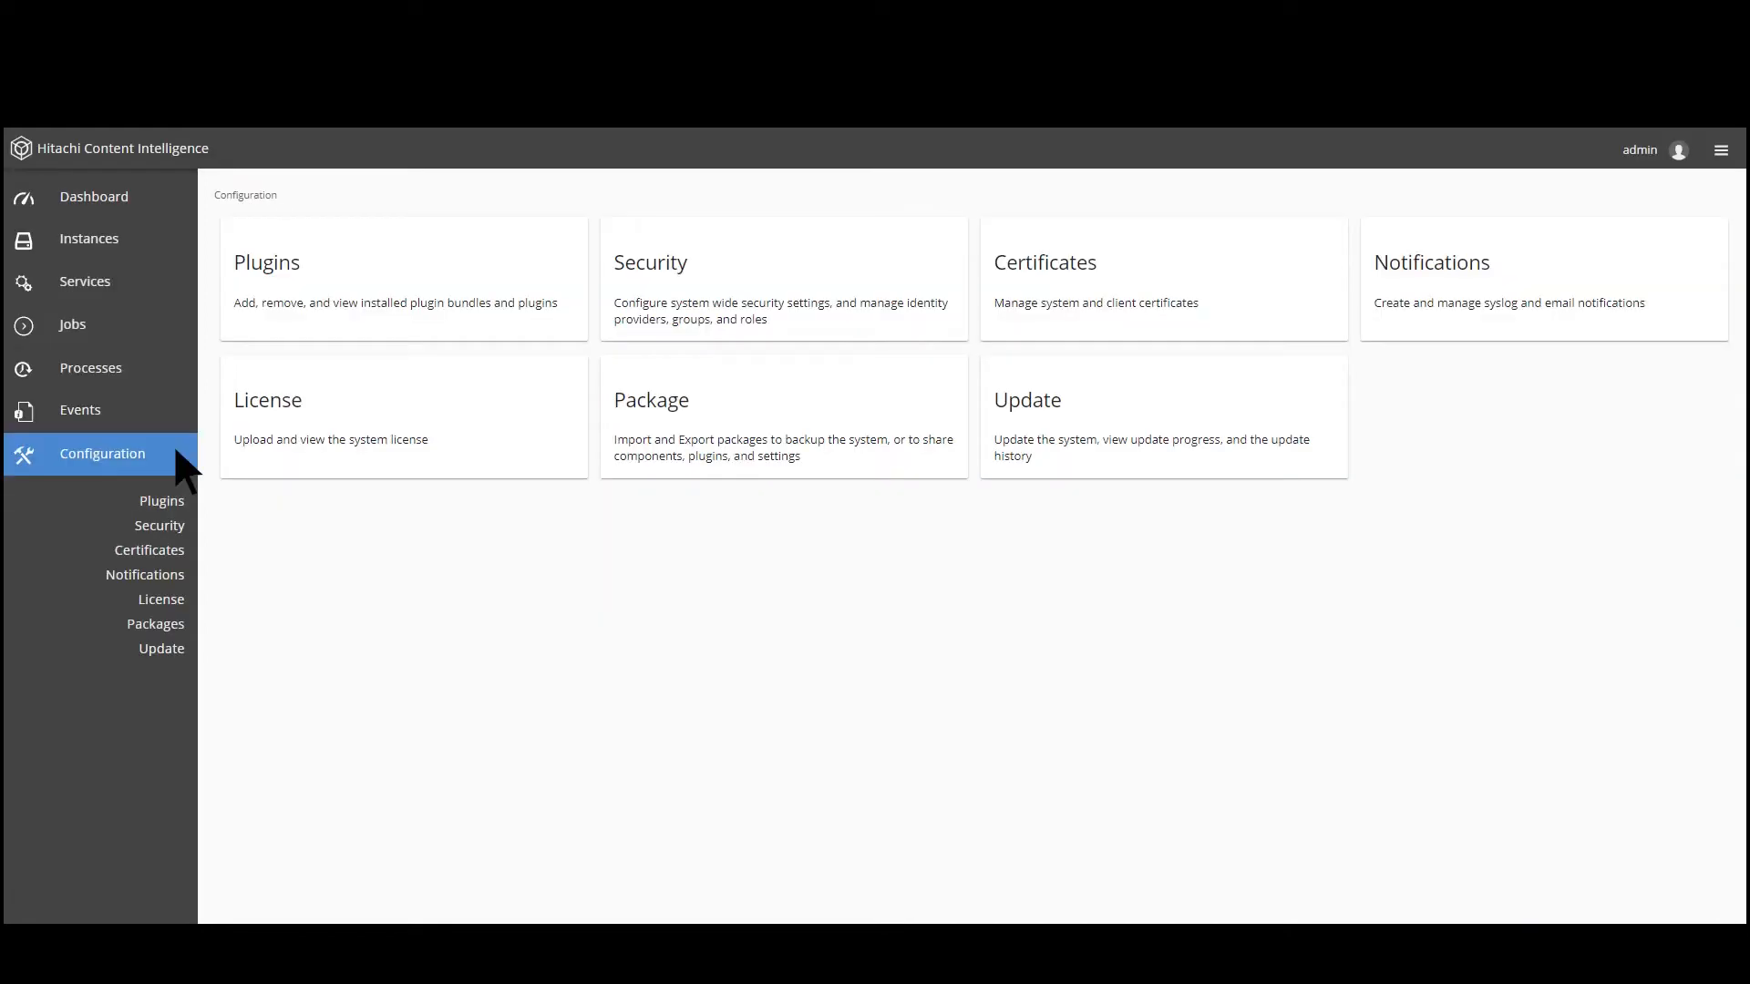
pyautogui.moveTo(1496, 831)
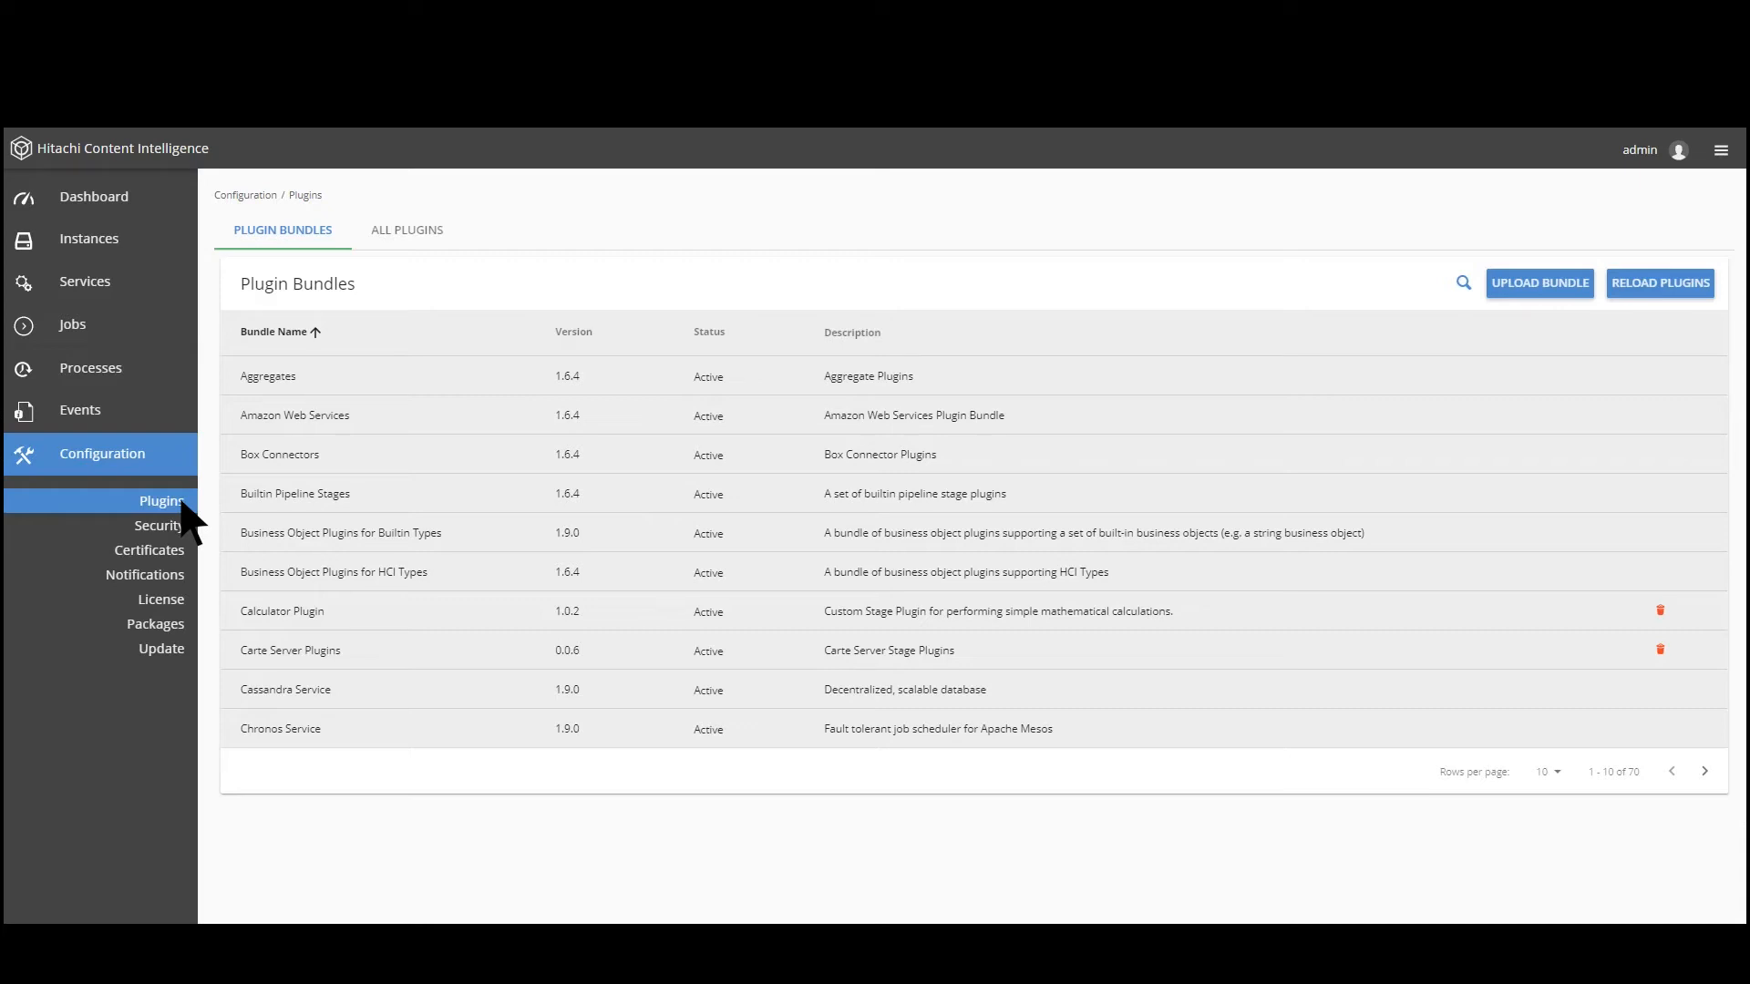
# Show the Security settings with session timeouts, cluster hostname and sign-on welcome message
pyautogui.click(160, 526)
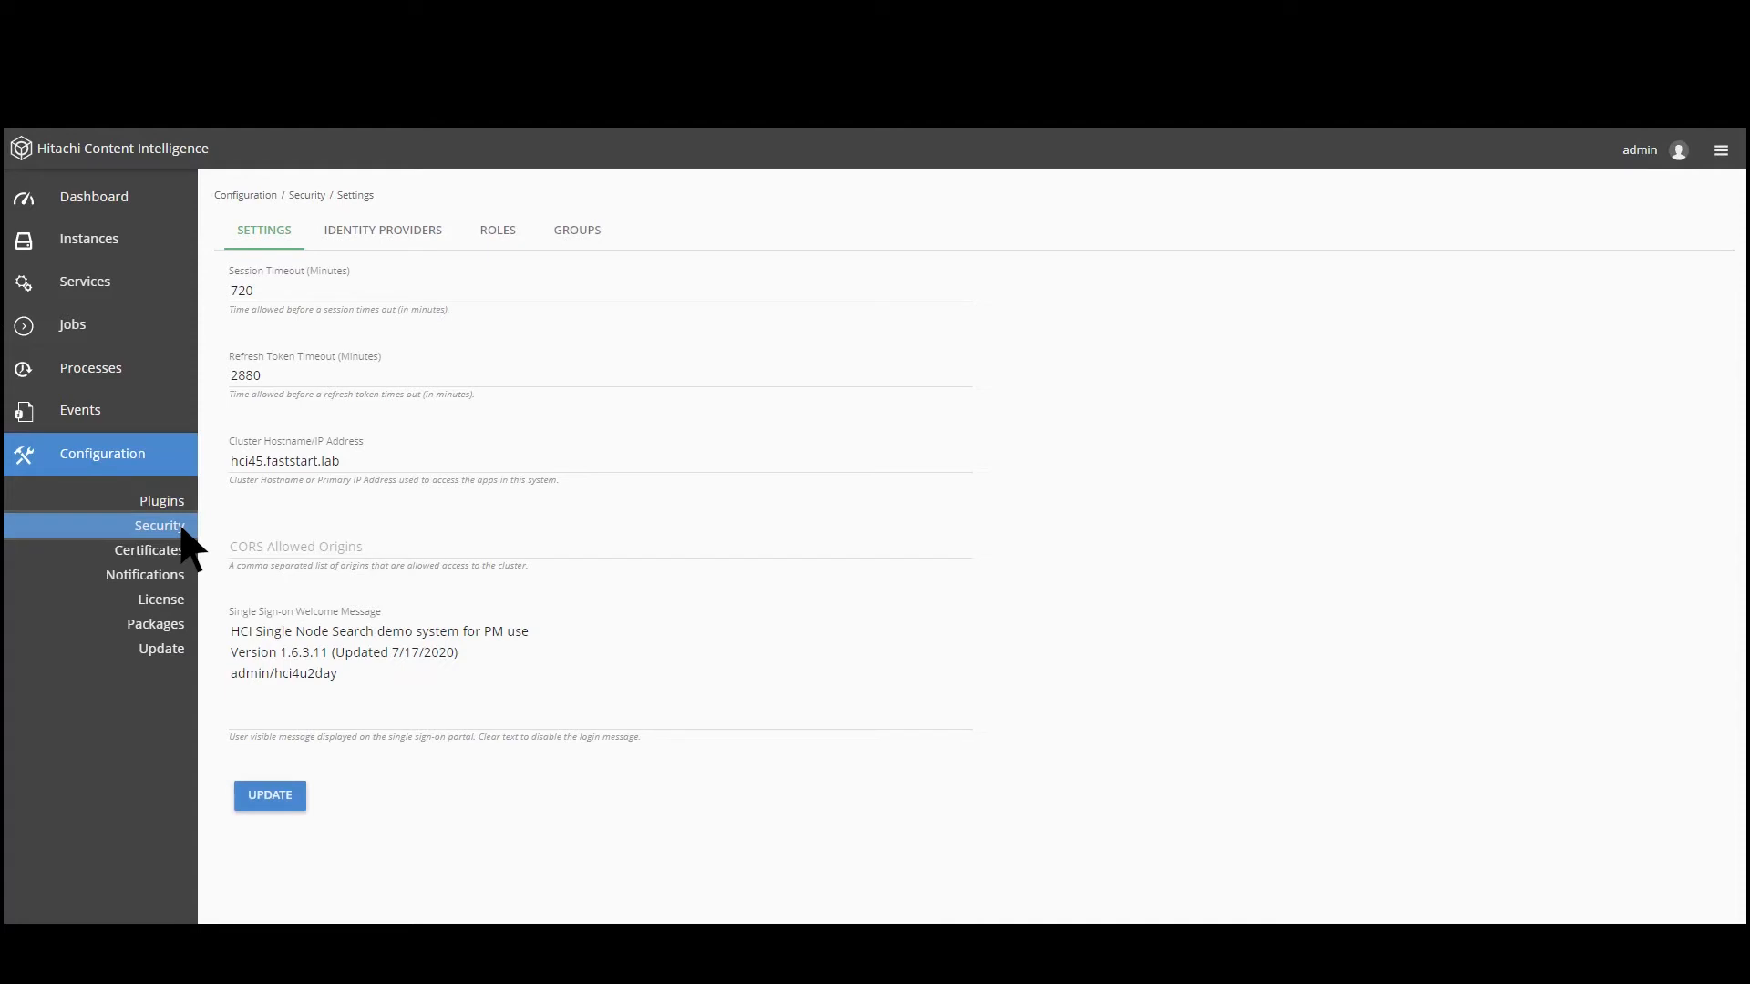
# Browse identity providers, roles and groups, then start a blank Create Role form
pyautogui.click(382, 230)
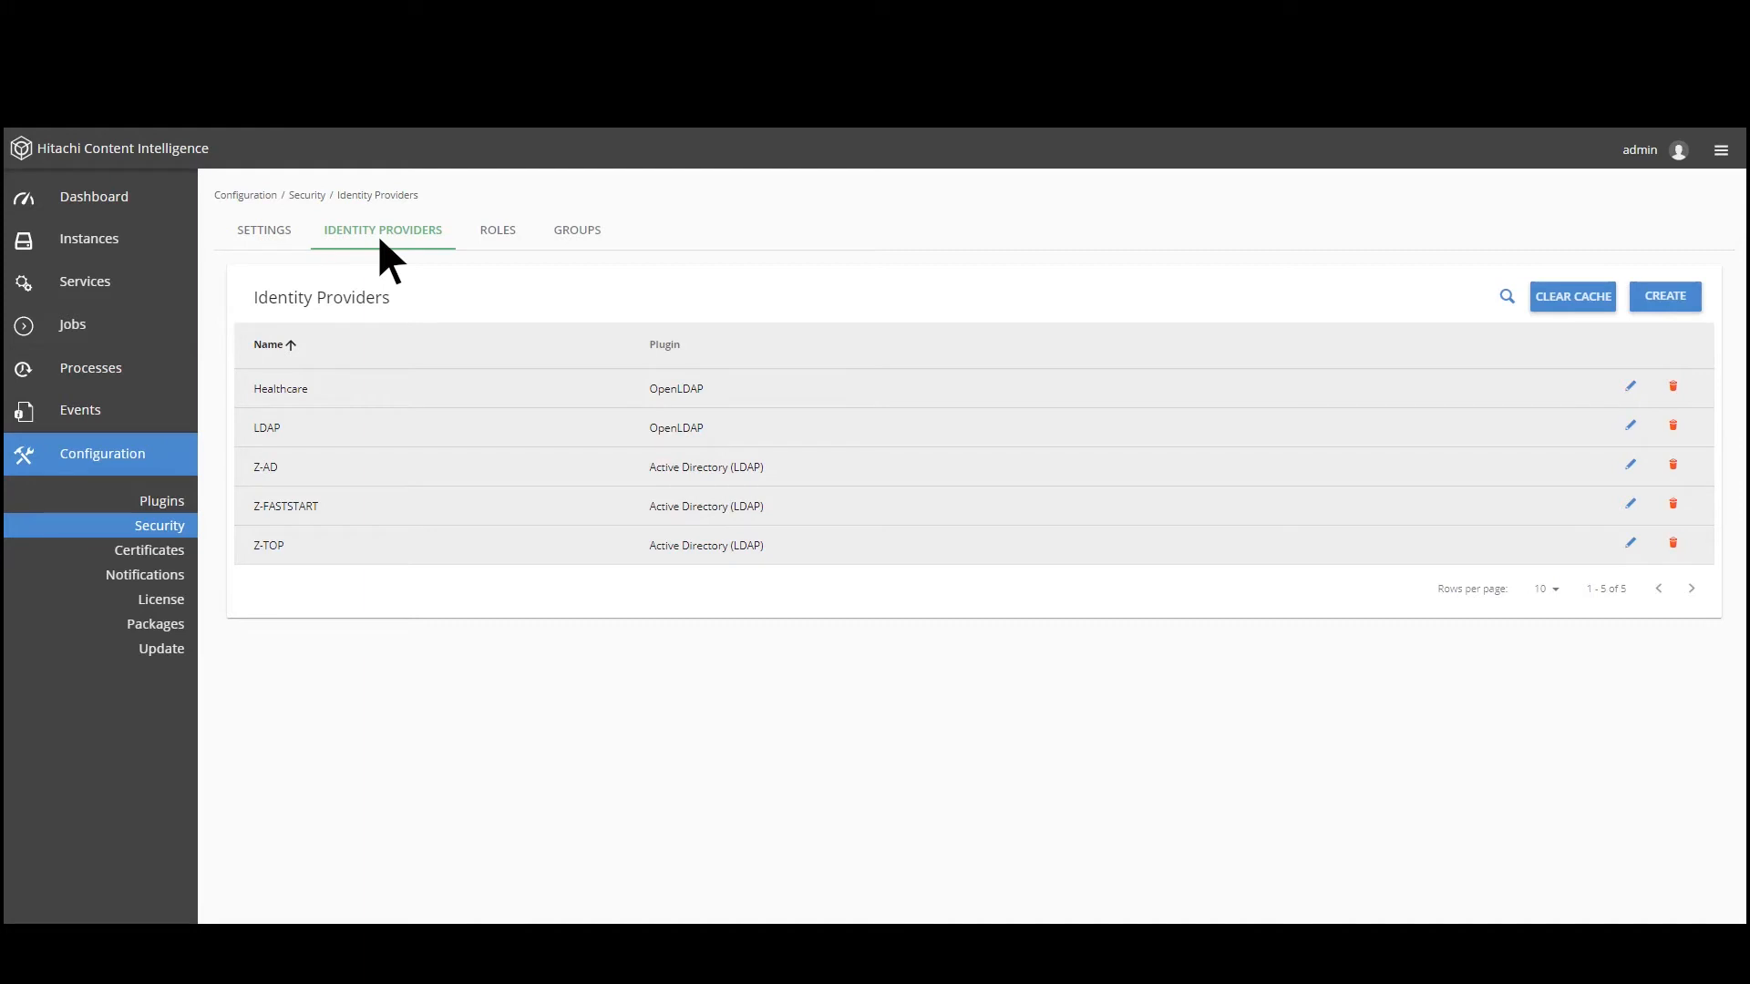
pyautogui.click(496, 229)
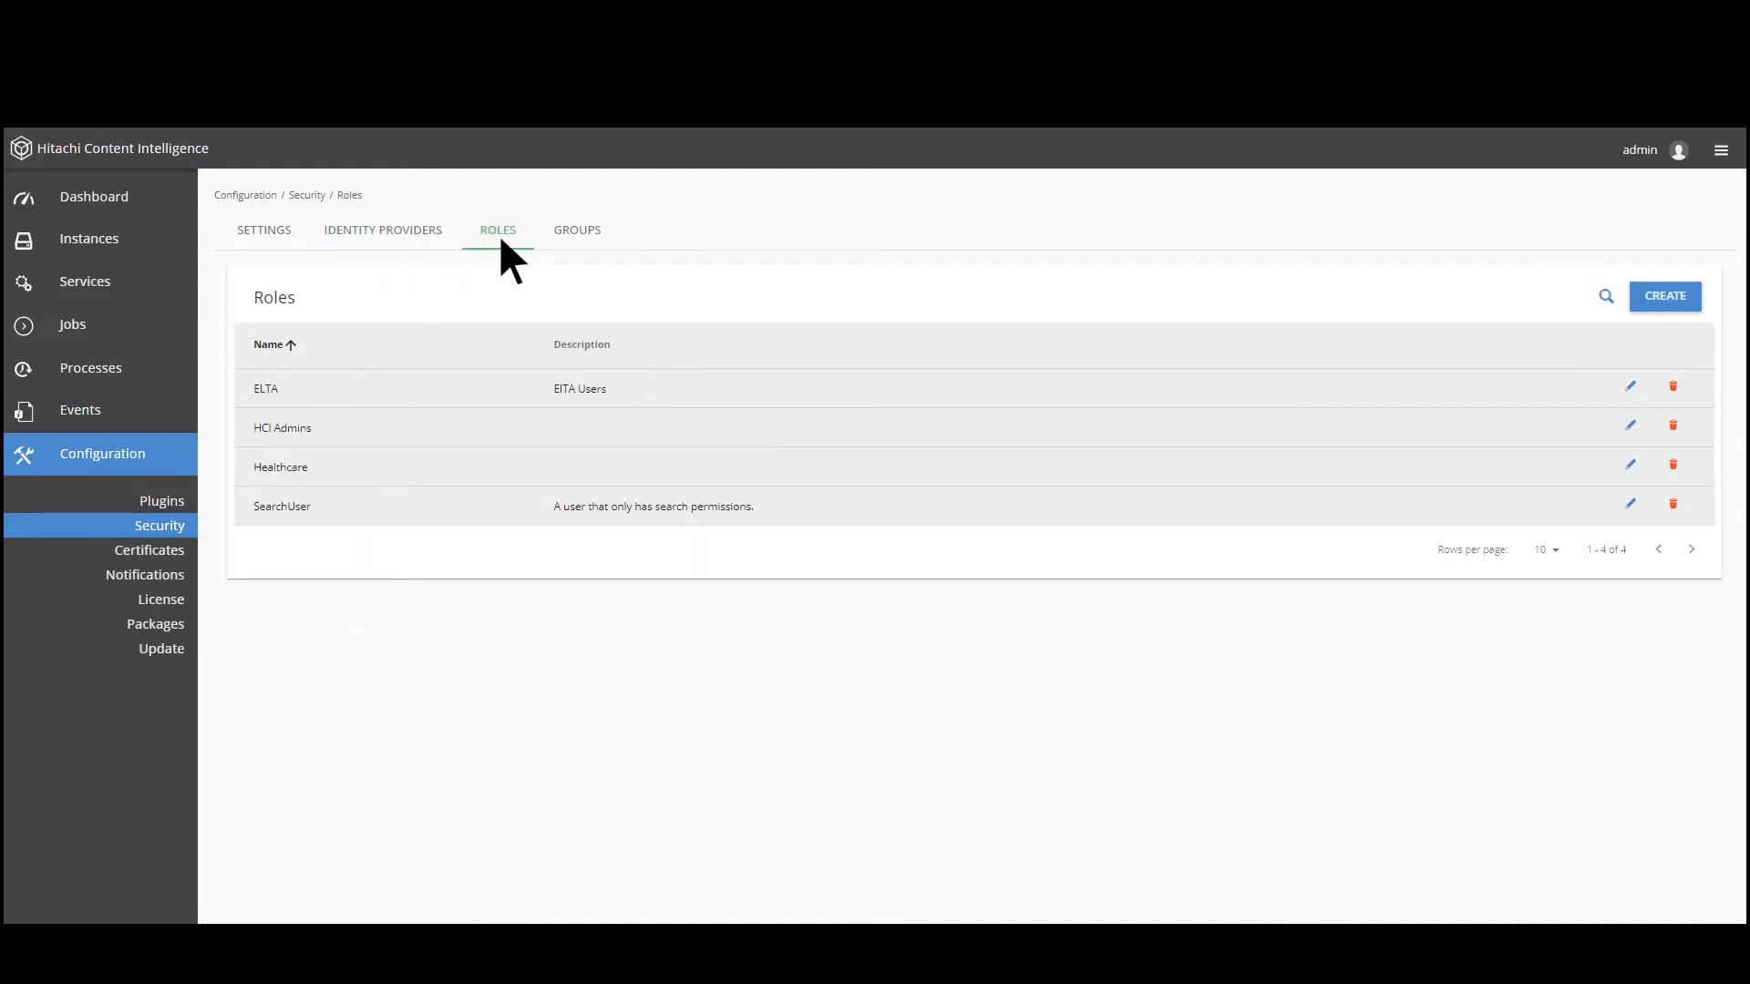
pyautogui.click(577, 229)
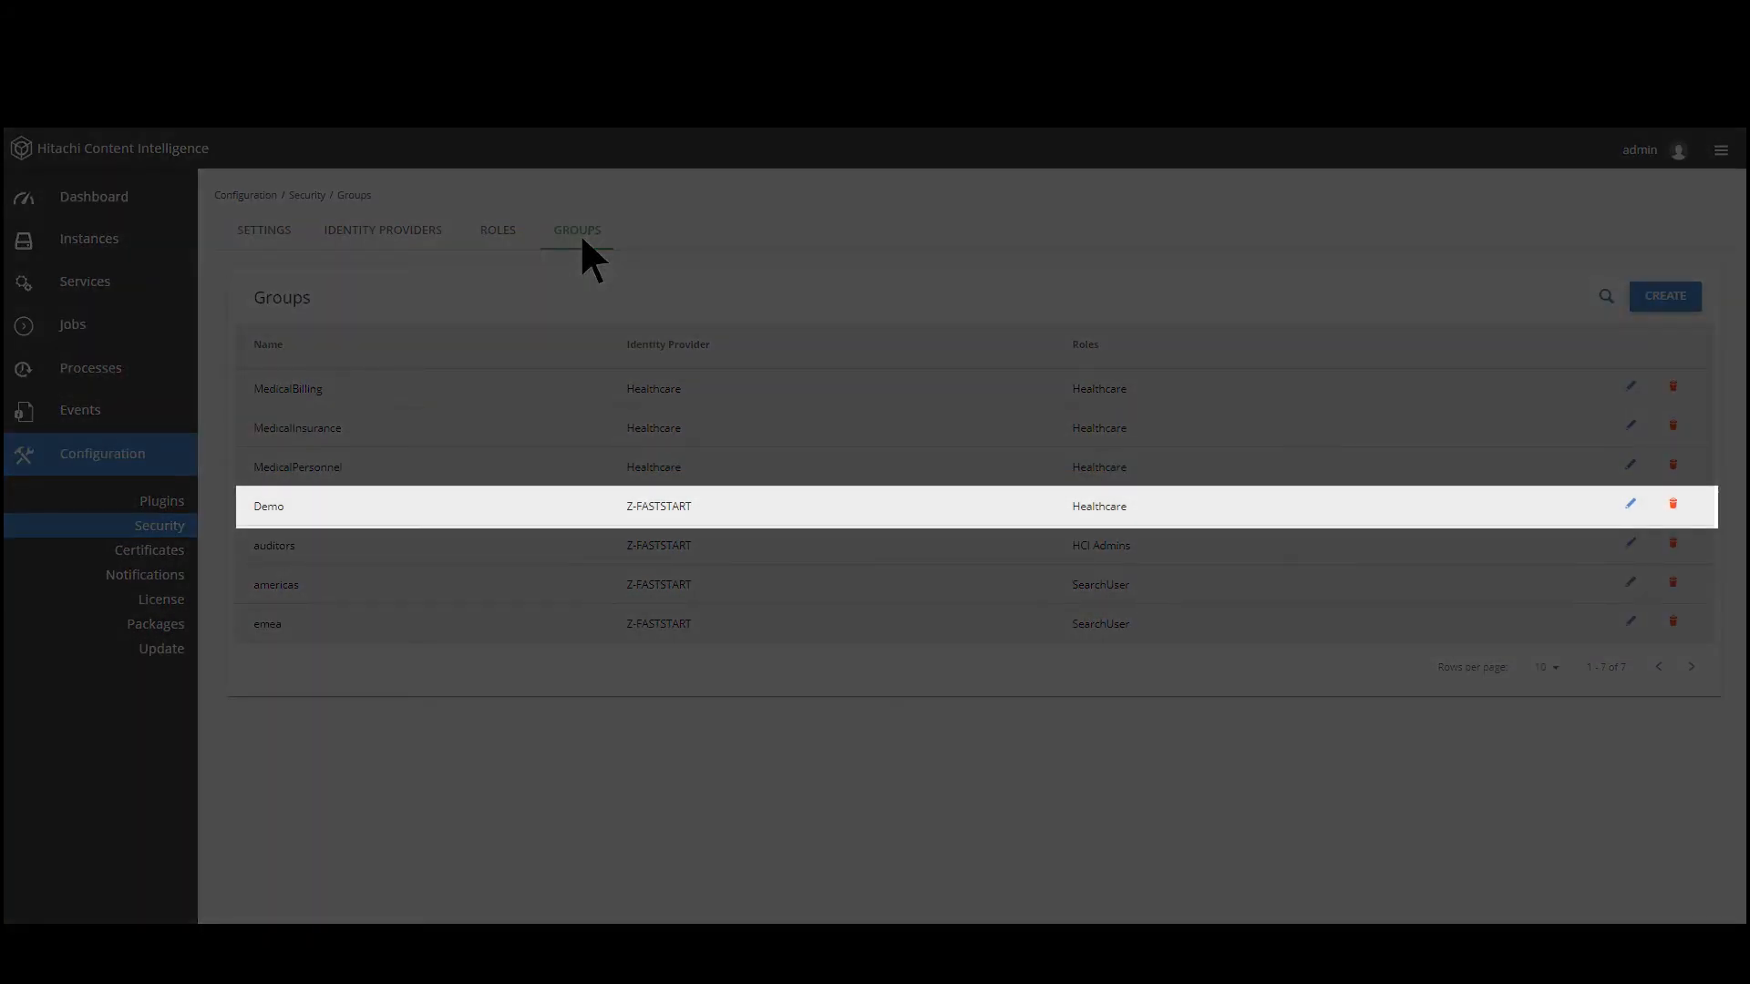
pyautogui.click(497, 230)
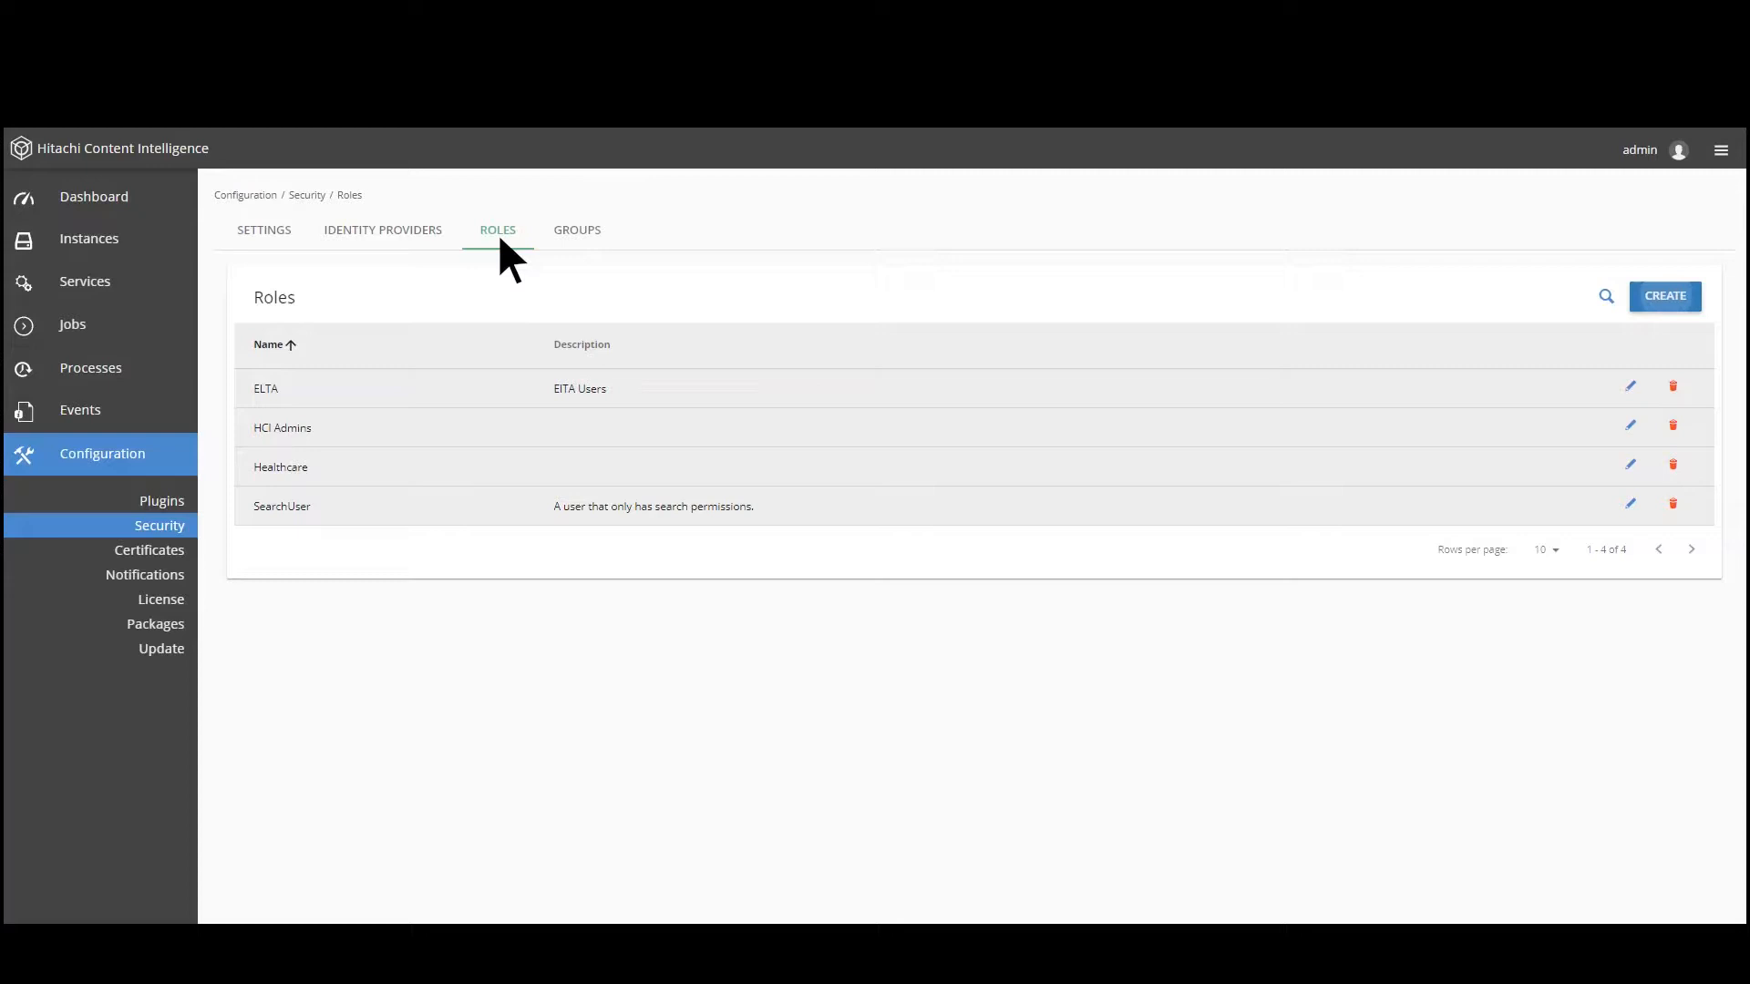
pyautogui.click(1664, 295)
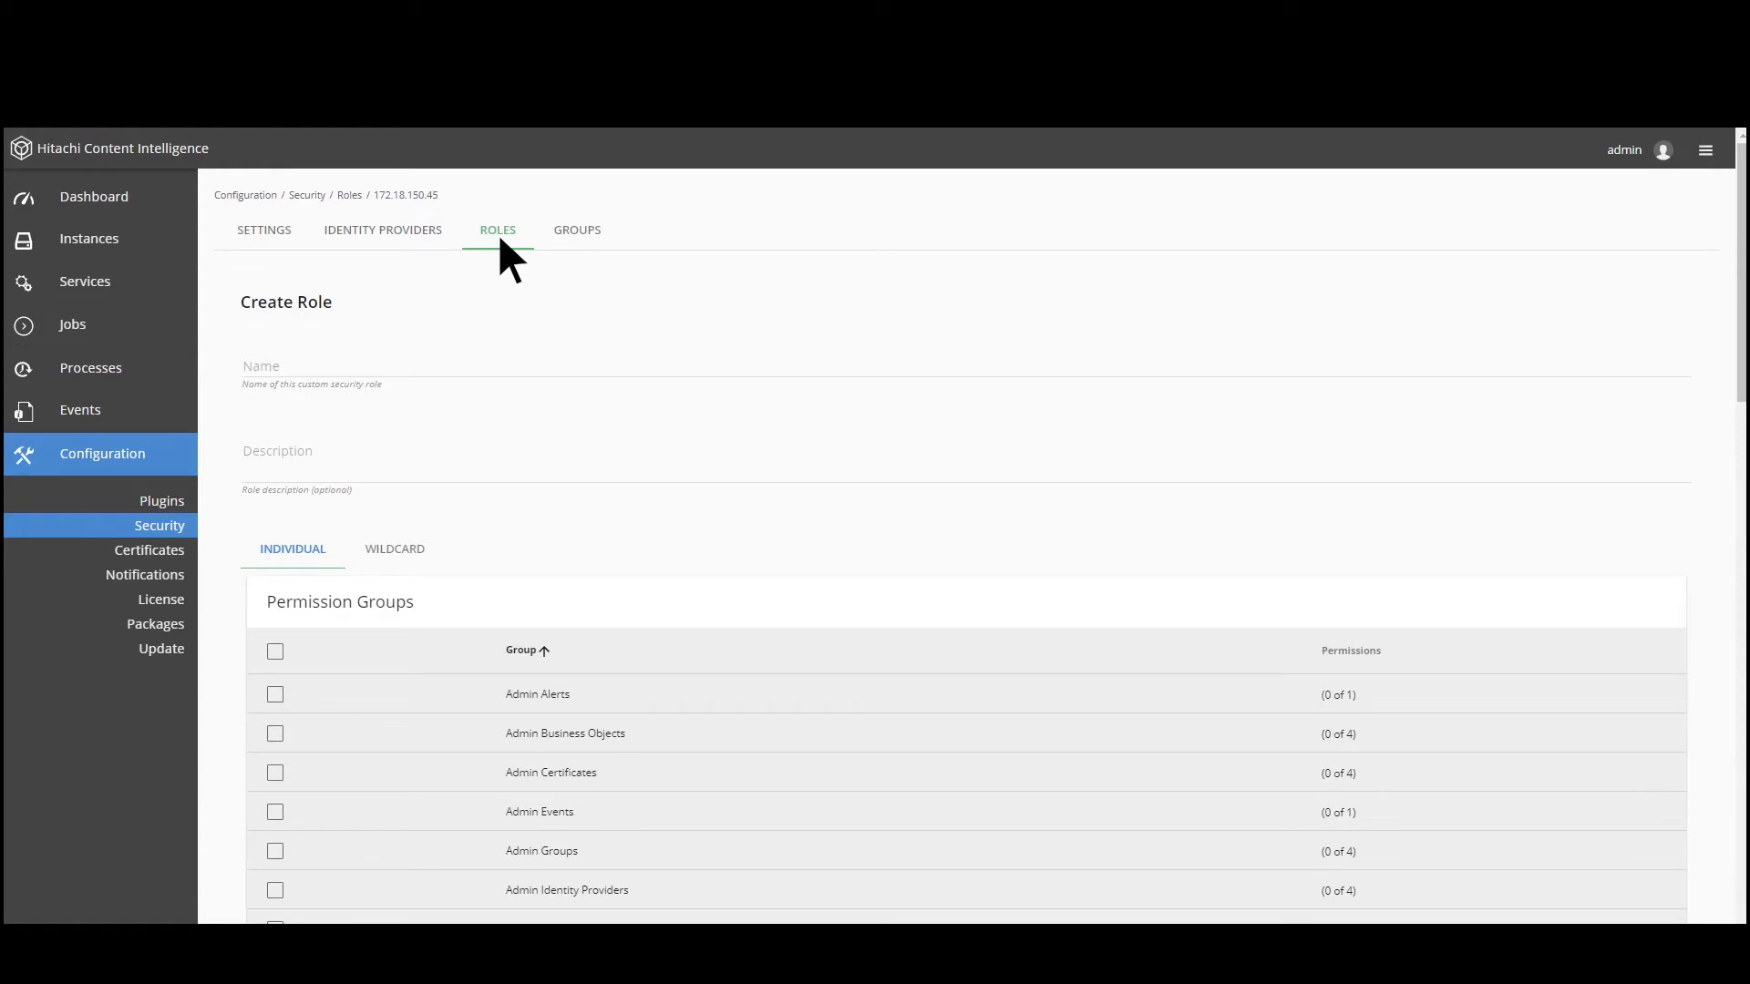
# Name the role Demo, describe it 'This is the demo role', grant the Admin permission groups and create it
pyautogui.write('Demo')
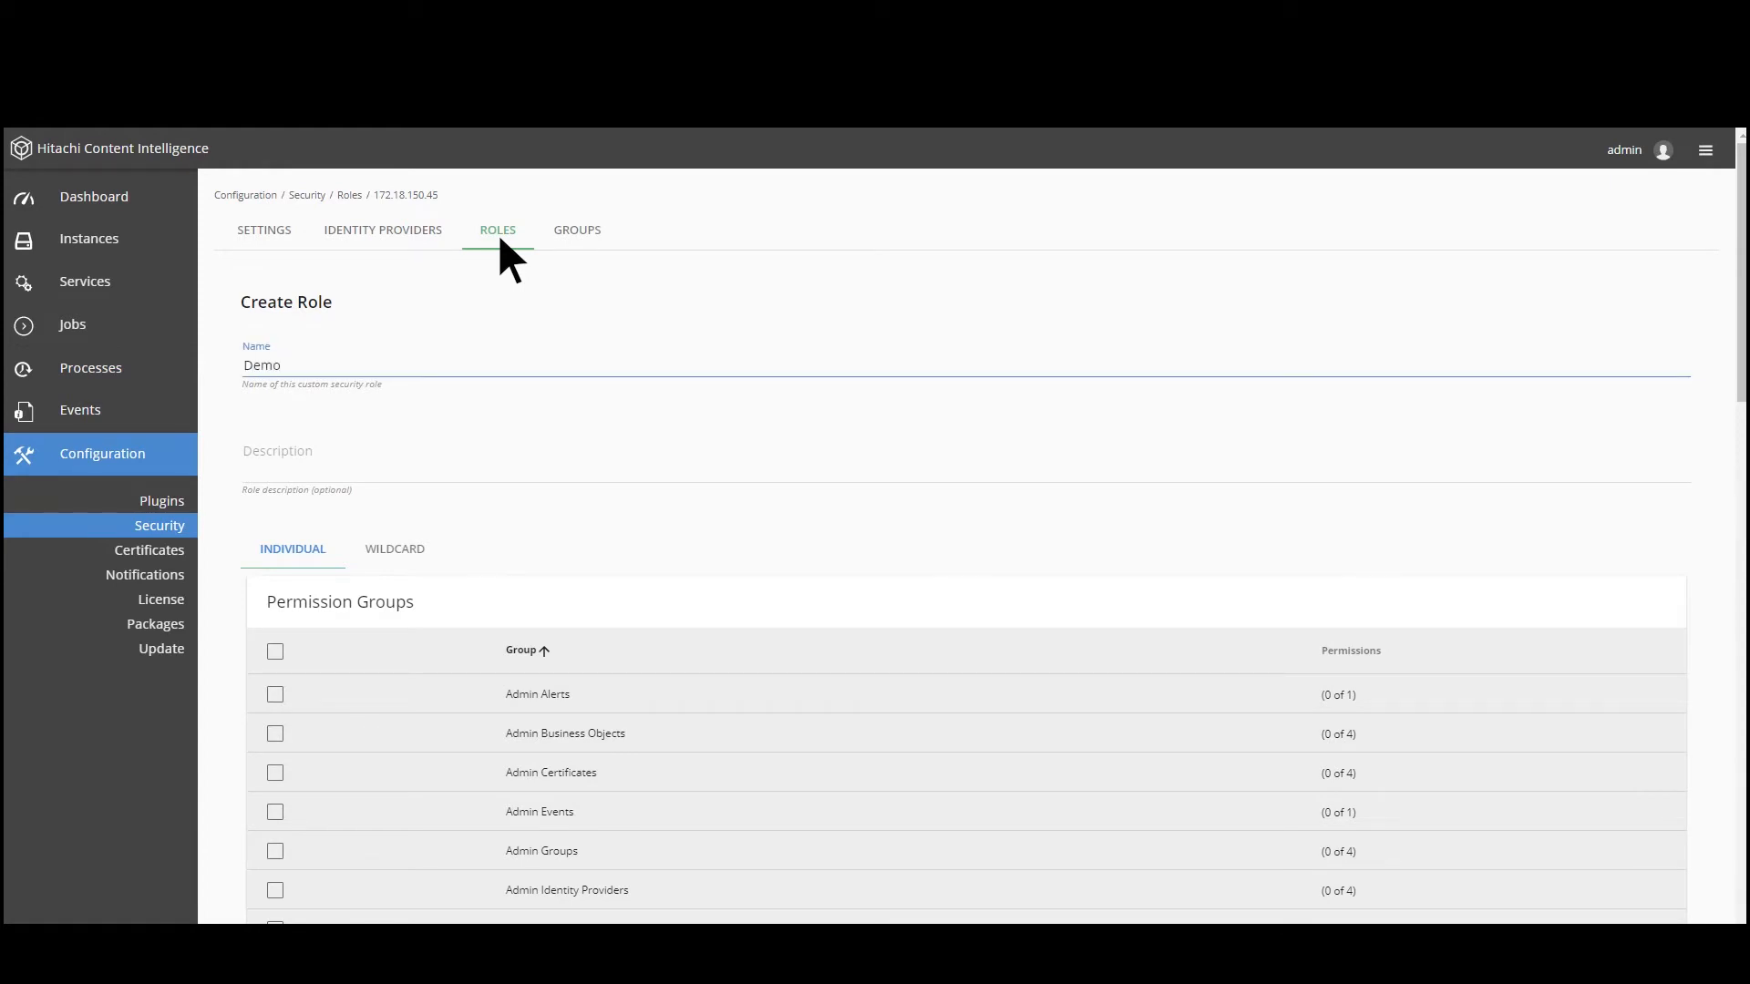
pyautogui.write('This is the demo role')
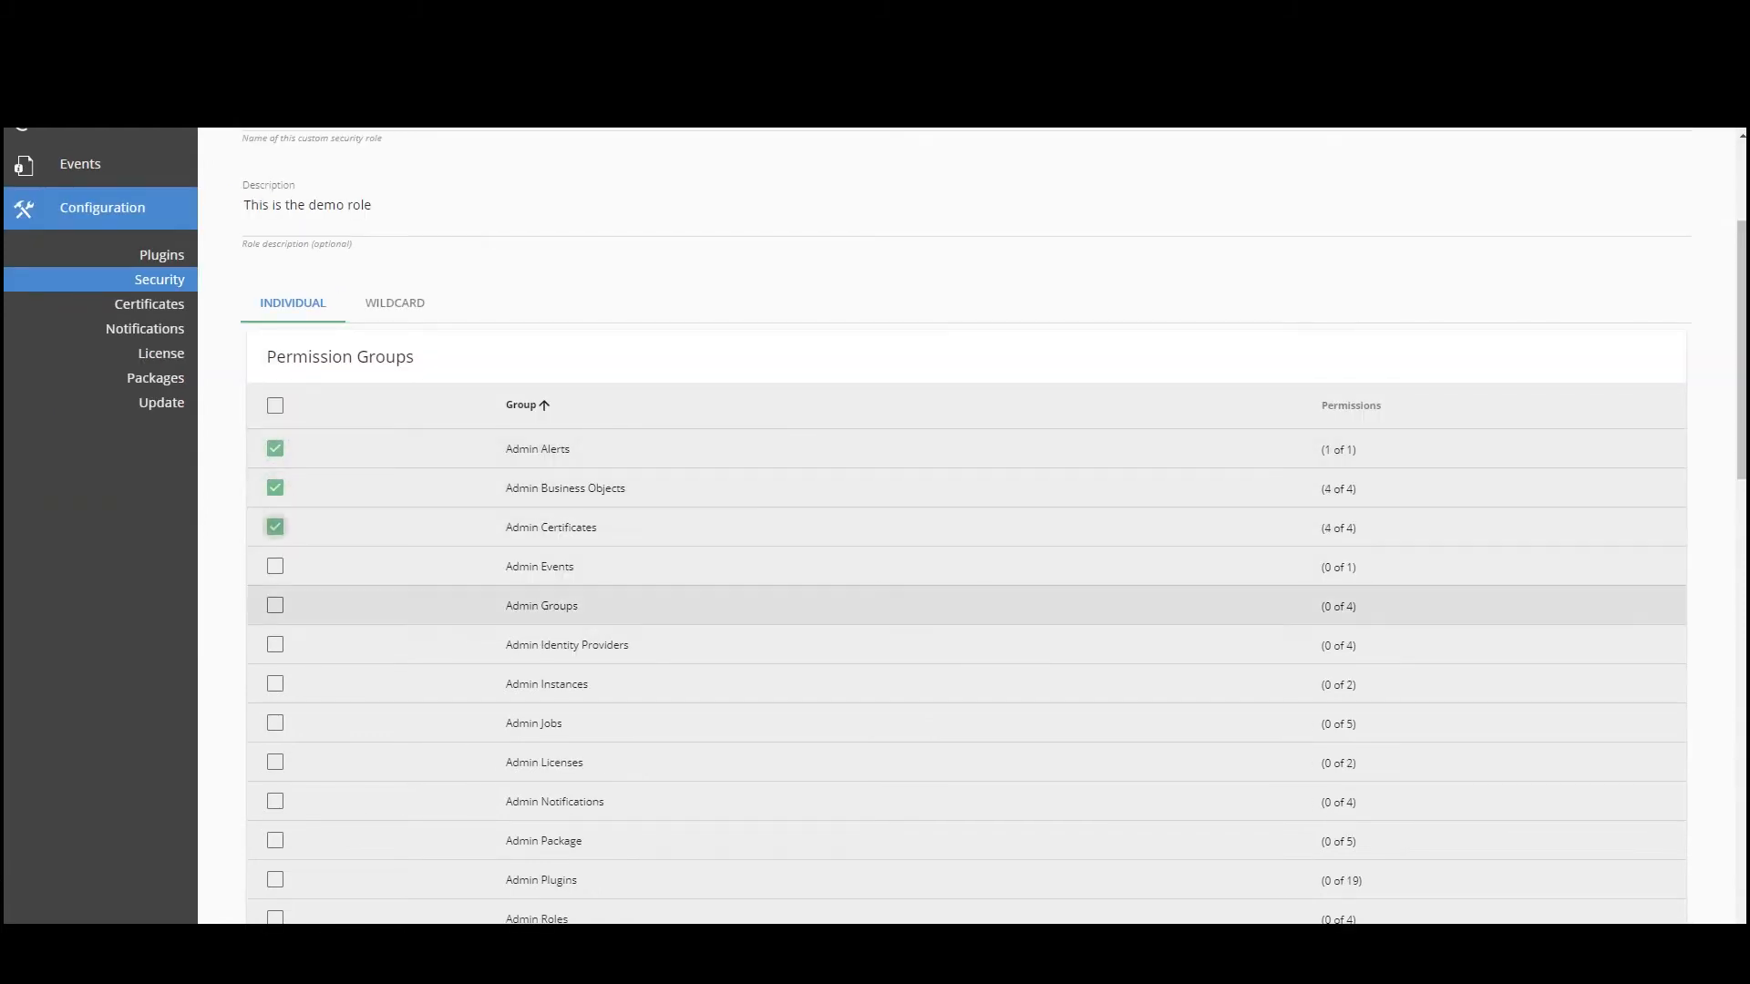
pyautogui.click(274, 566)
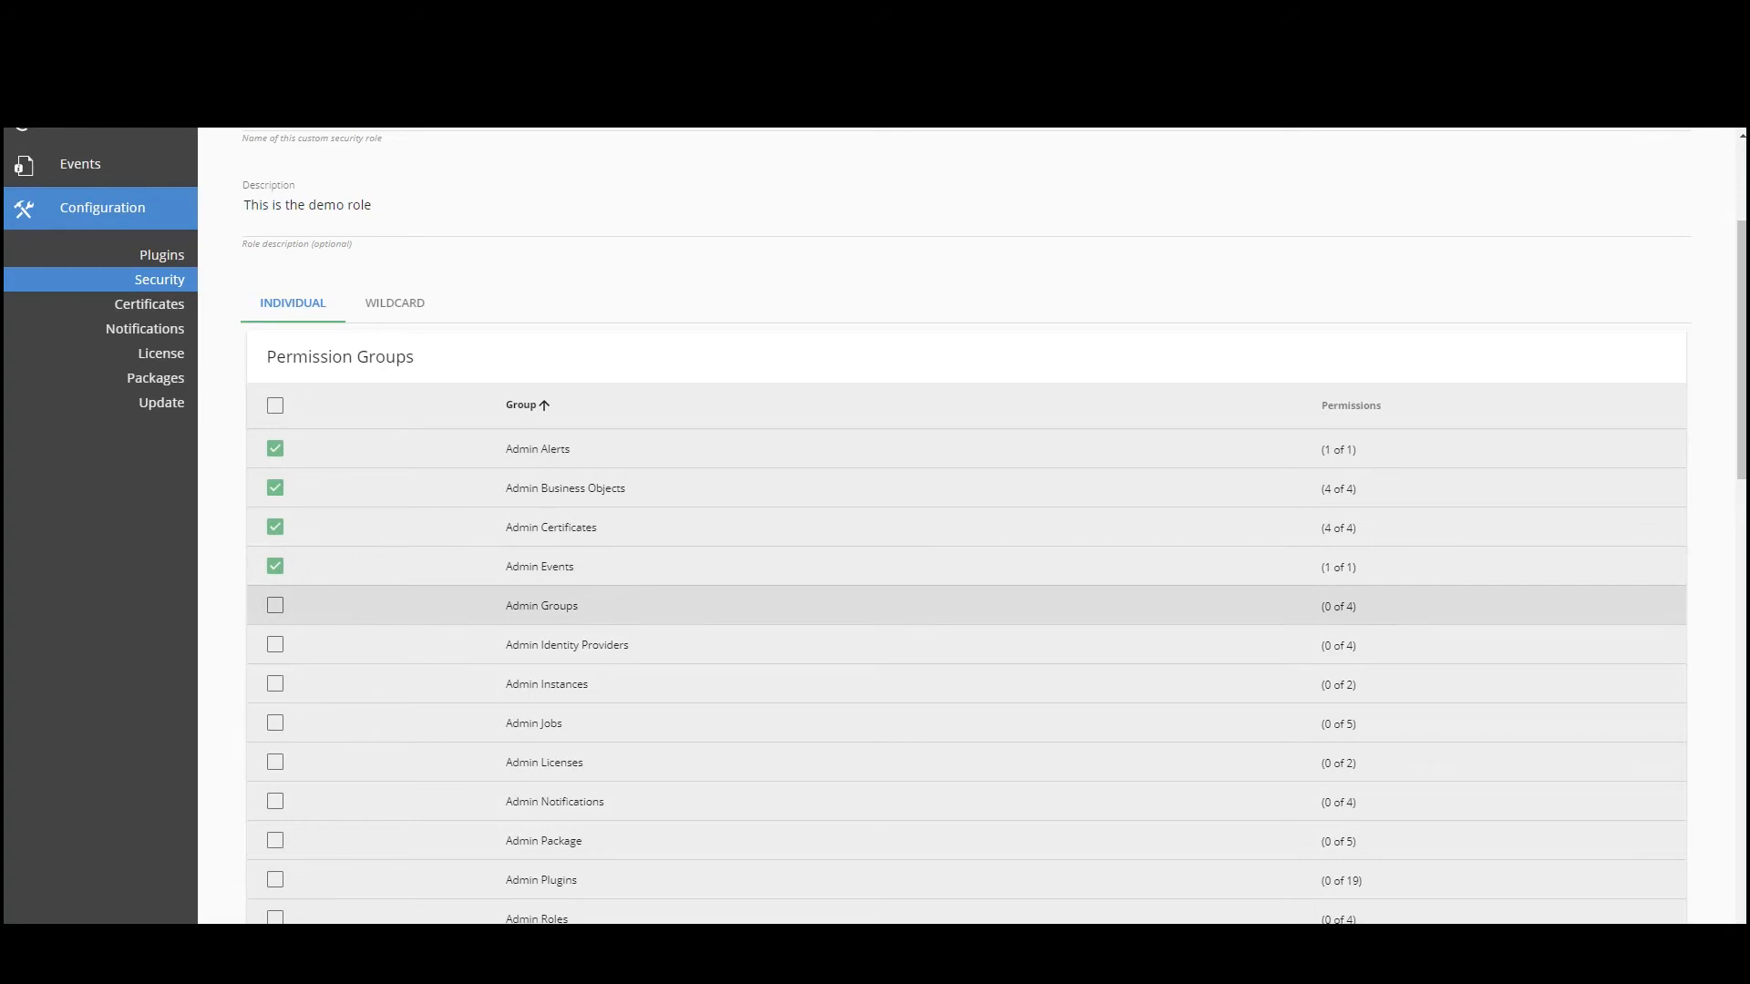
pyautogui.click(274, 605)
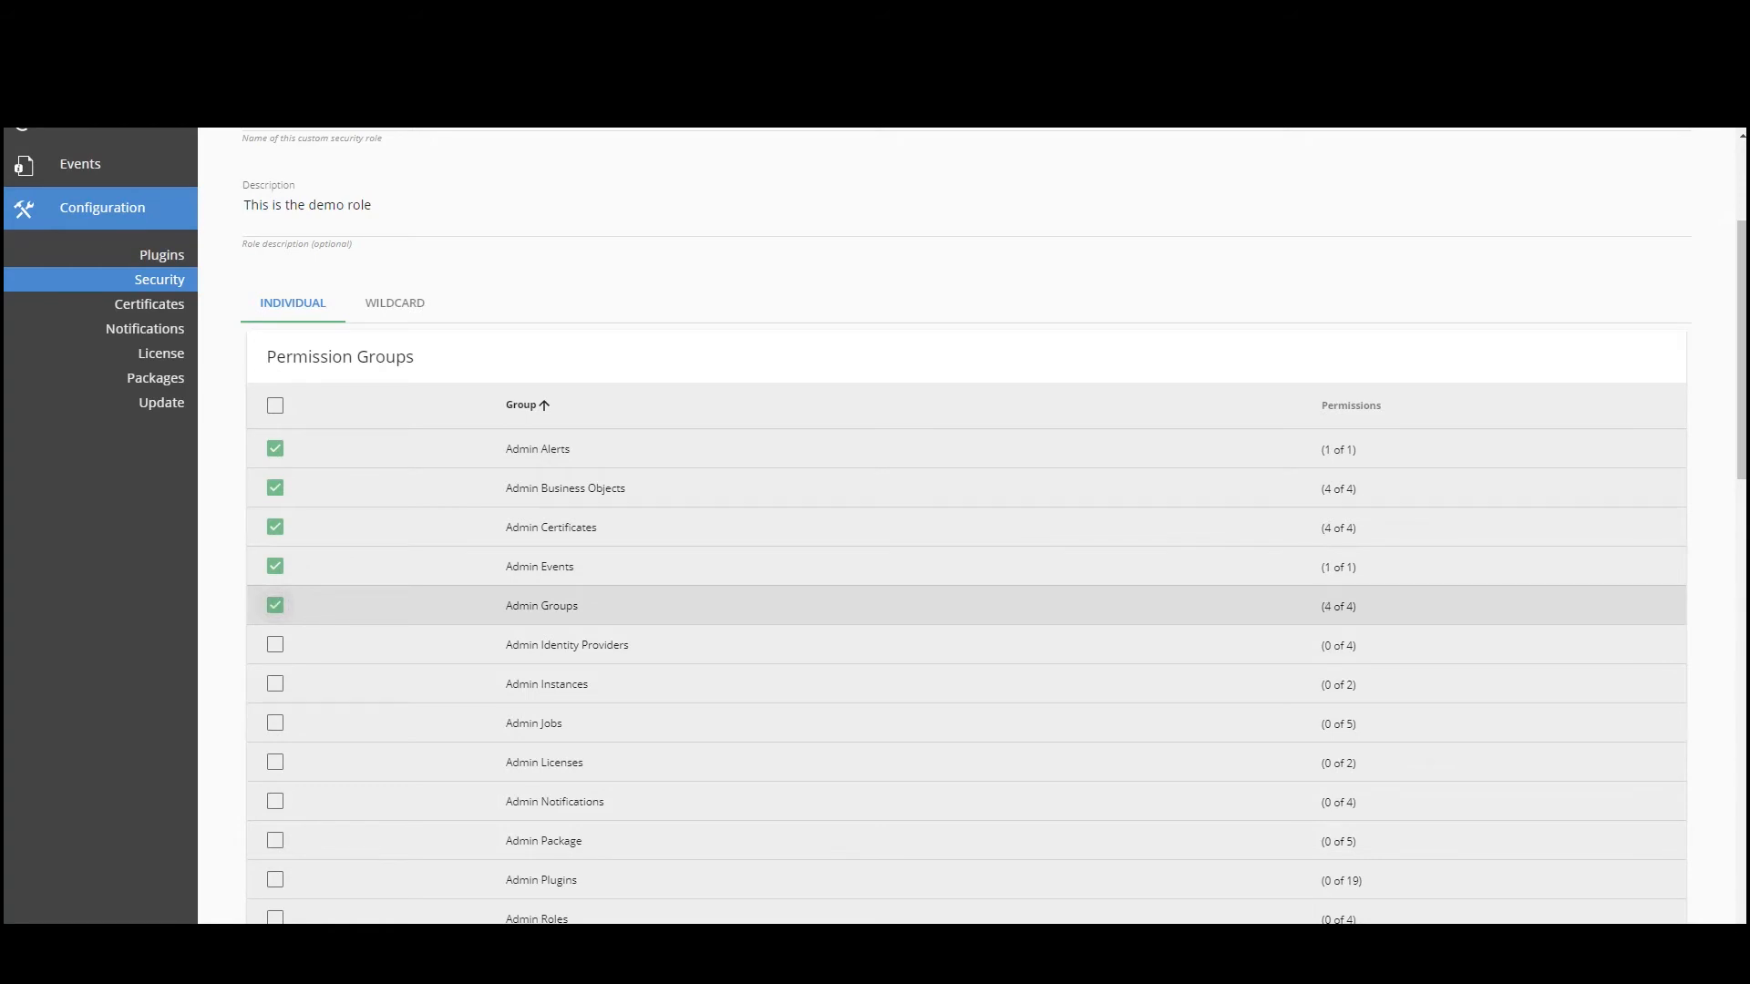
pyautogui.scroll(-3)
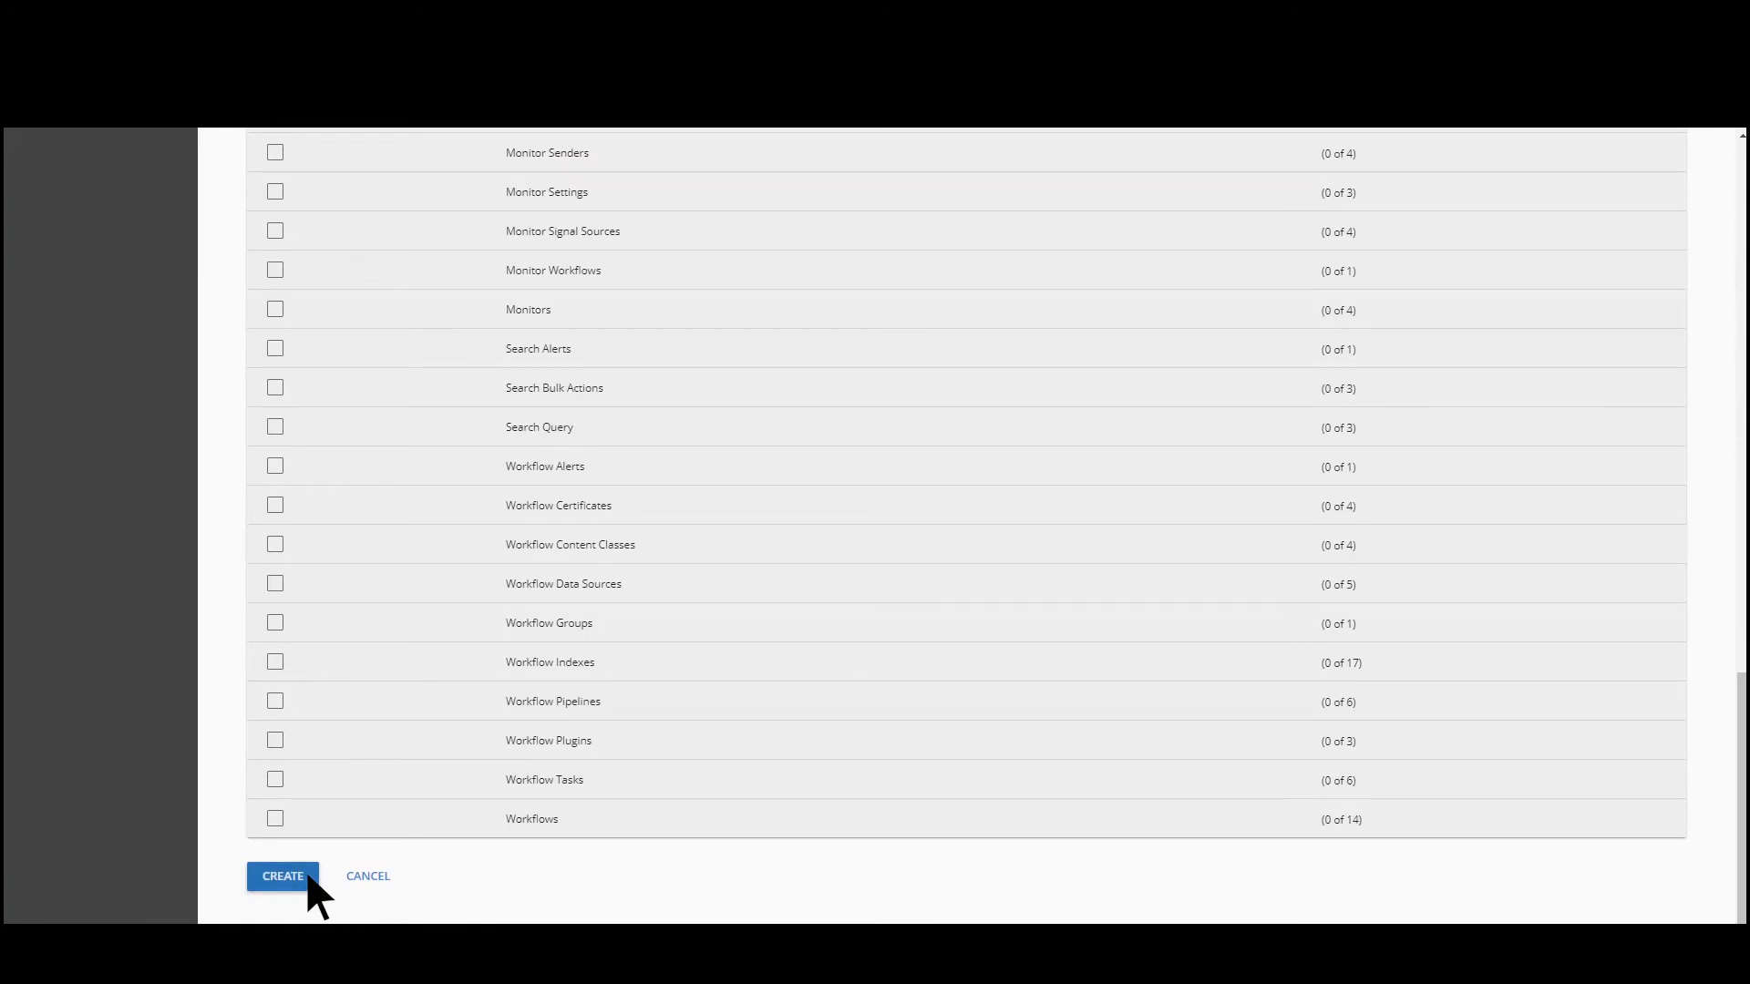
pyautogui.click(283, 876)
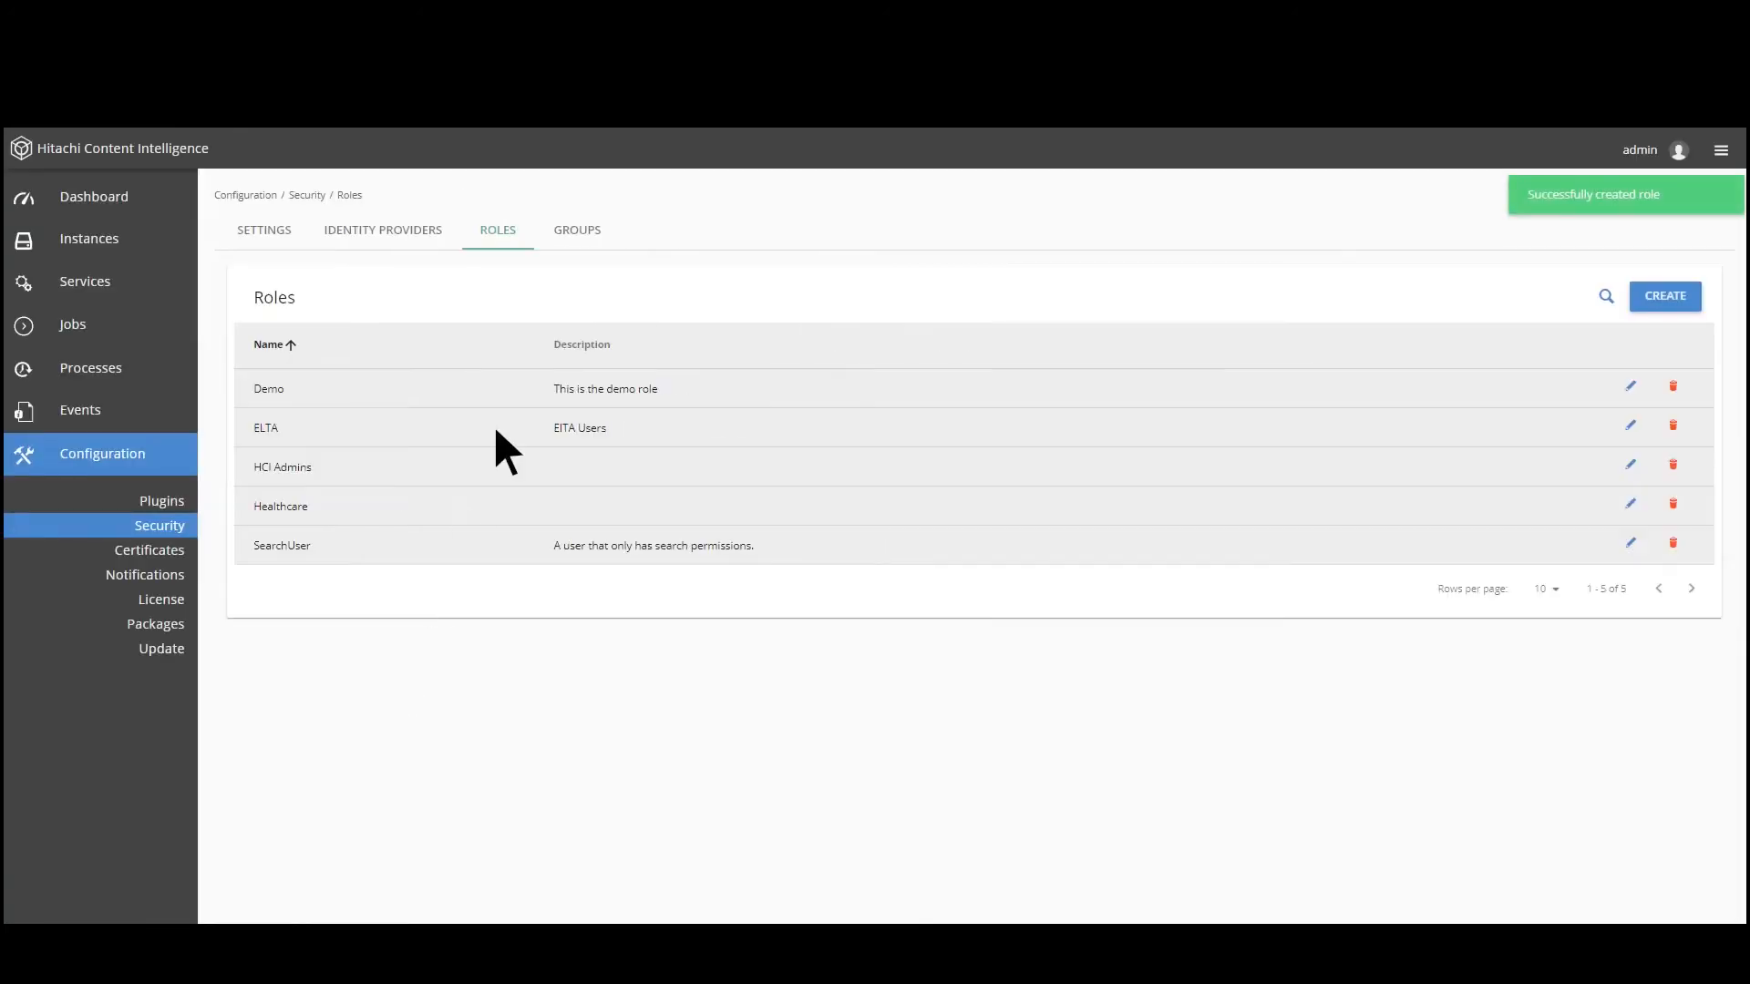
# Add the Demo role to the Demo group, then show the system certificate details
pyautogui.click(577, 230)
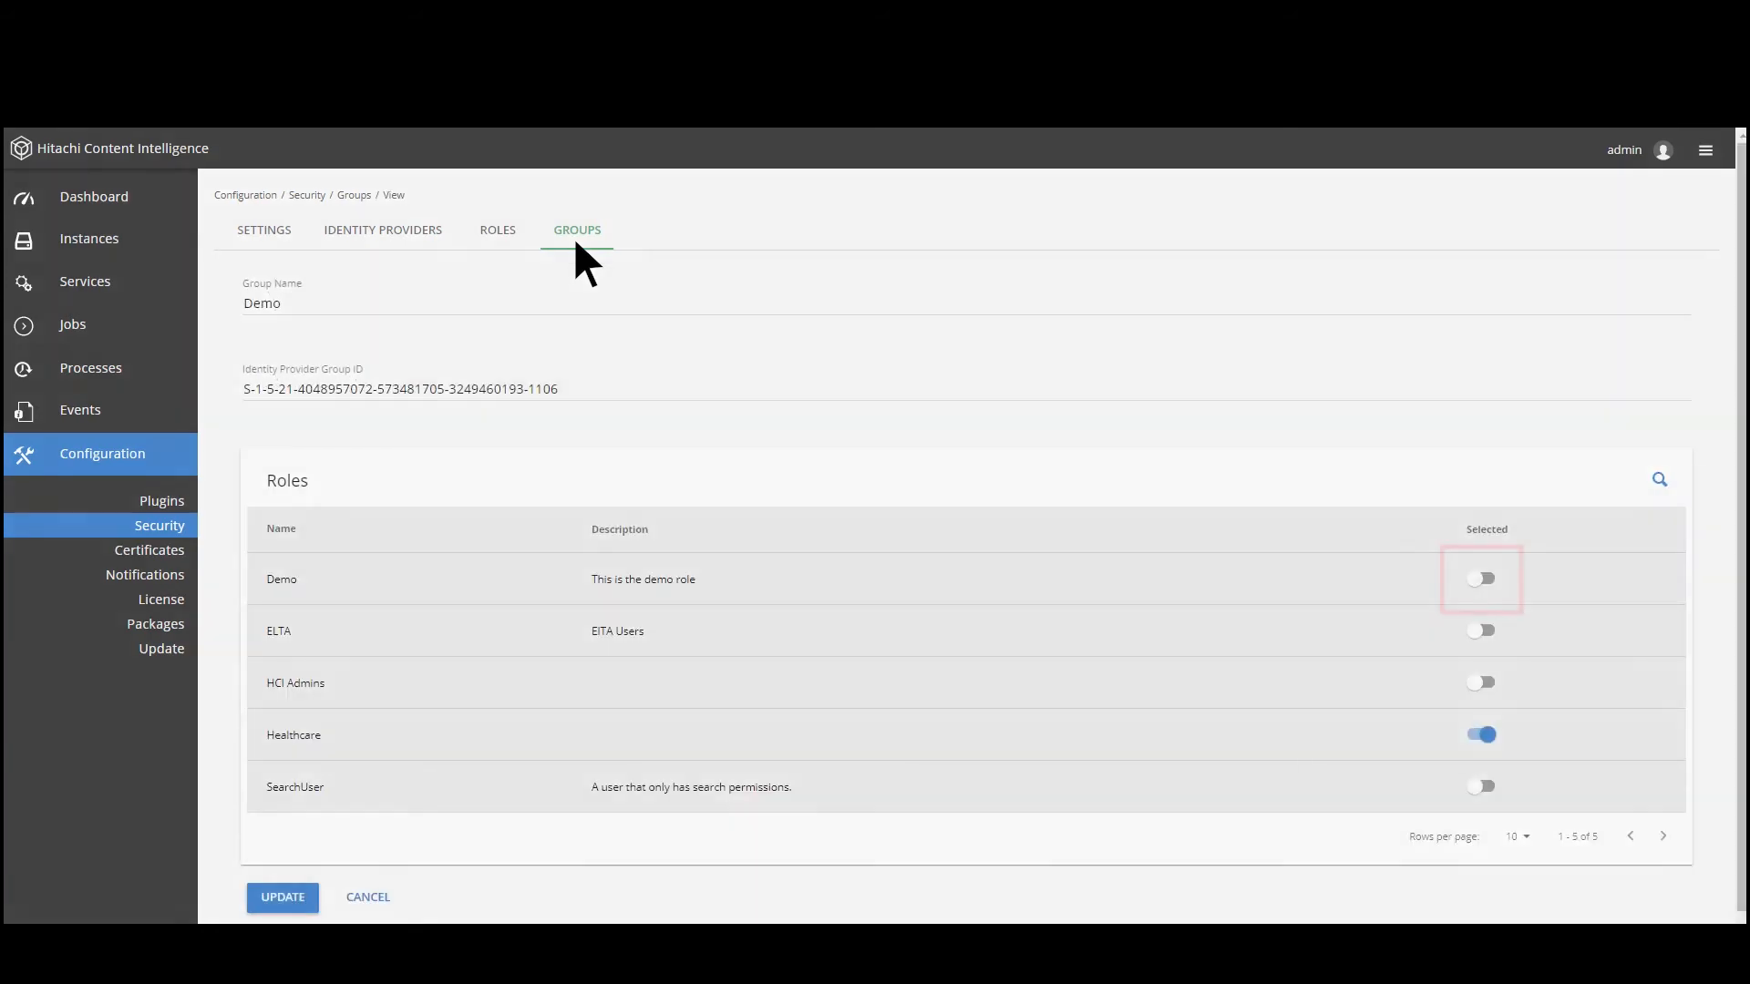
pyautogui.click(1481, 578)
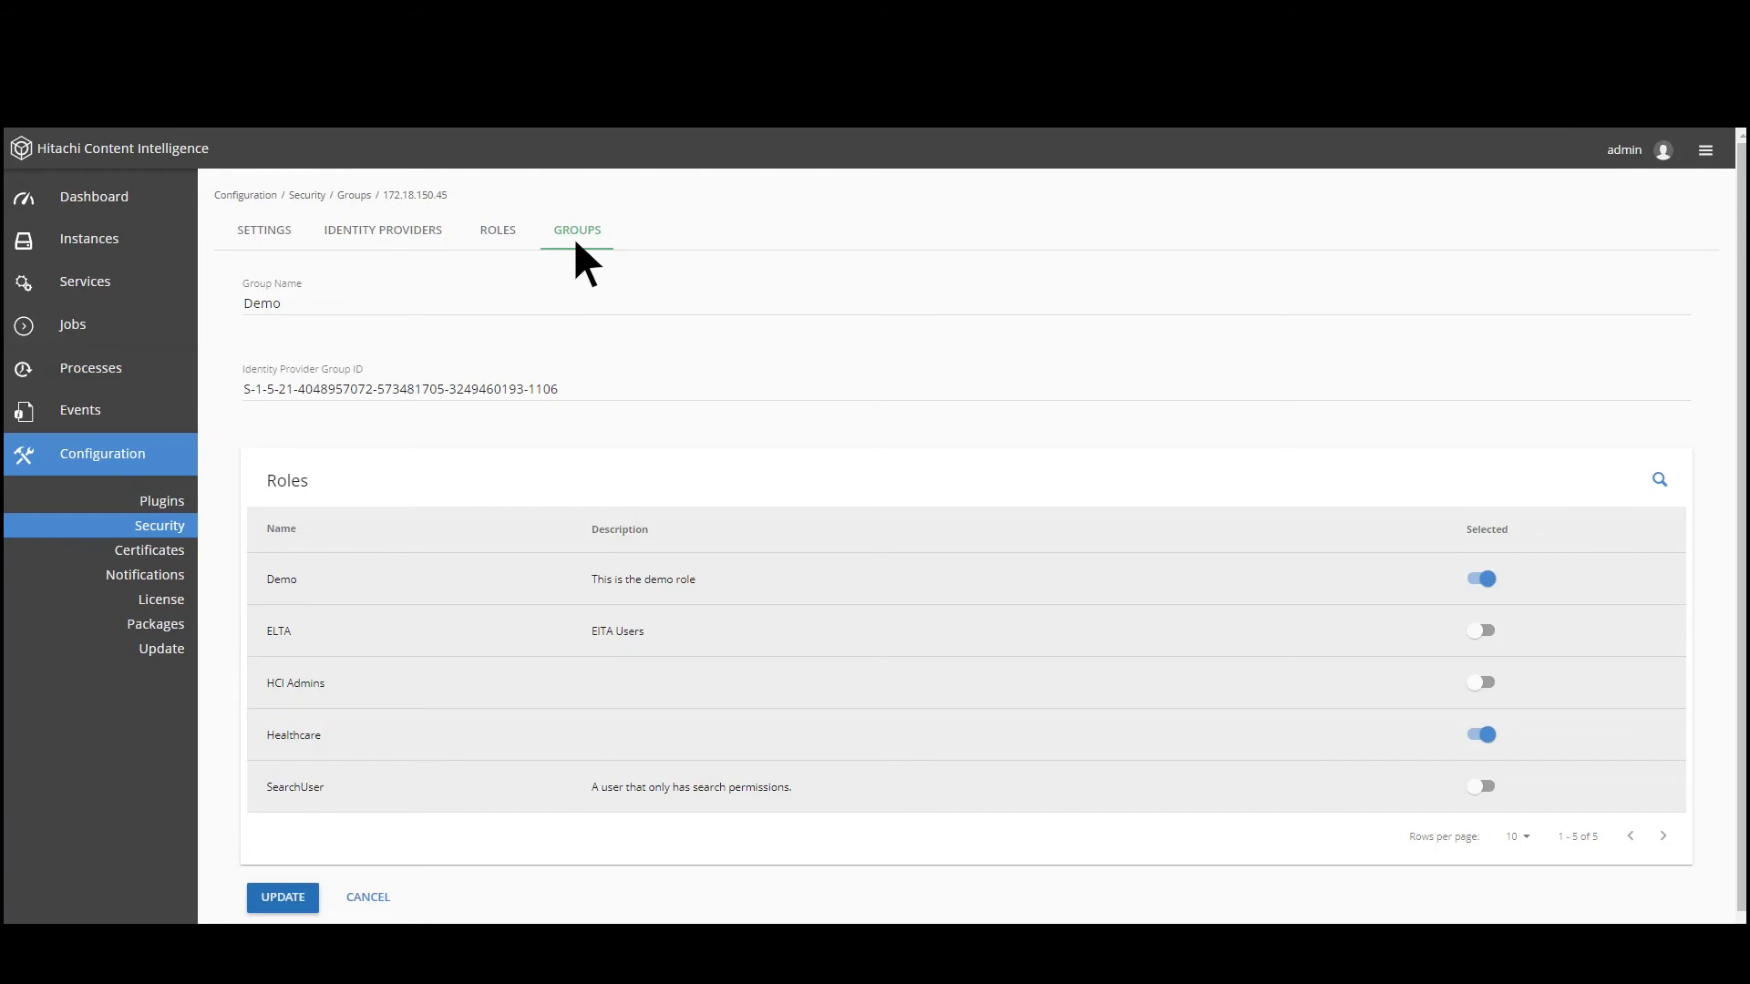
pyautogui.moveTo(189, 567)
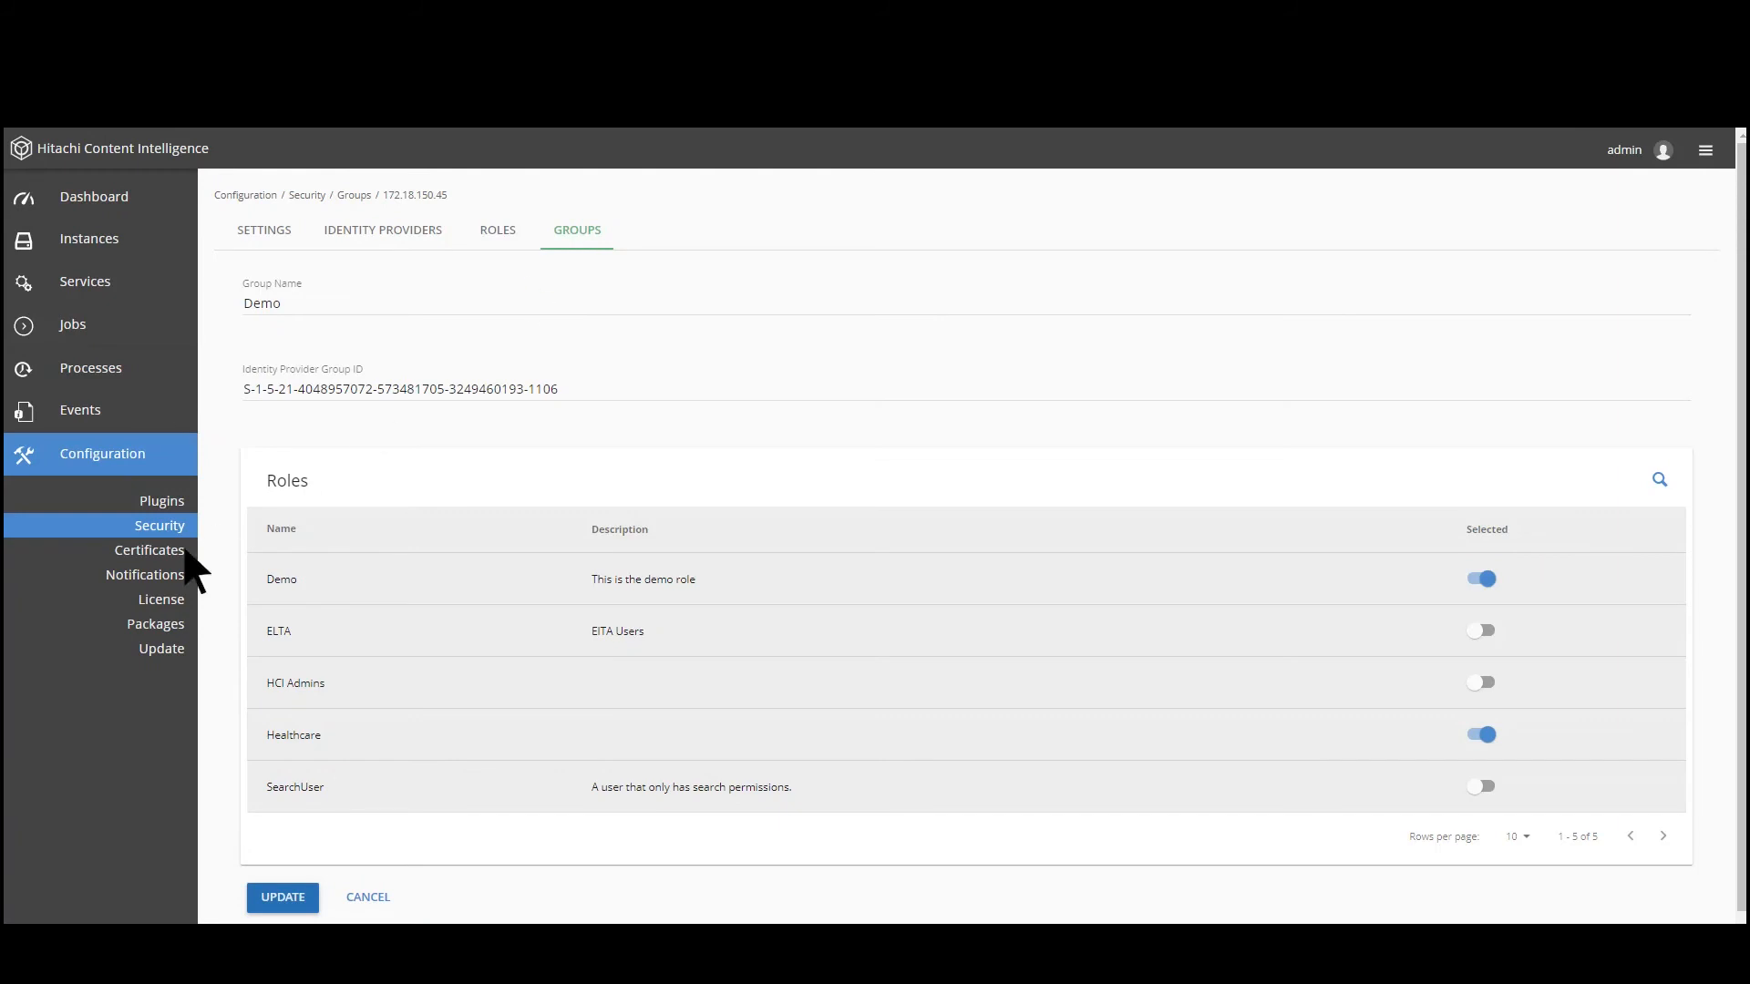
pyautogui.click(150, 549)
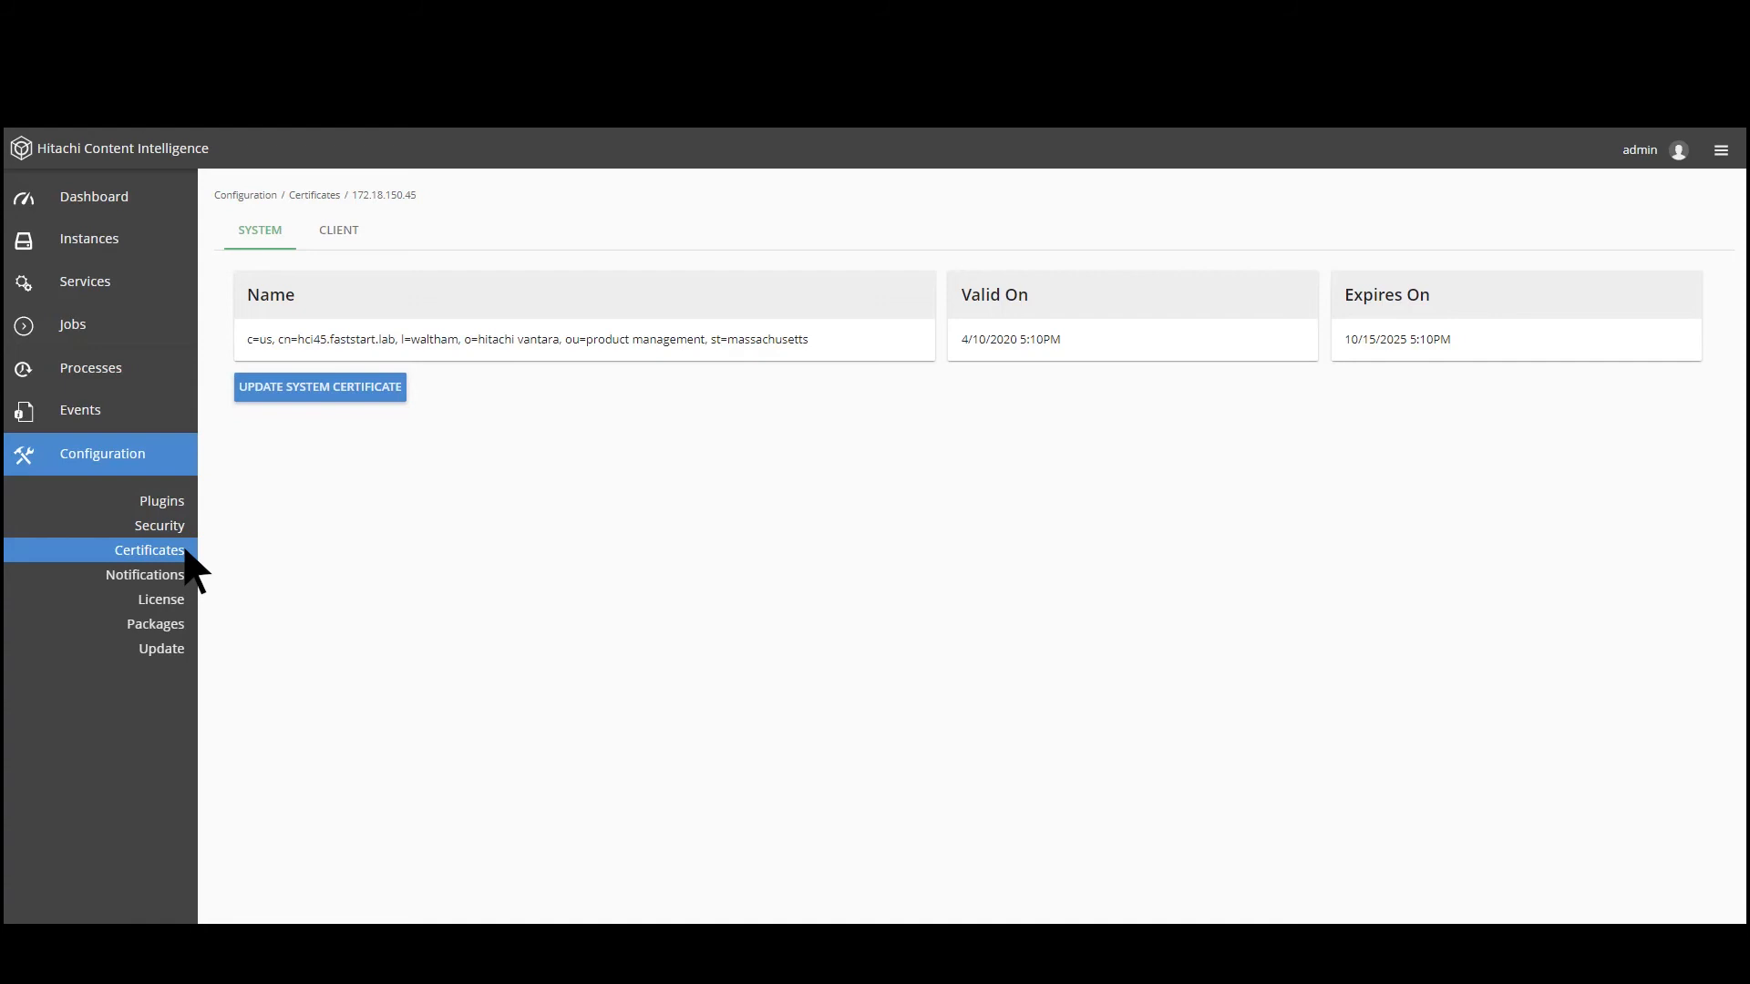
# Choose the CSR option for replacing the system certificate, then view the Notifications list
pyautogui.click(319, 386)
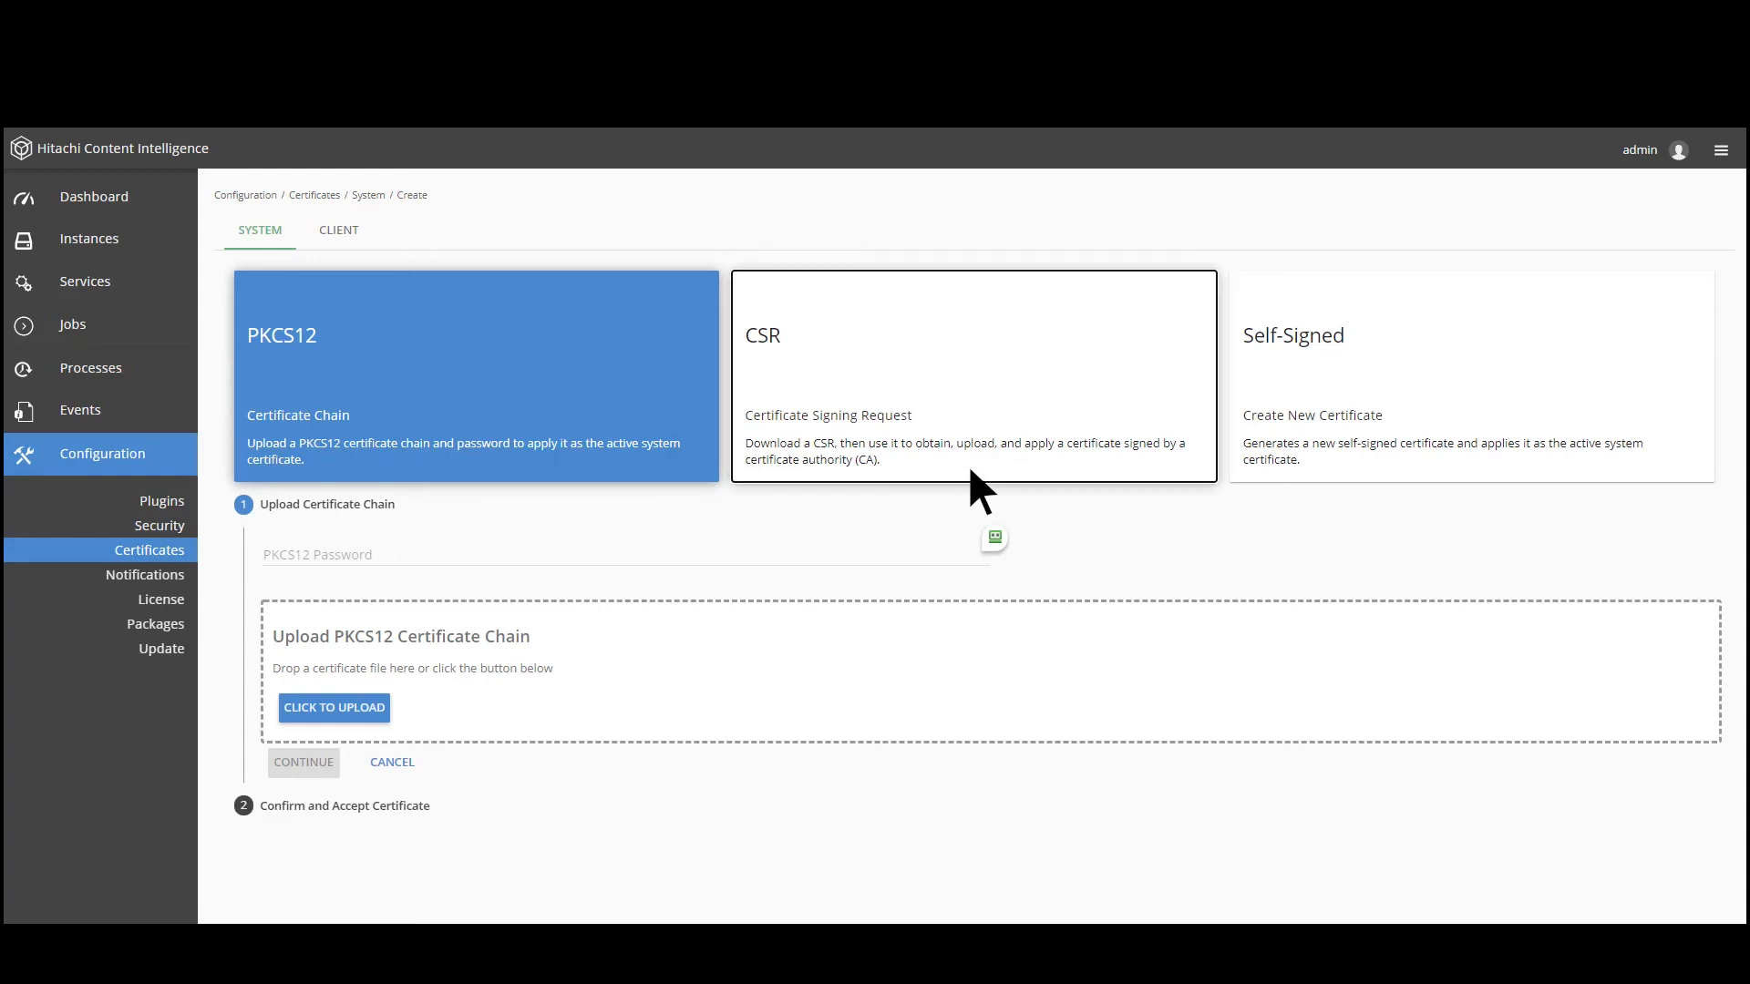
pyautogui.click(974, 374)
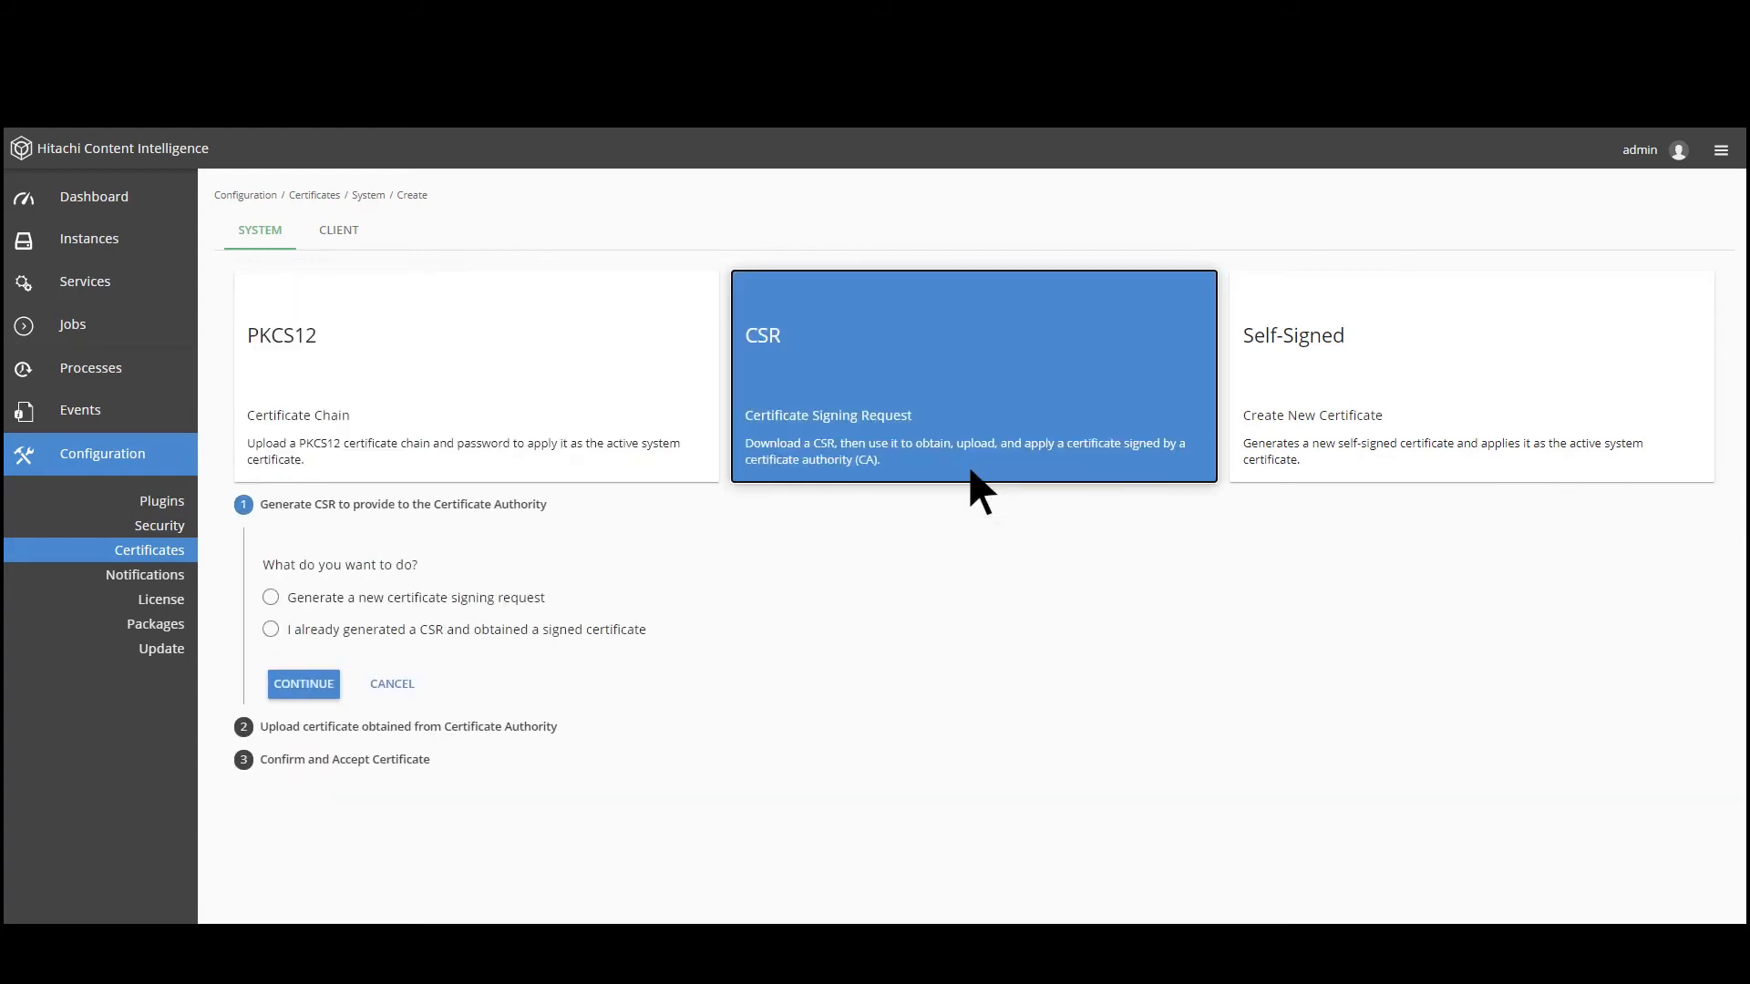
pyautogui.click(144, 573)
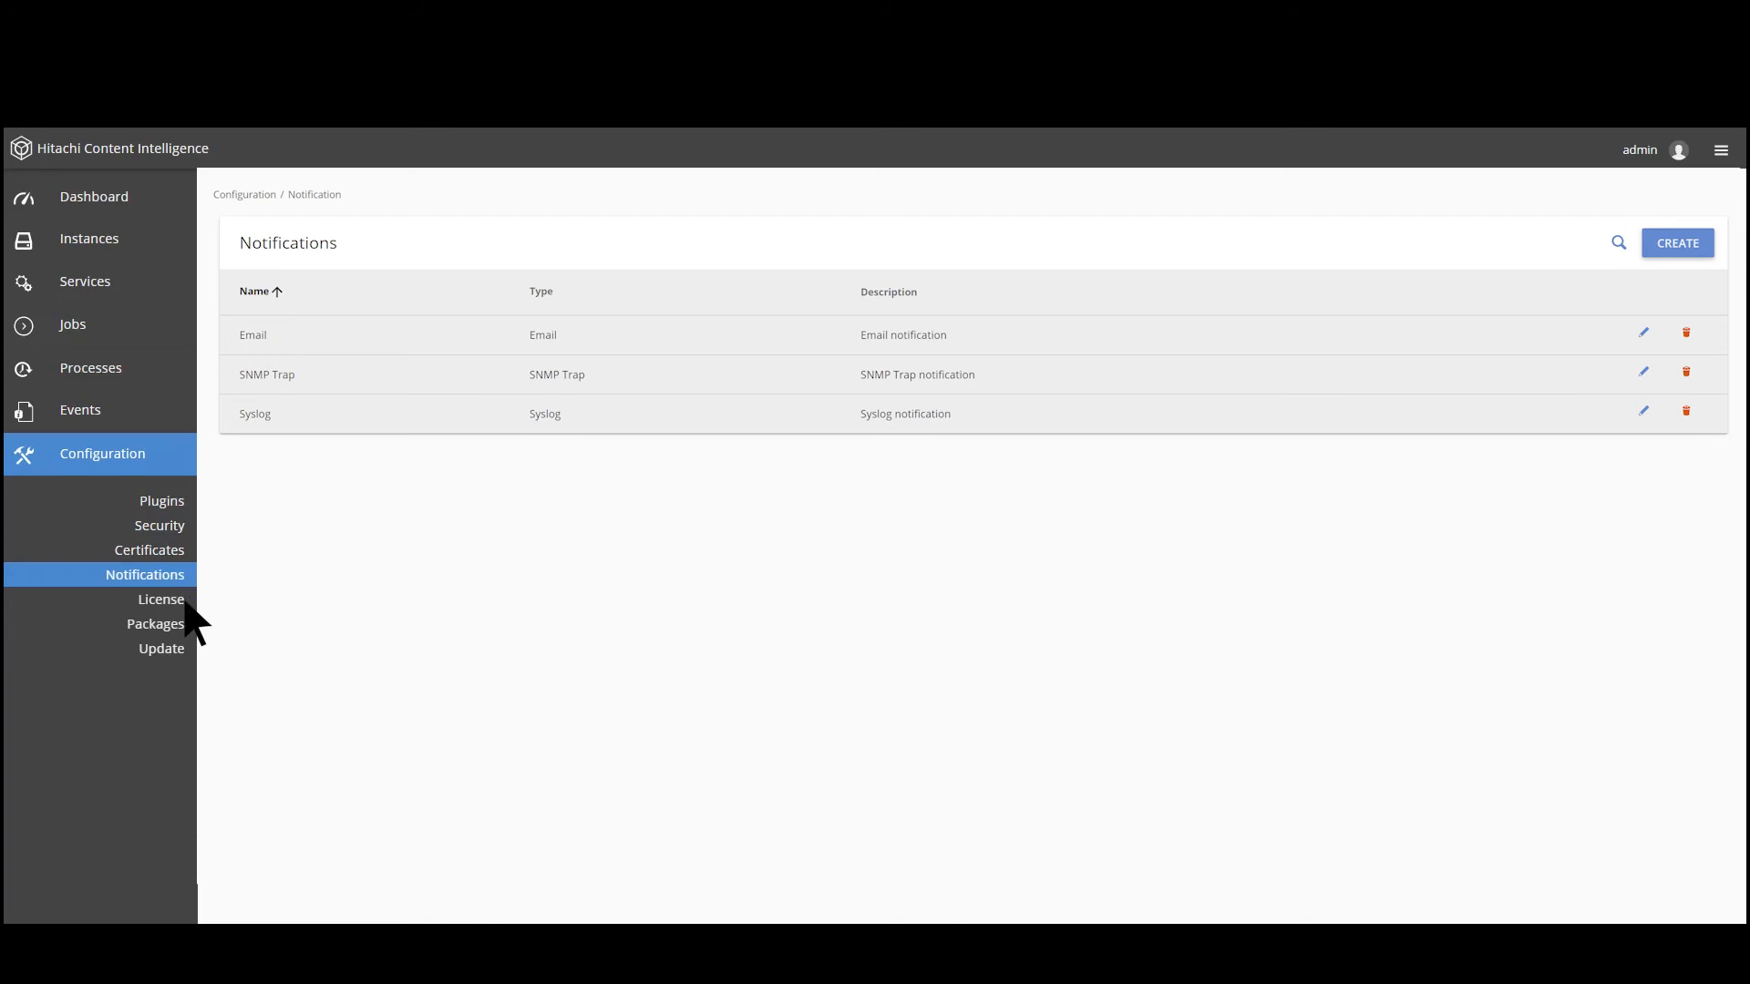
# View the perpetual production license details, then start the package export wizard
pyautogui.click(160, 600)
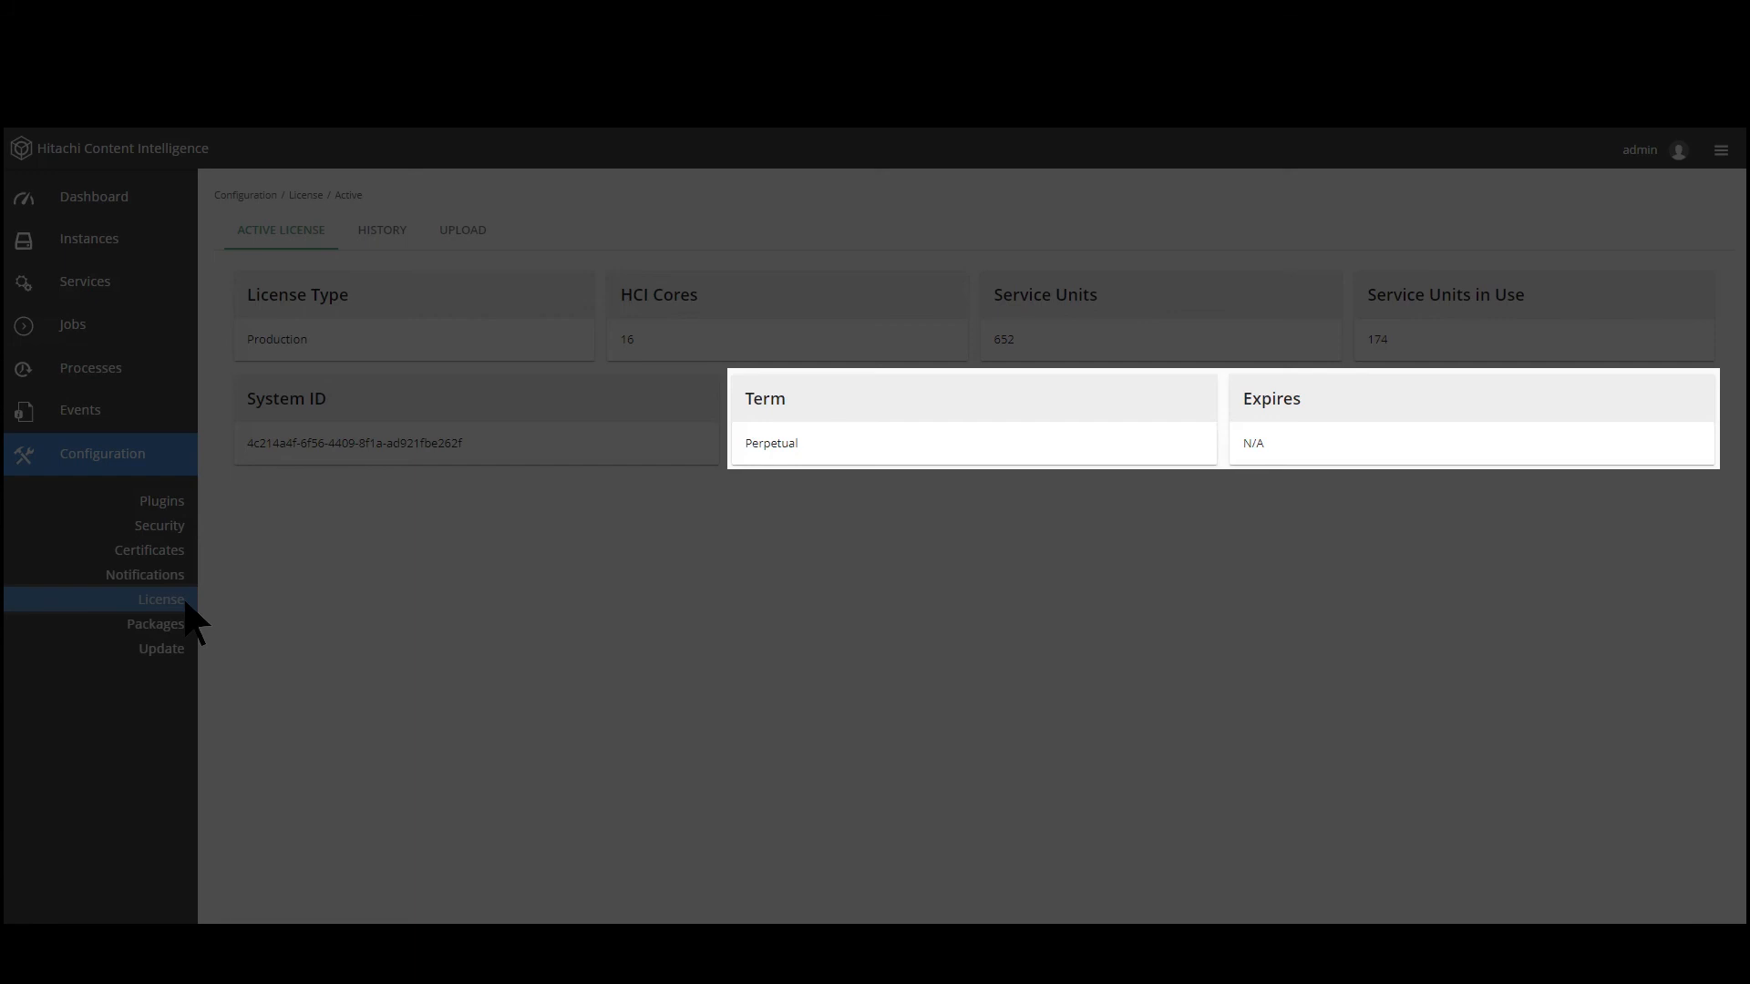
pyautogui.click(154, 623)
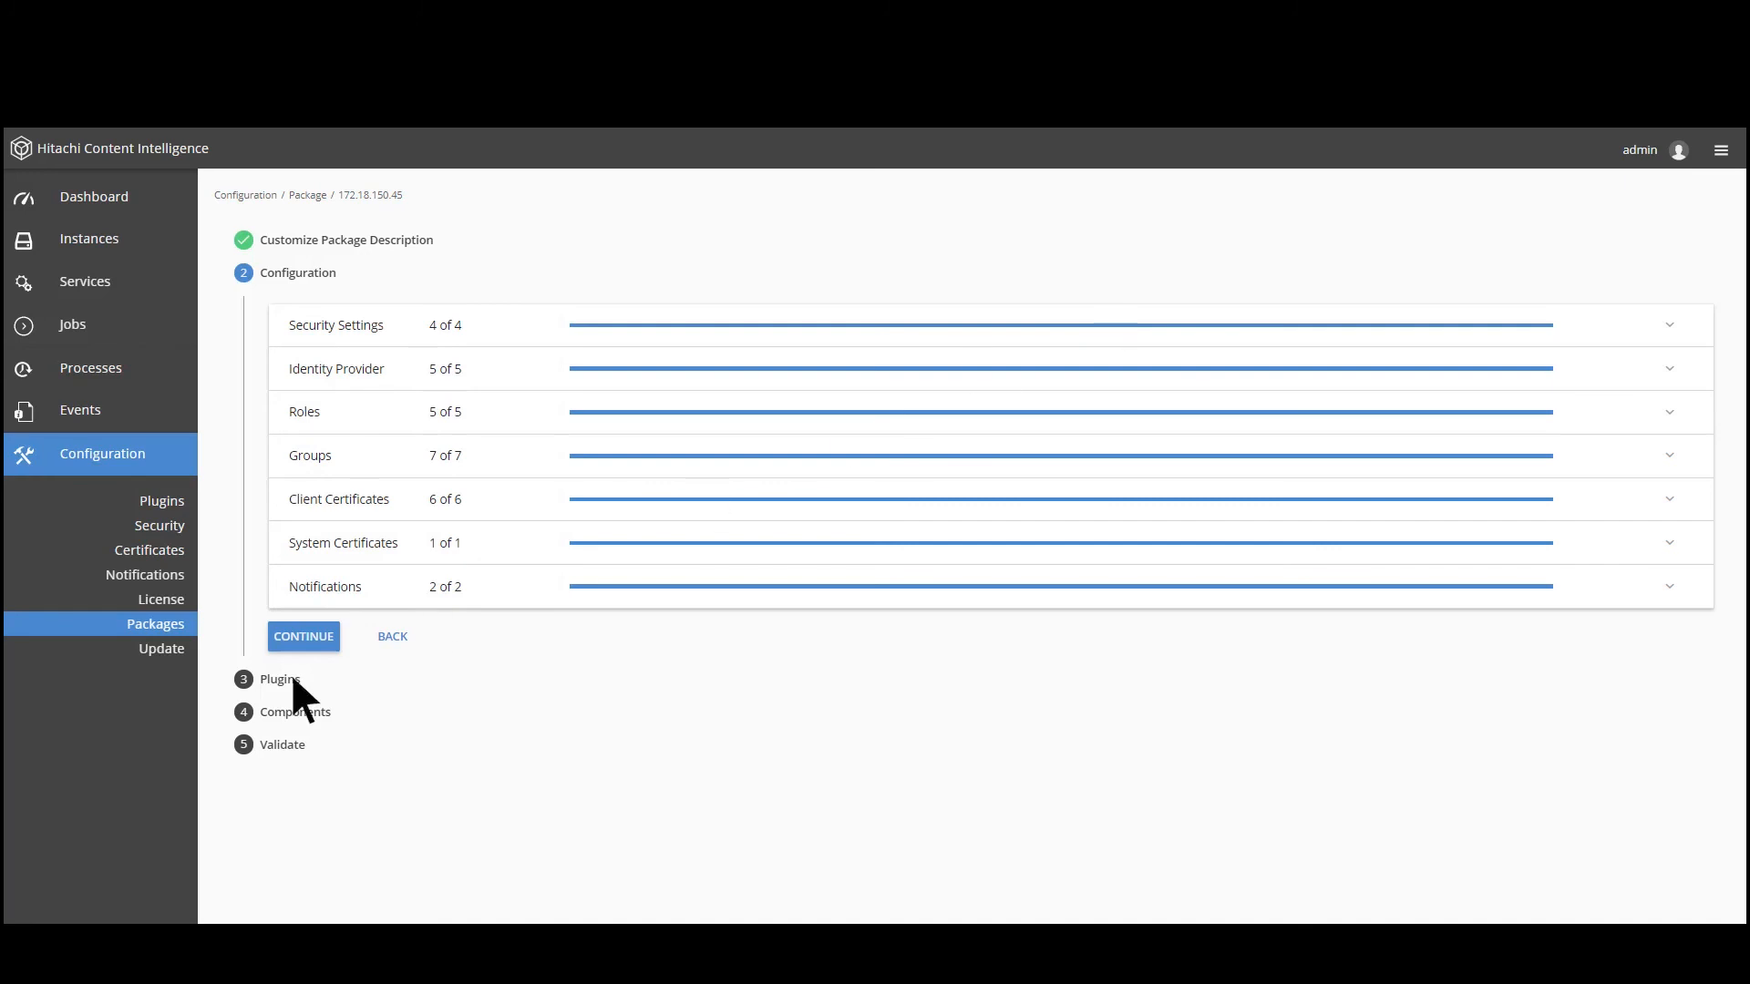
# Continue past Configuration, Plugins and Components, then view the Update status page
pyautogui.click(302, 636)
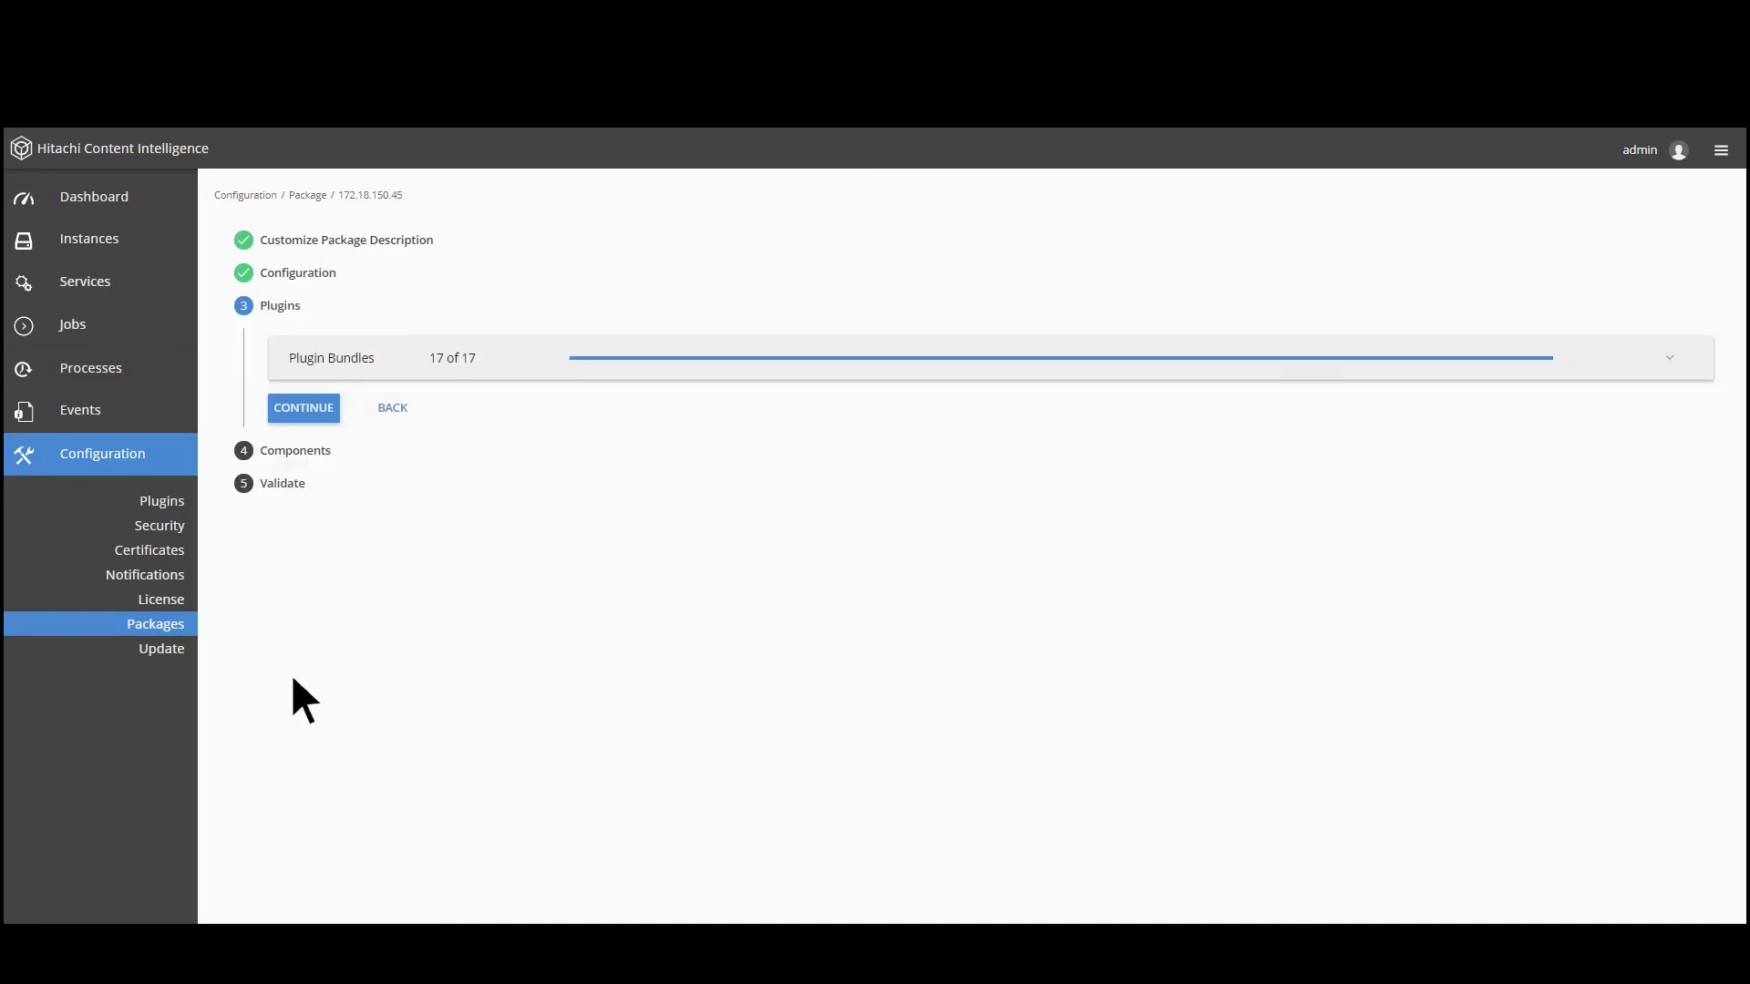
pyautogui.click(1669, 357)
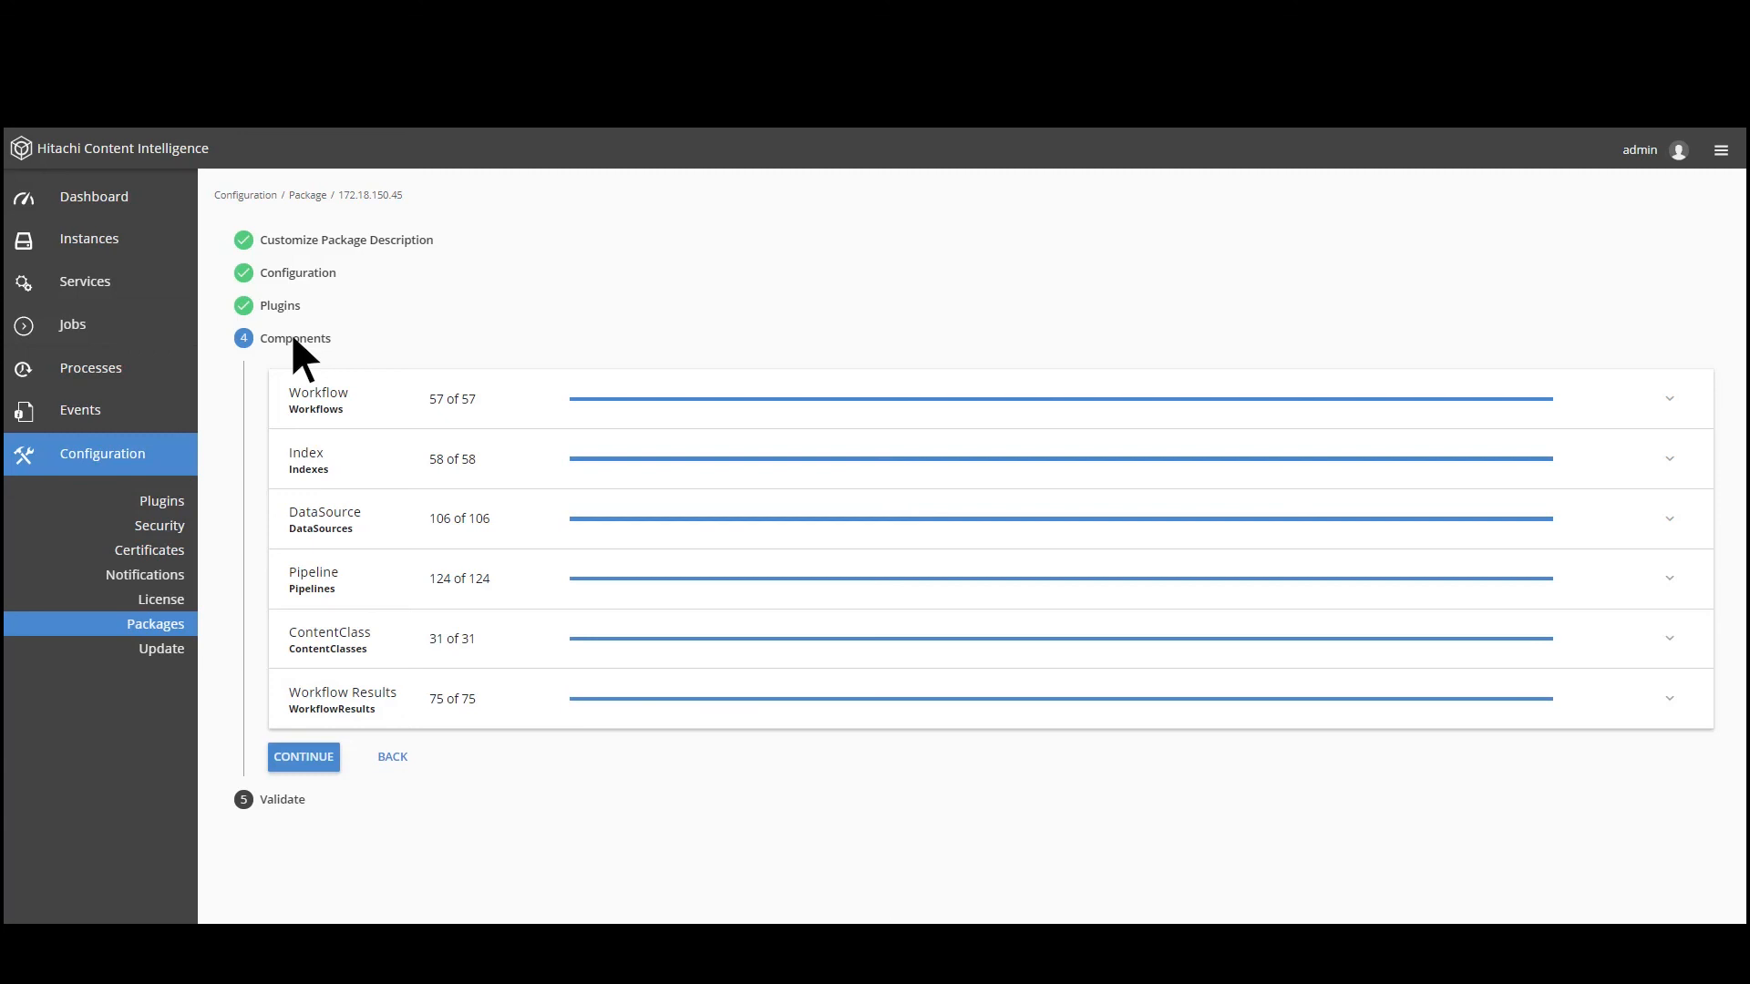
pyautogui.click(302, 756)
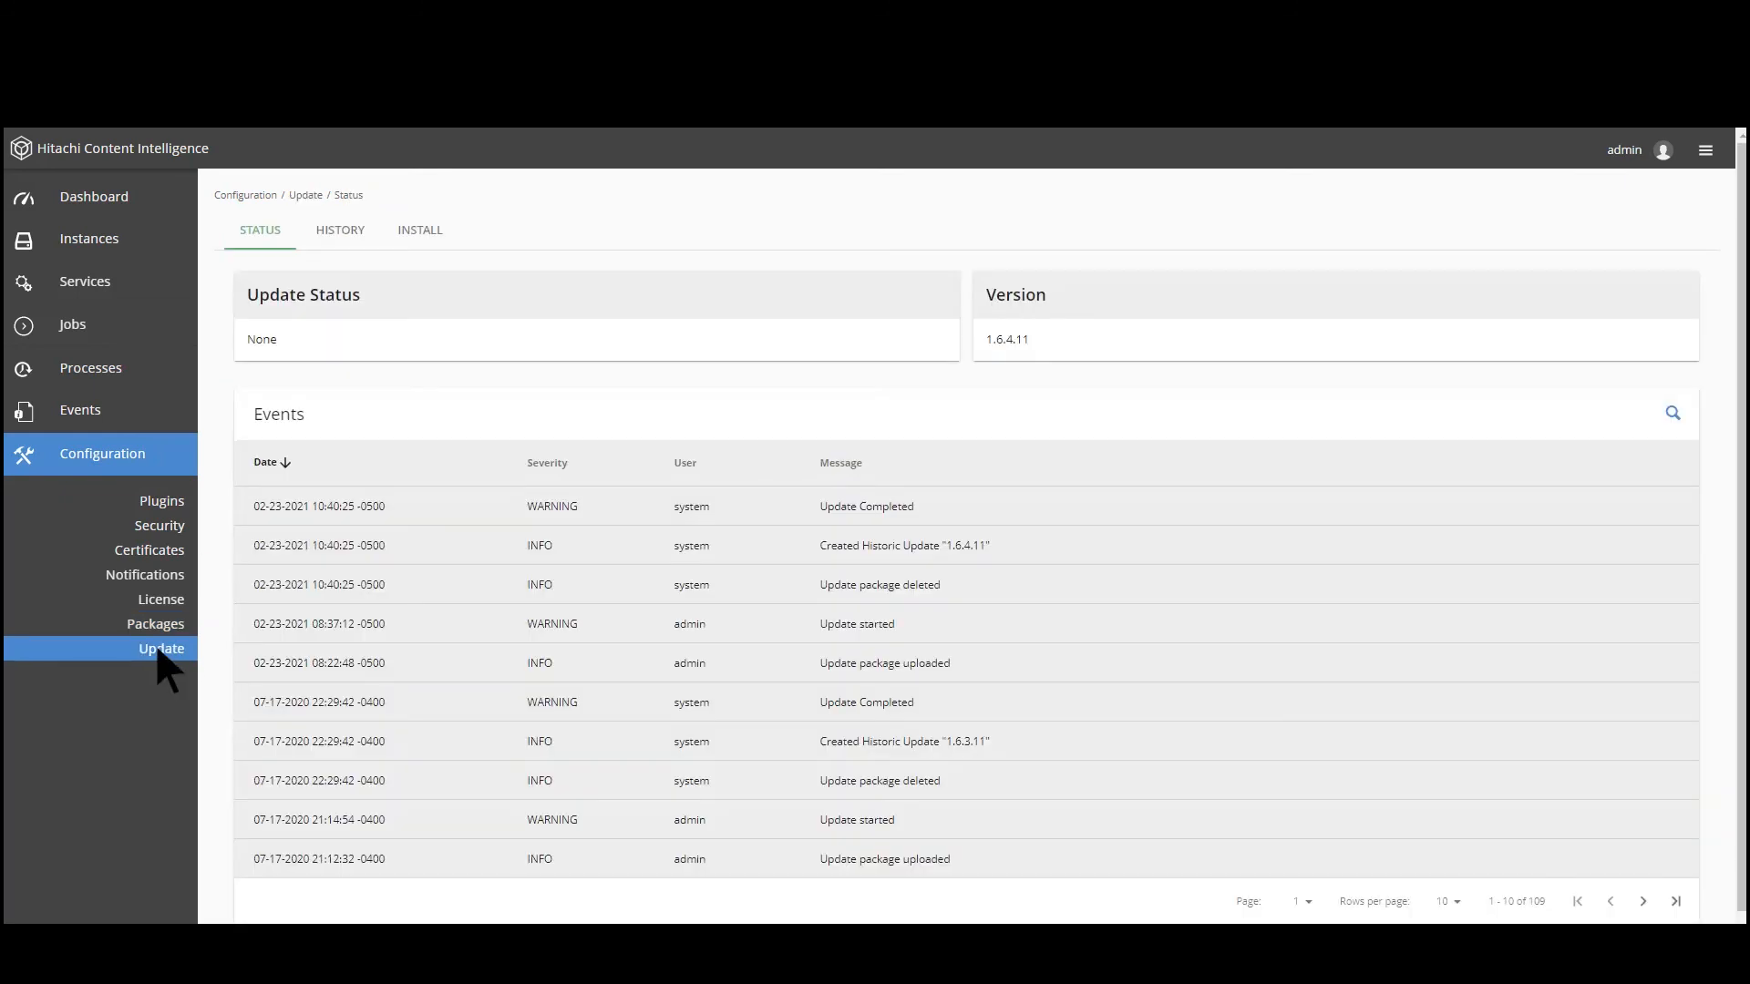
pyautogui.moveTo(249, 530)
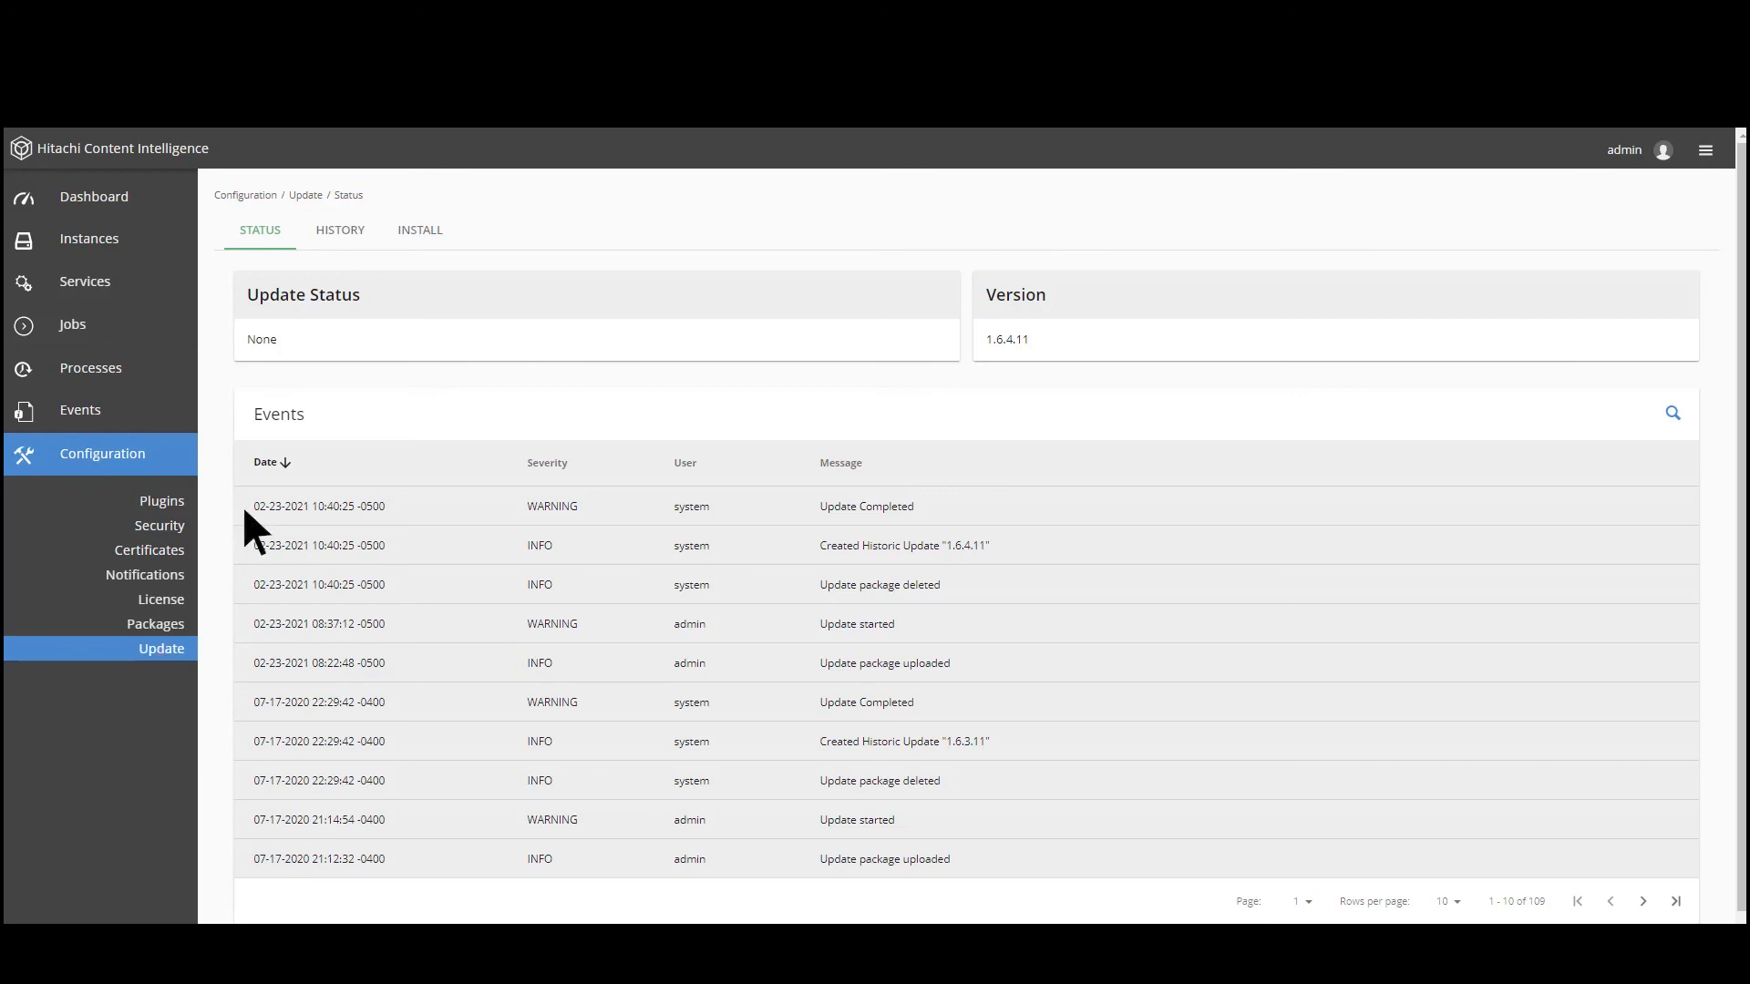
# Show the Install area for uploading an update file
pyautogui.click(419, 230)
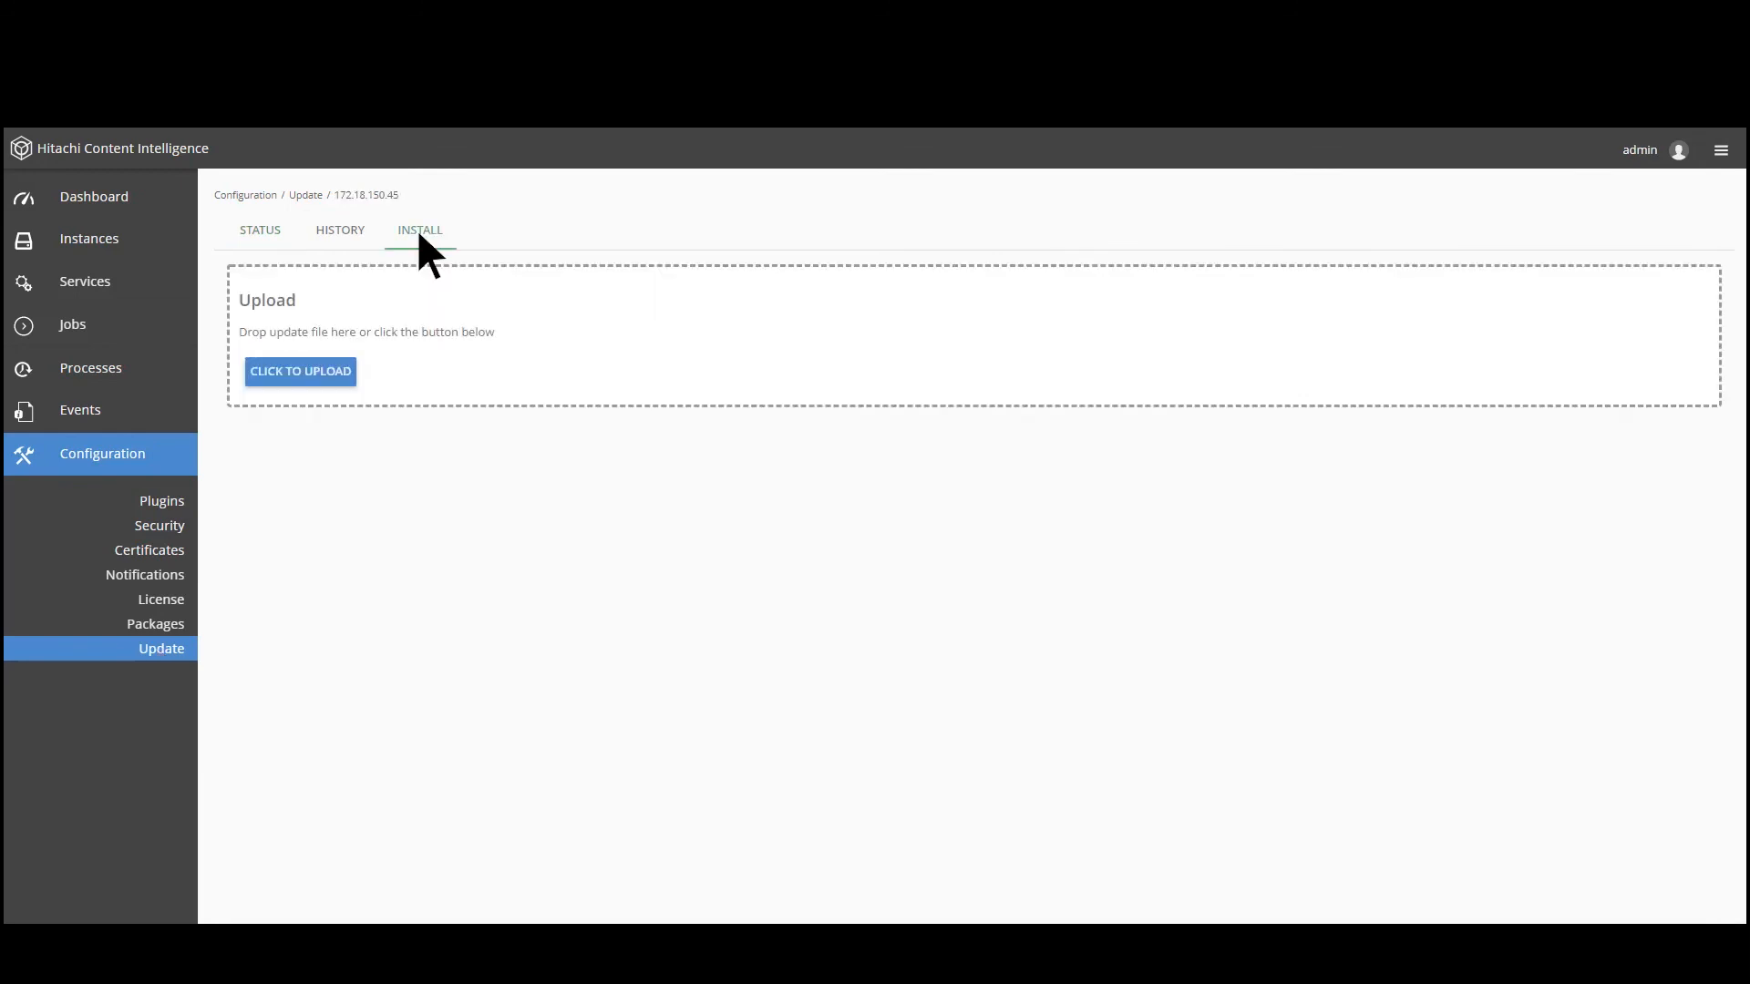